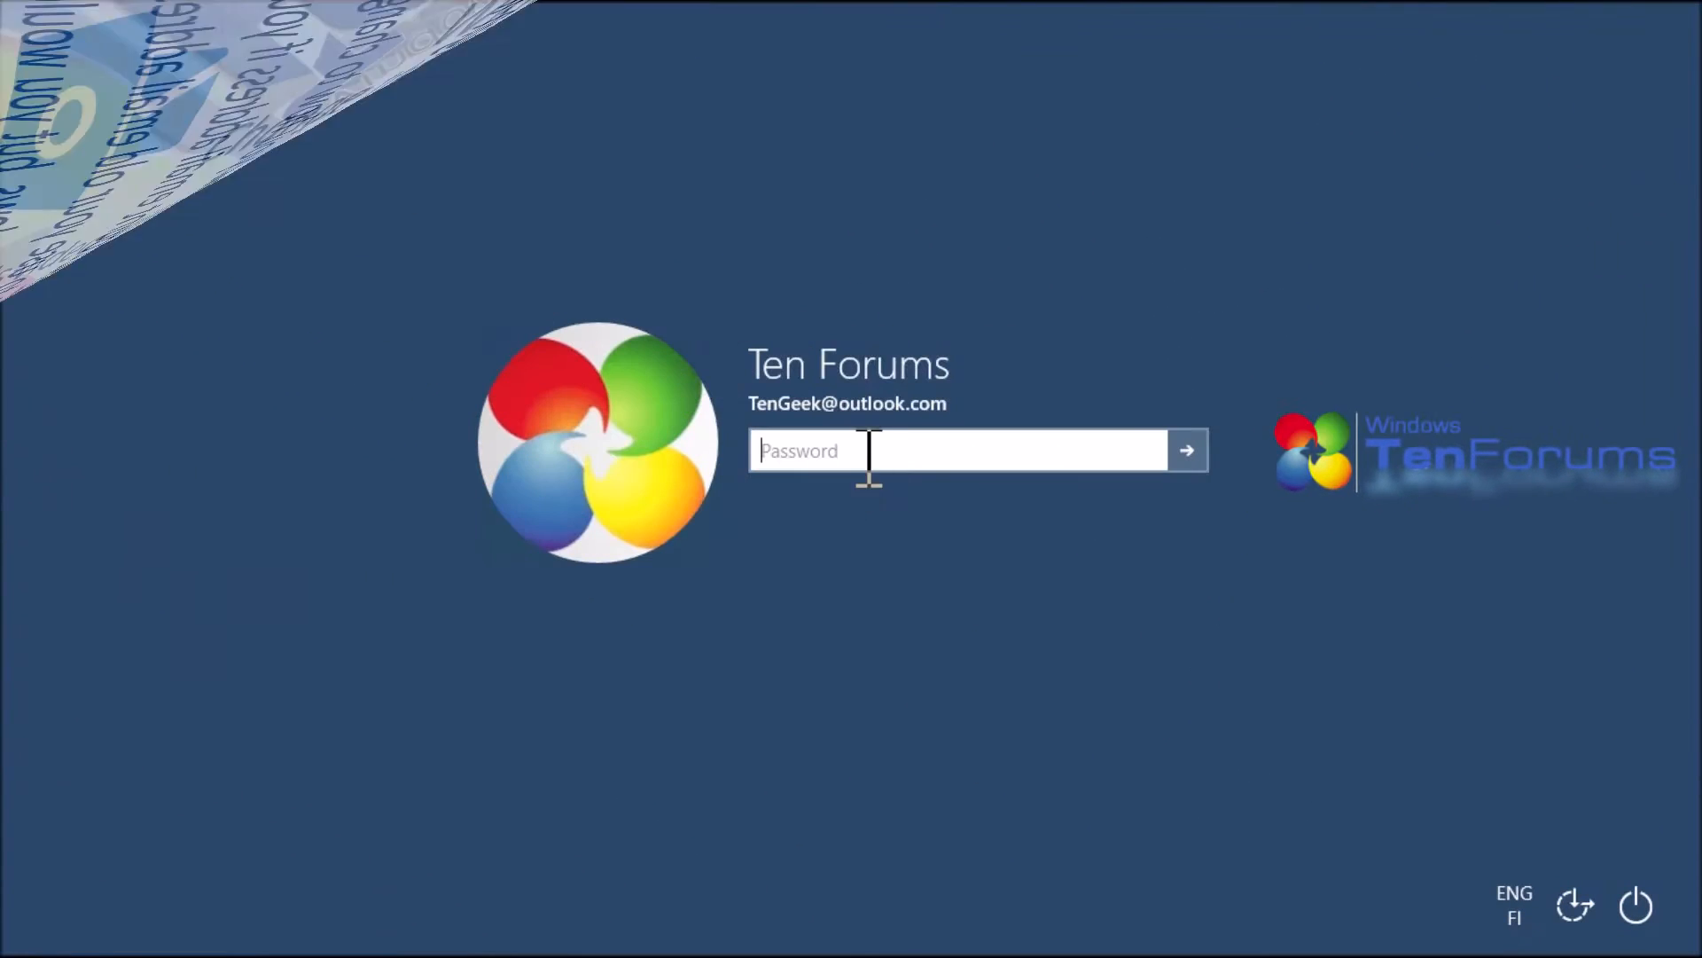
Step: Sign in to Windows 10 with the account password
text(••••)
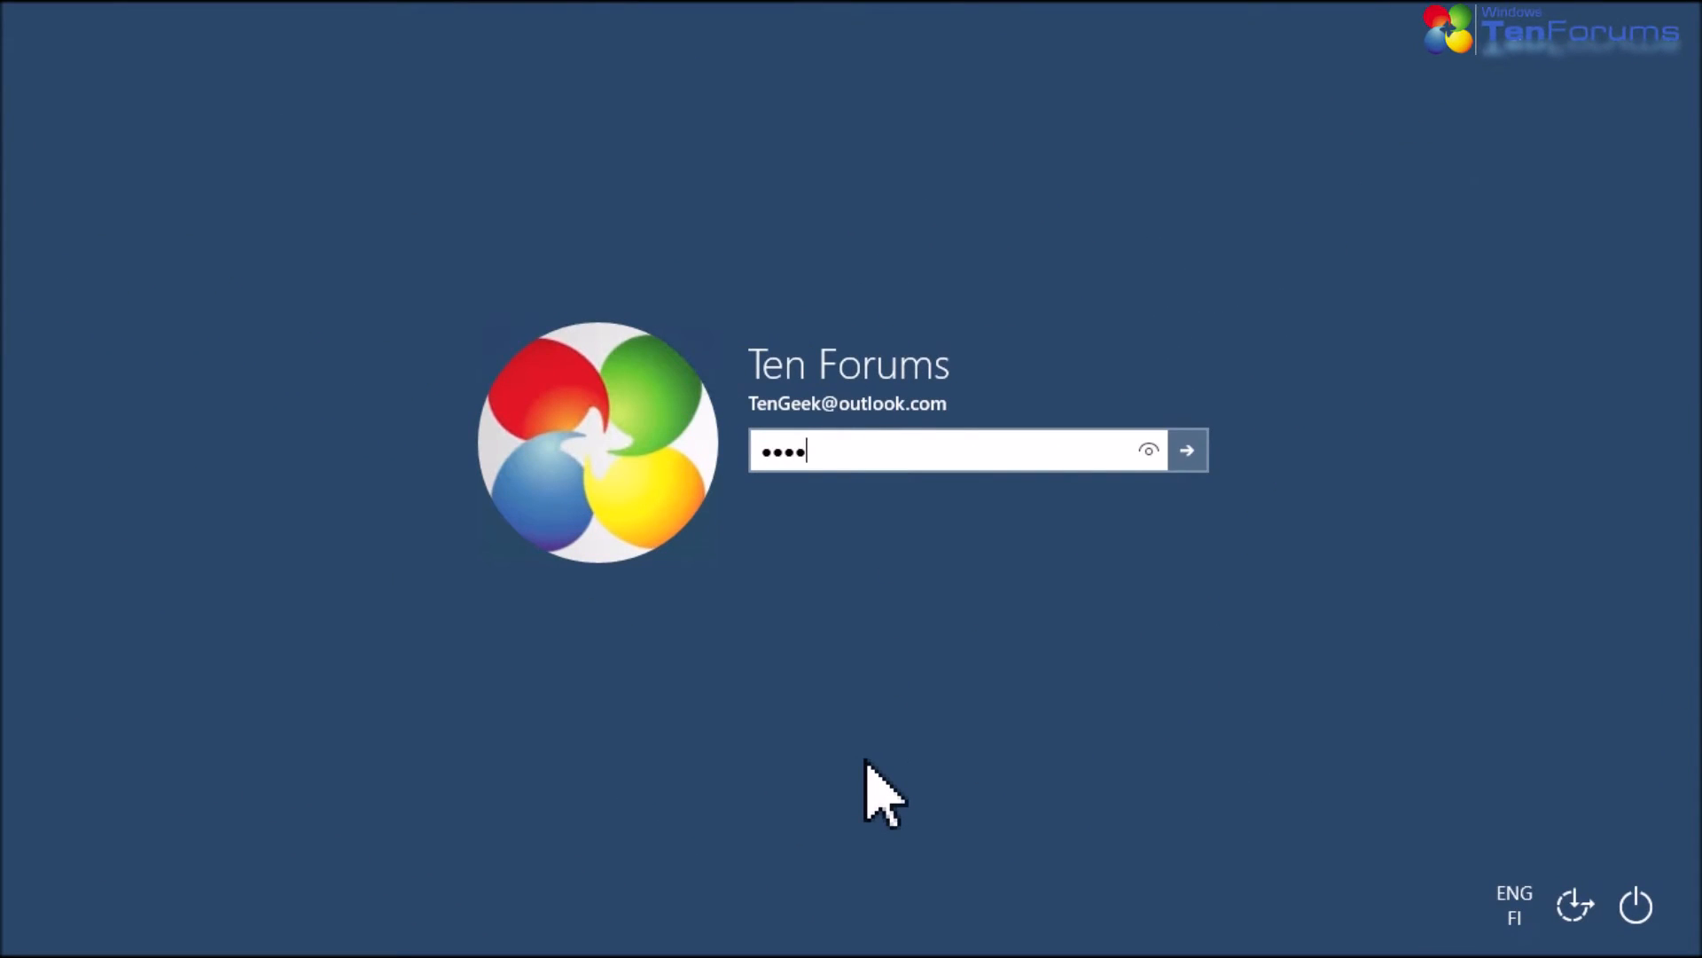
click(1188, 450)
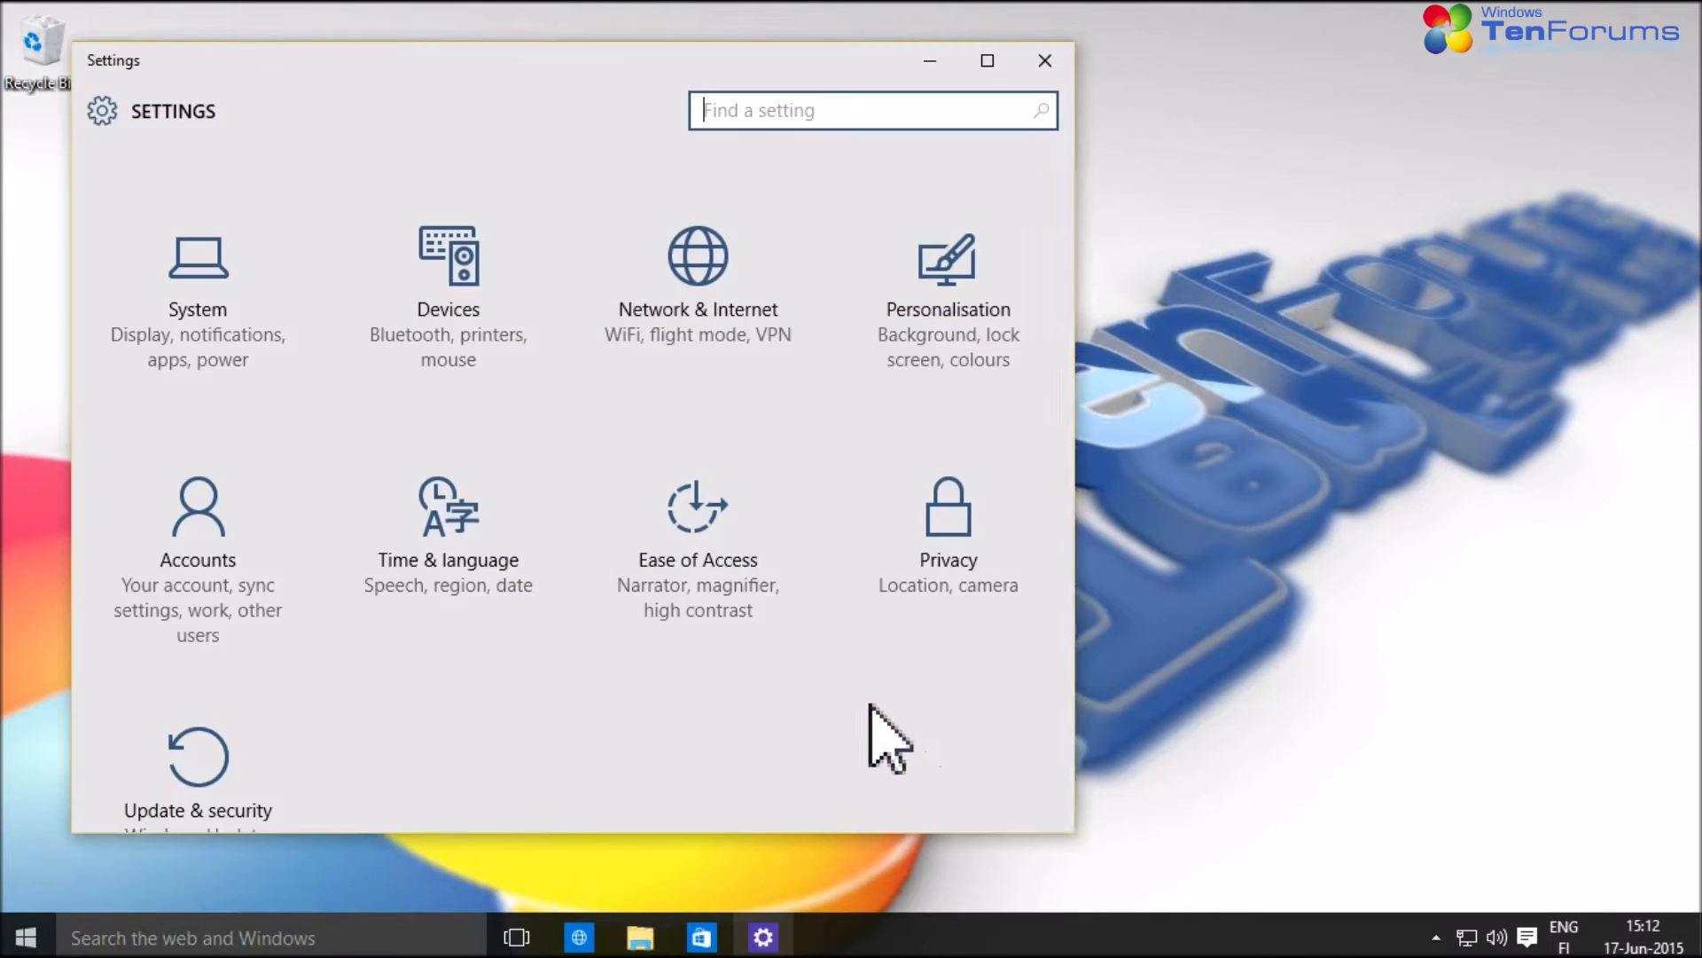
Step: Show the Your account page with the signed-in Microsoft account and its sign-in address
click(199, 509)
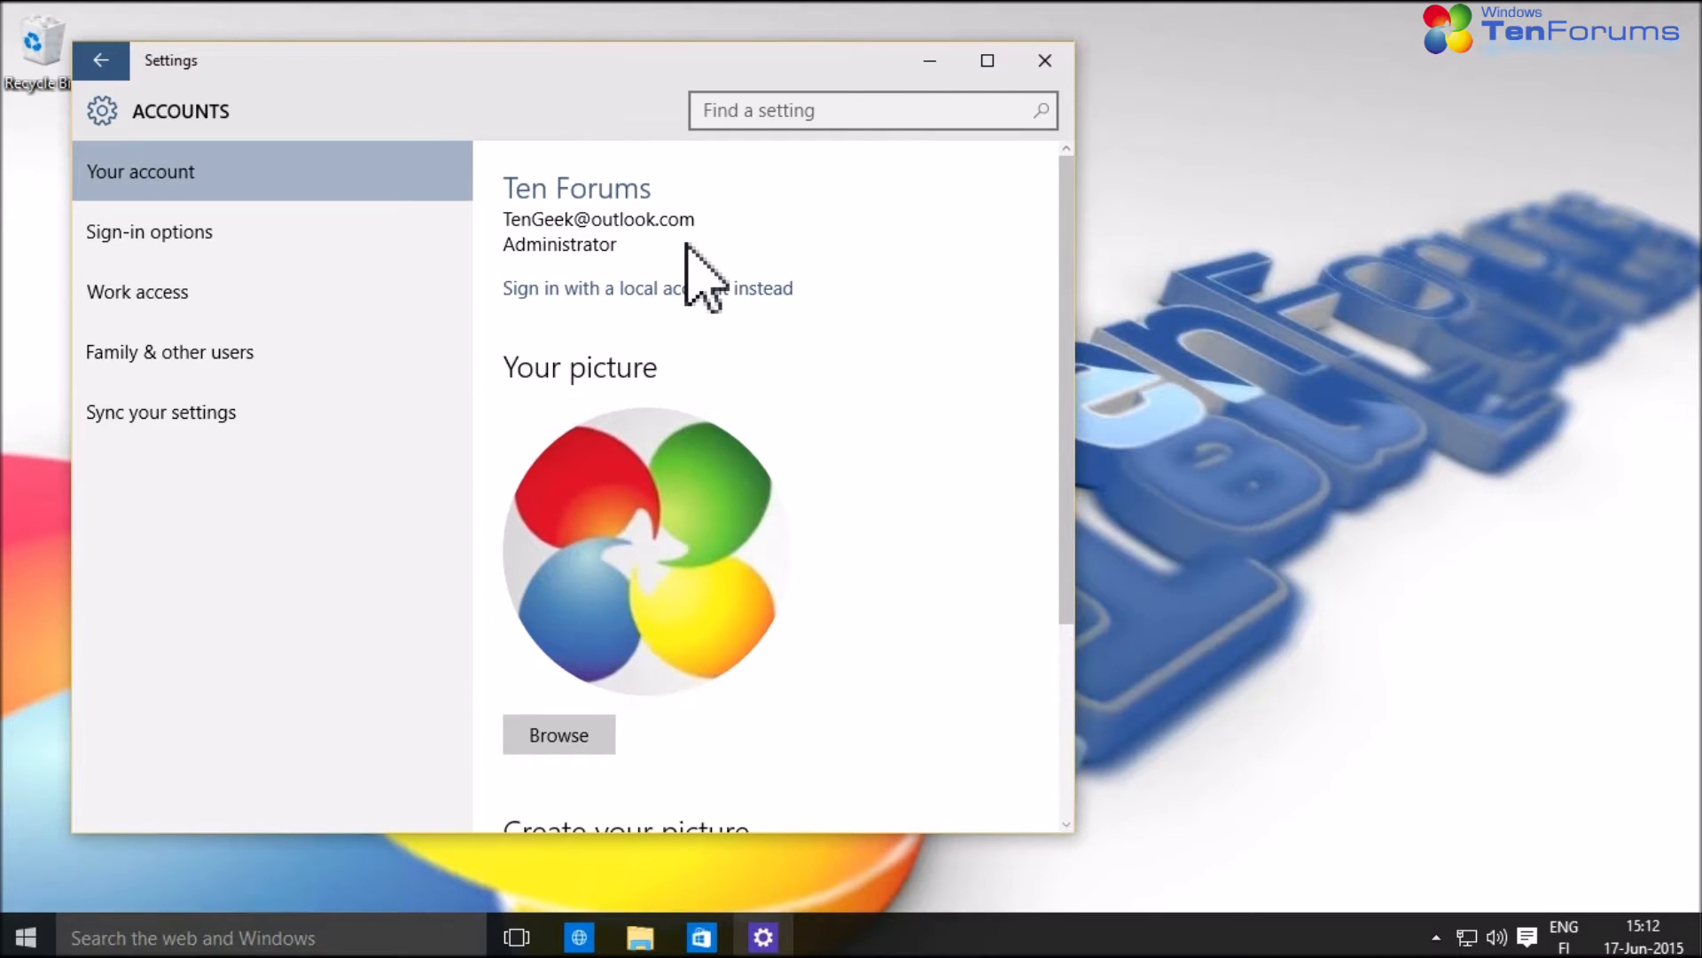
mouse_move(713, 809)
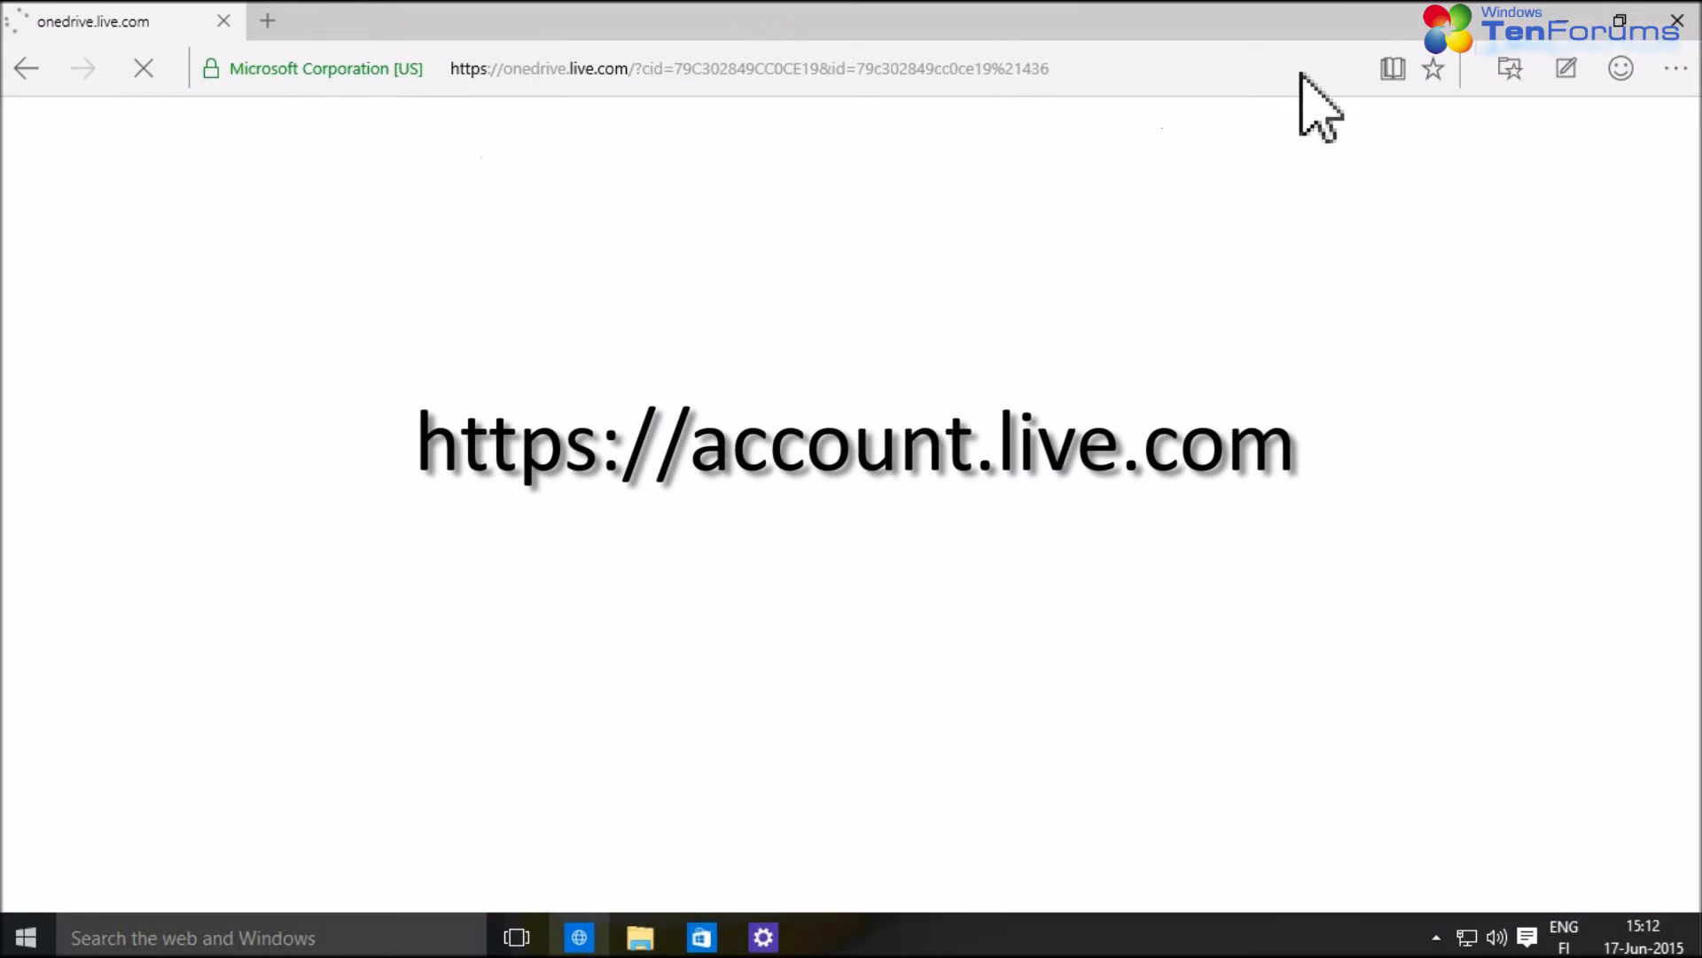
Step: Go to account.live.com in Edge and verify the account password to reach the home page
click(558, 69)
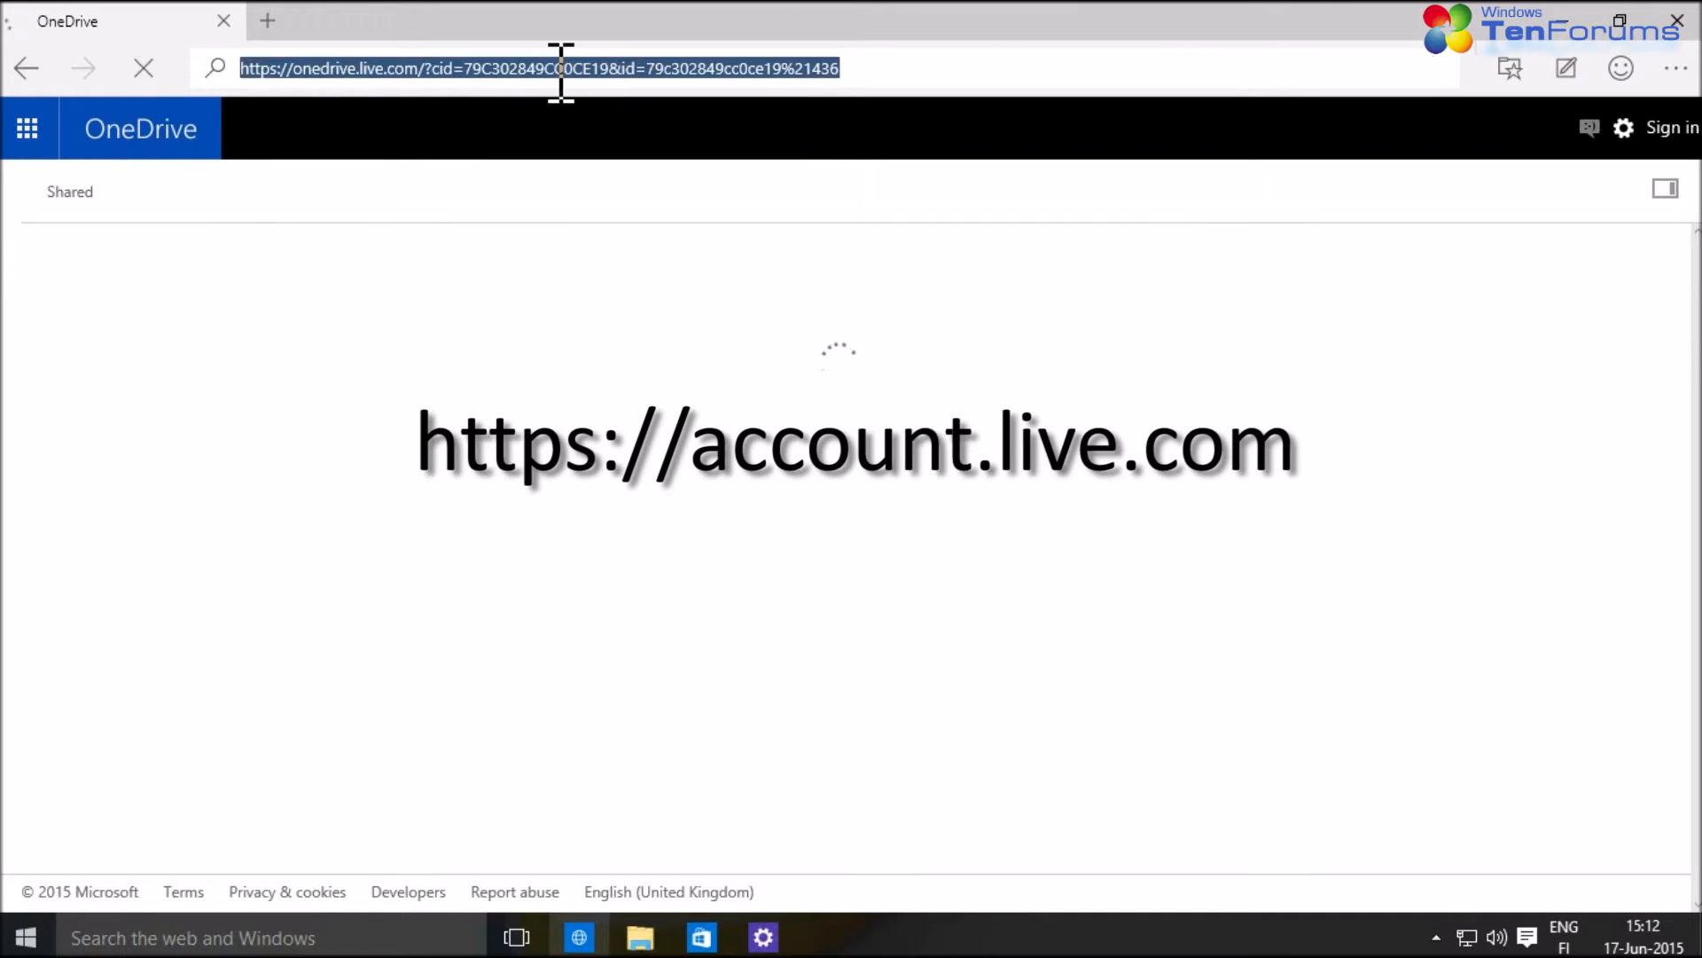
click(560, 71)
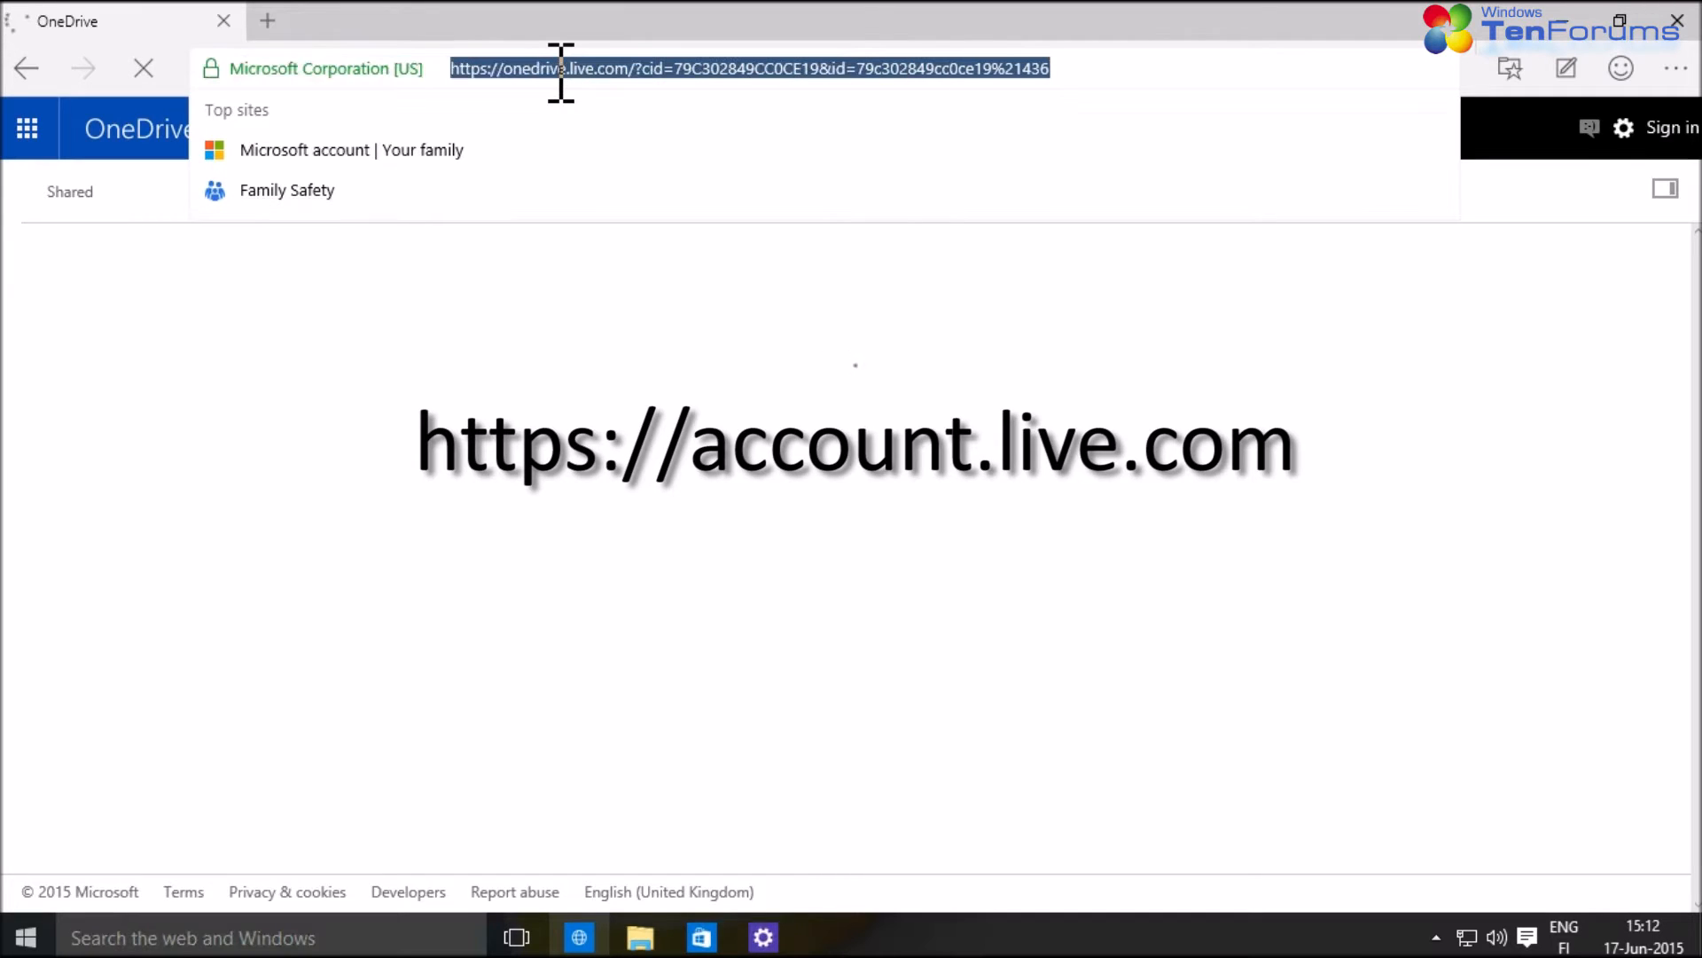
text(account.live.com/)
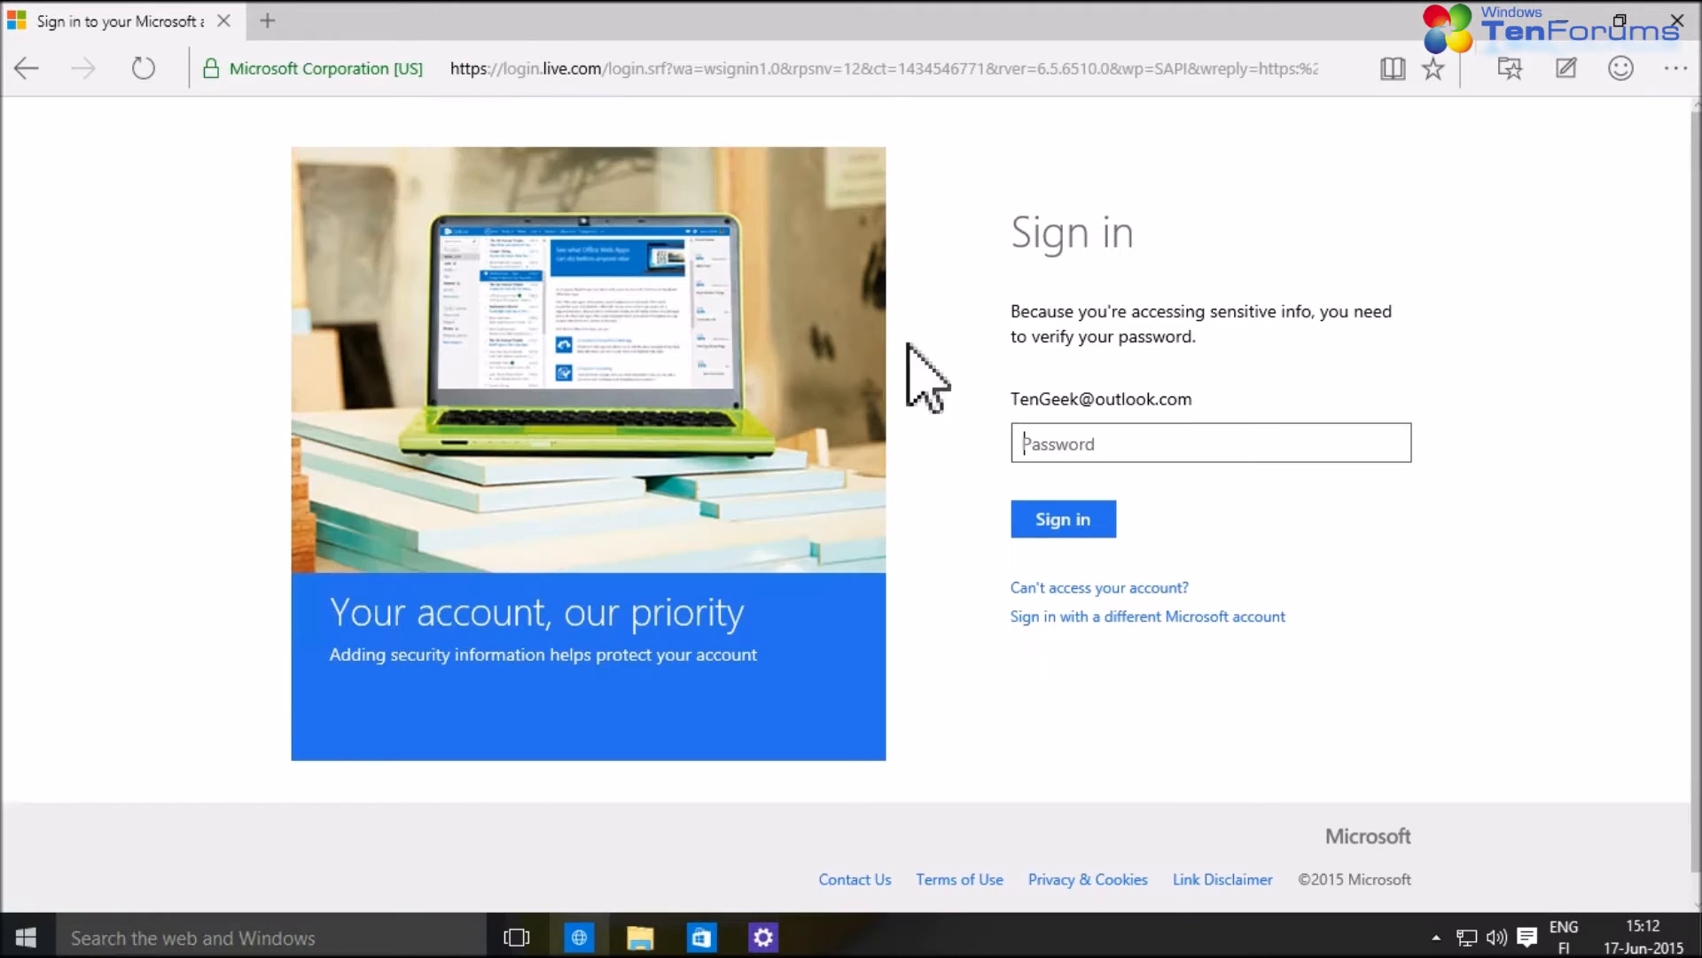
mouse_move(1361, 661)
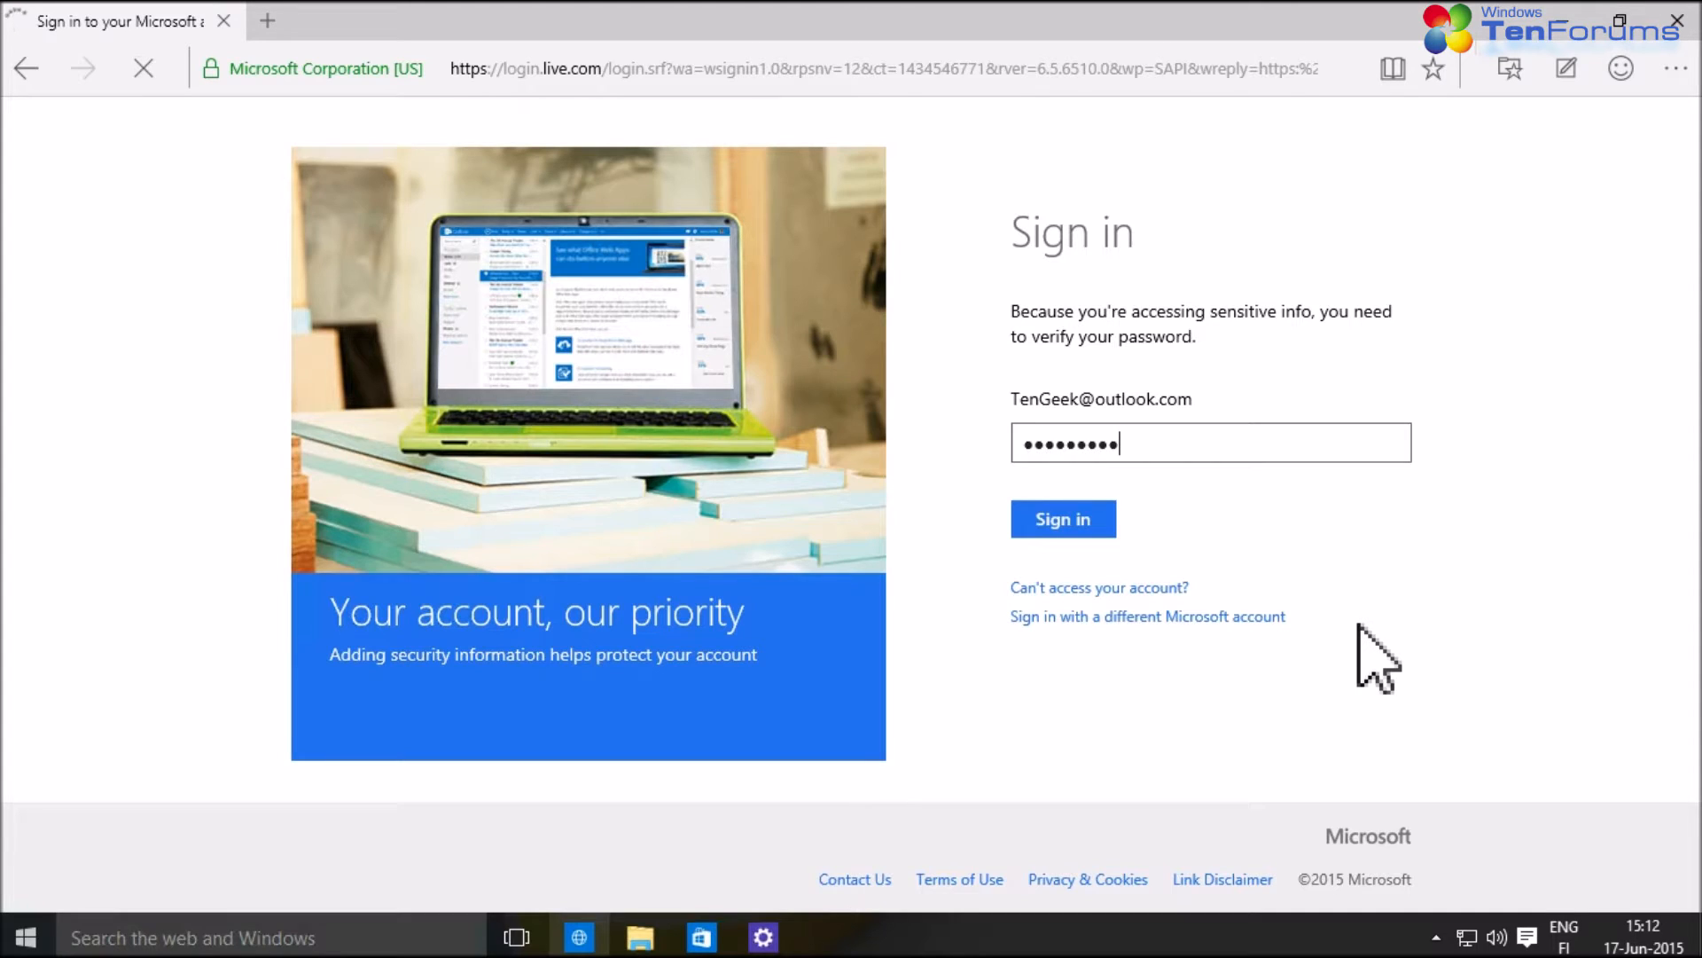
click(1063, 518)
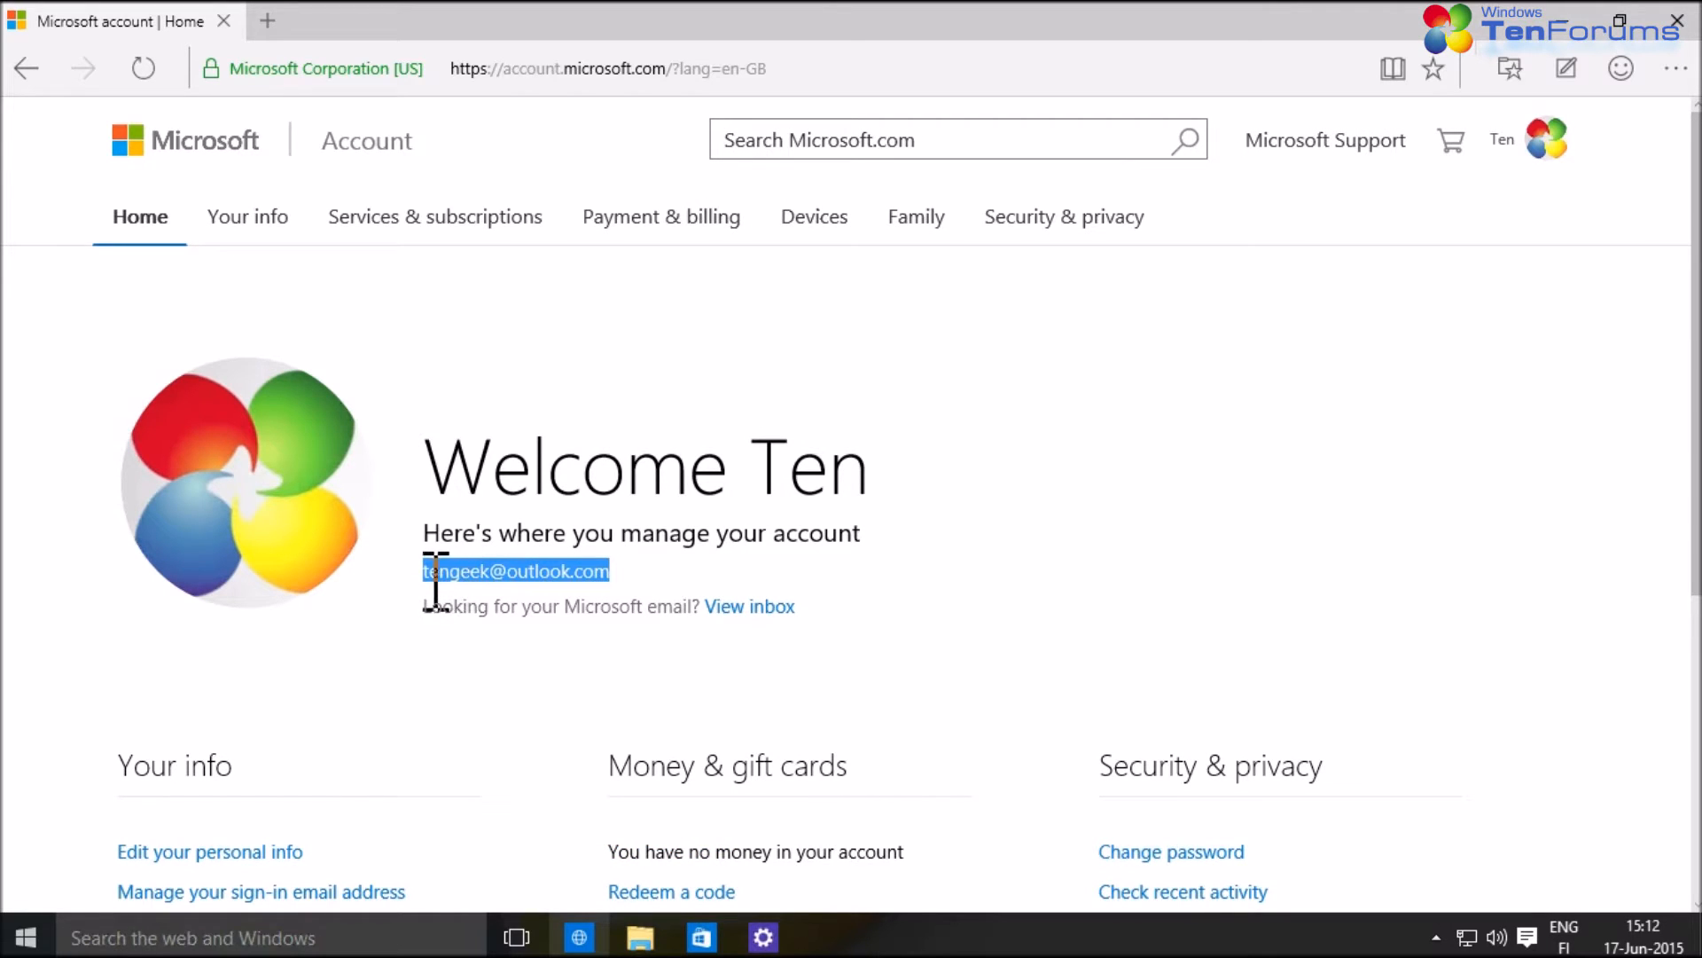
Step: Reach 'Manage your sign-in email address' under Your info to list the account aliases
scroll(down, 3)
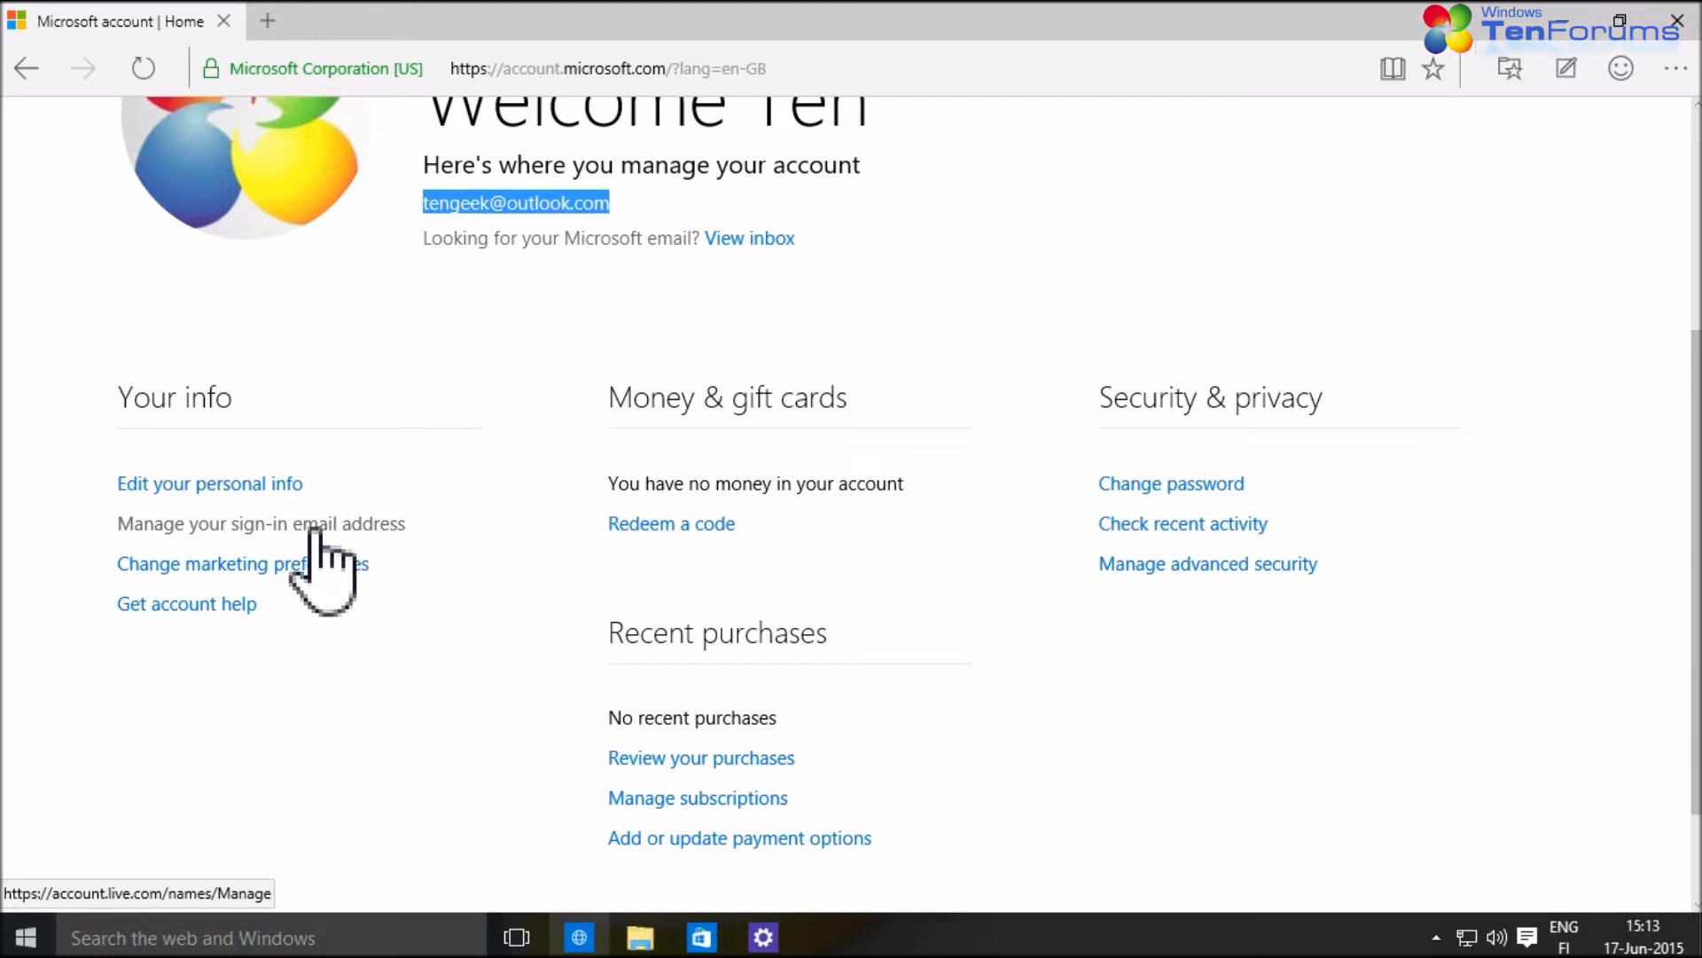
click(258, 523)
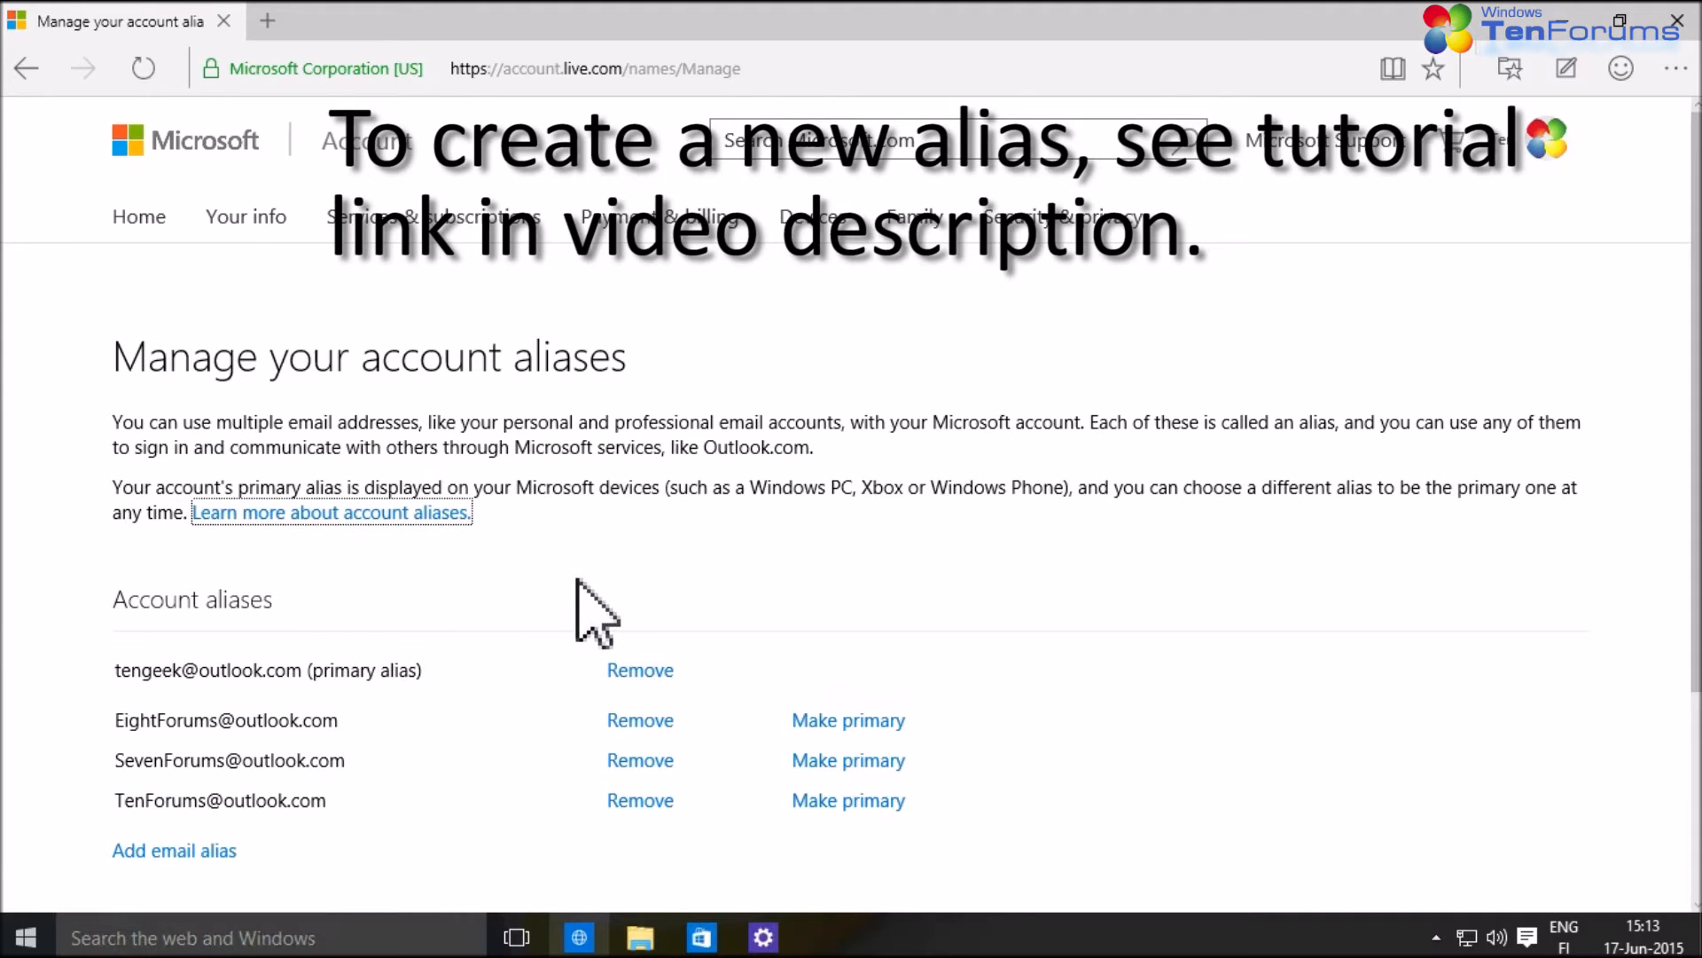
mouse_move(406, 768)
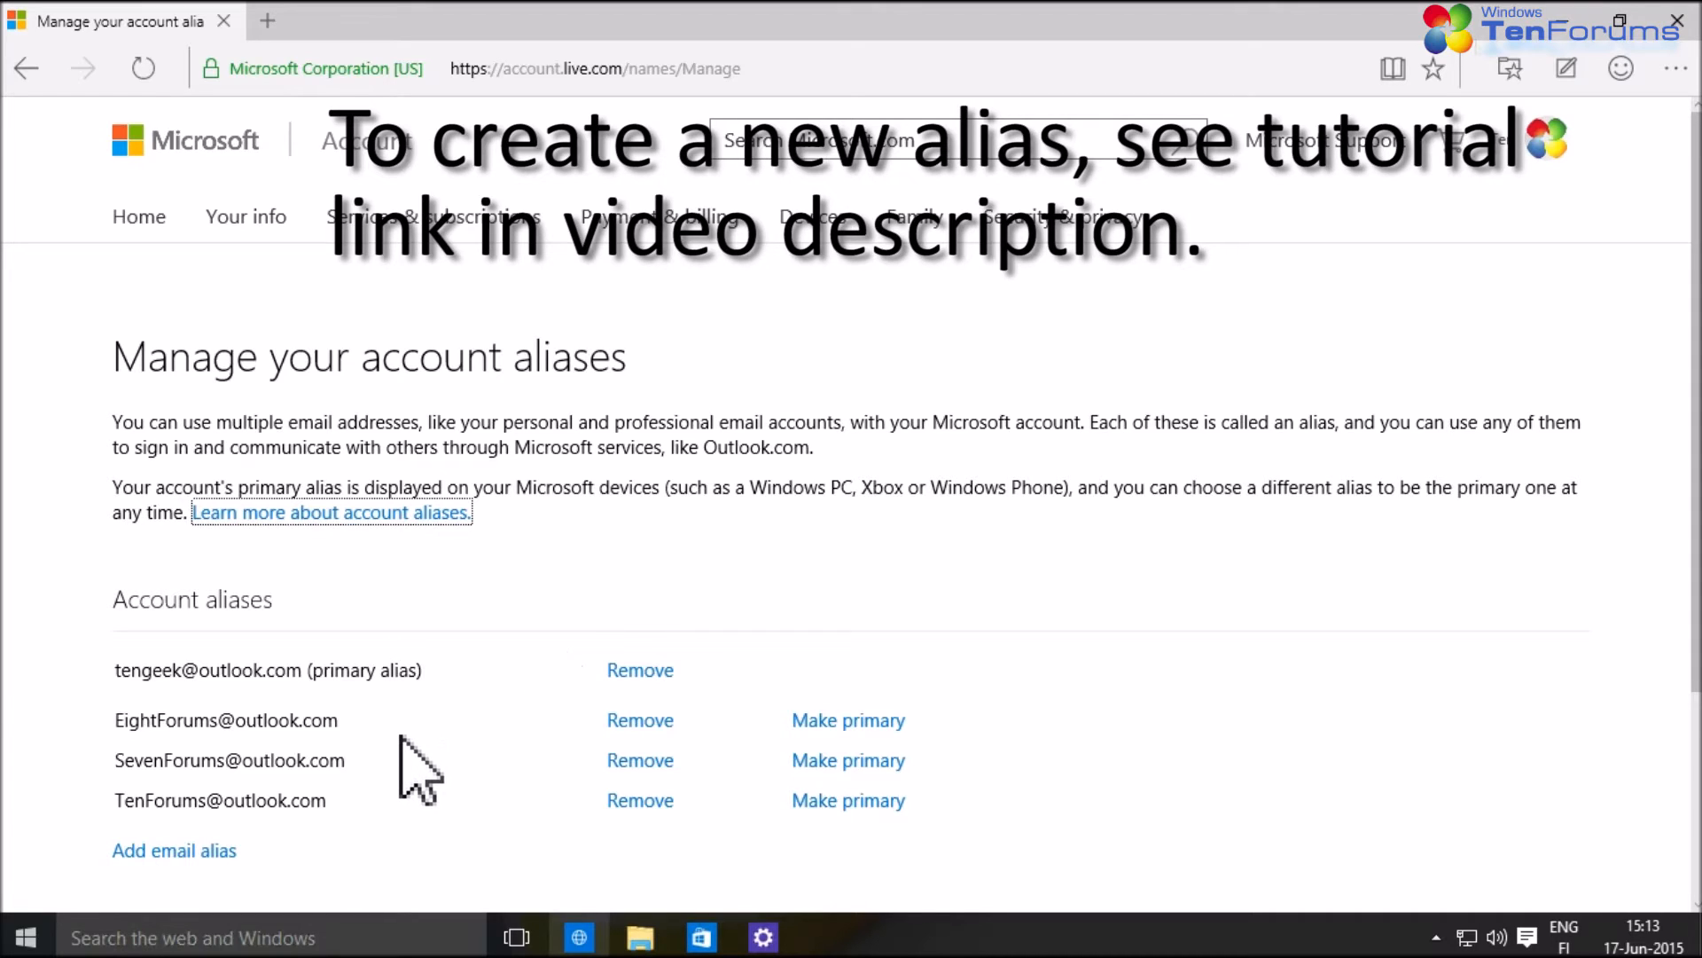
mouse_move(347, 850)
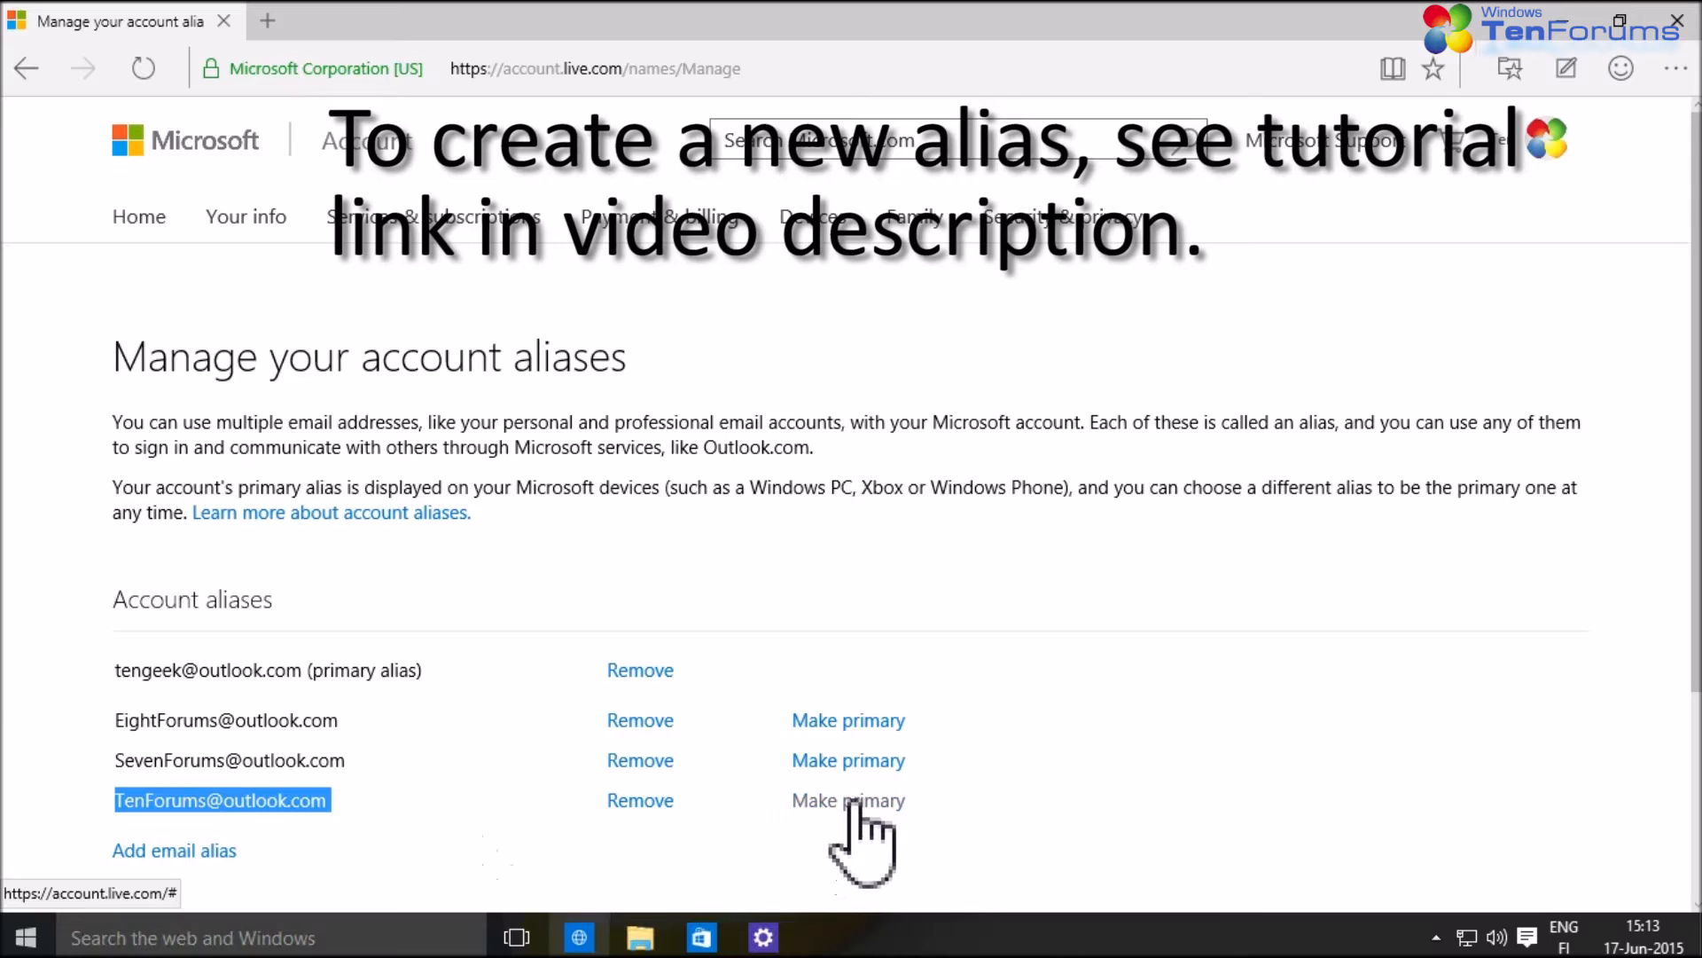
click(848, 800)
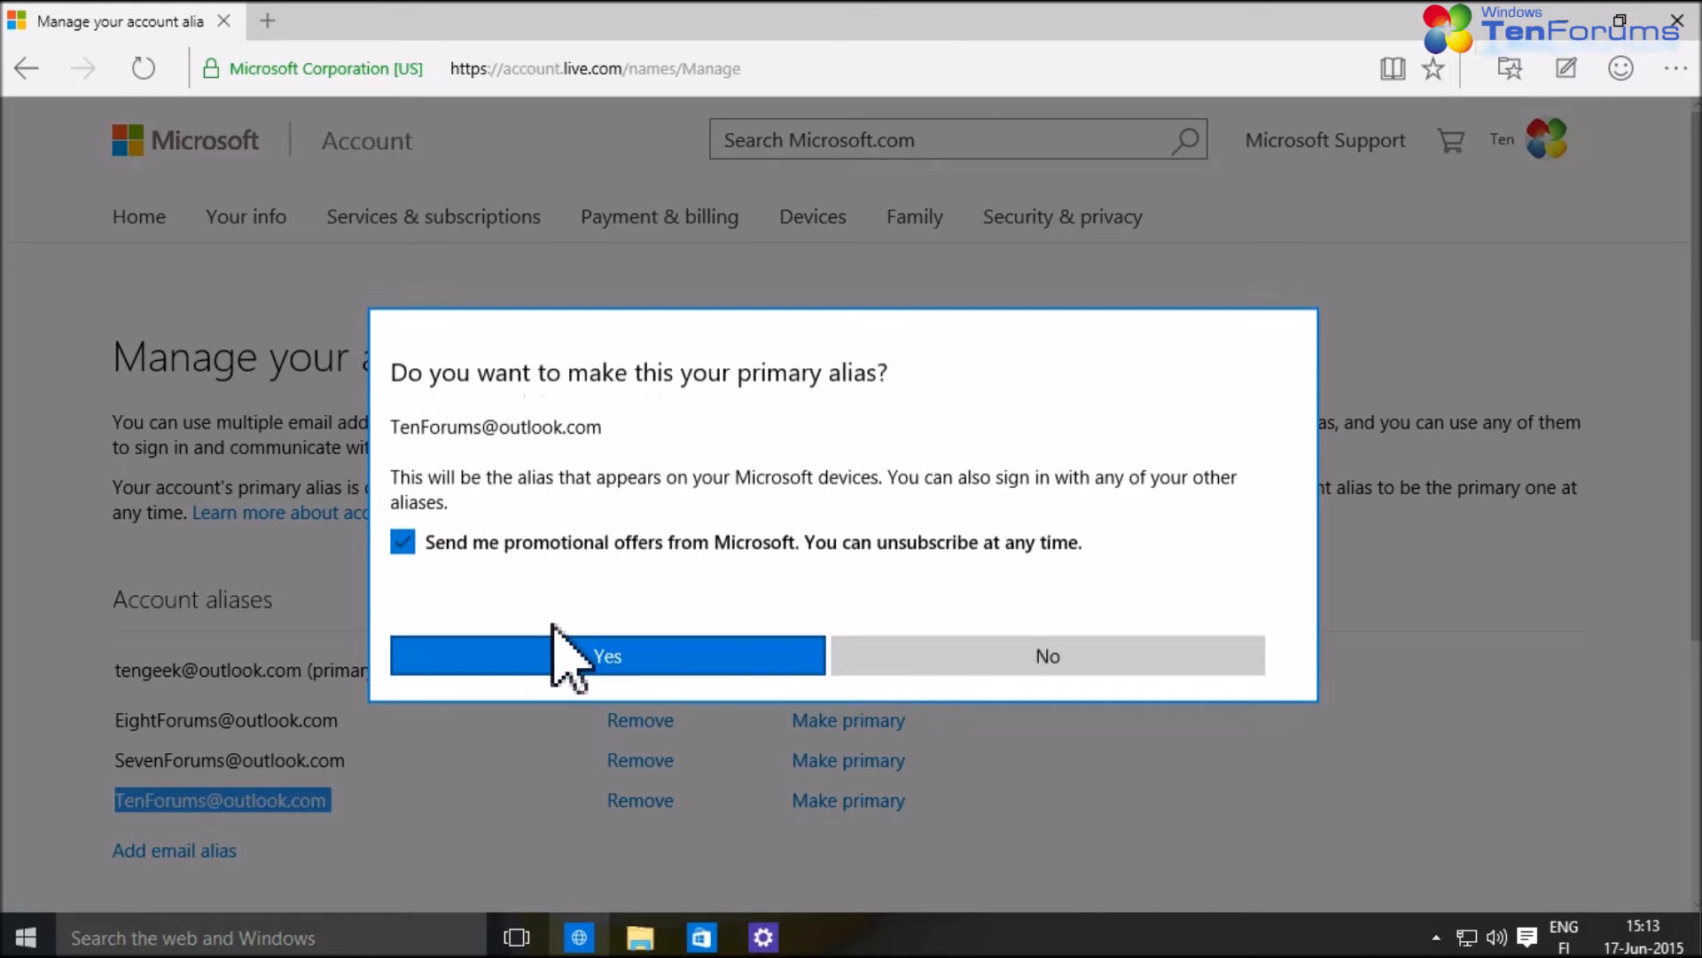
click(608, 654)
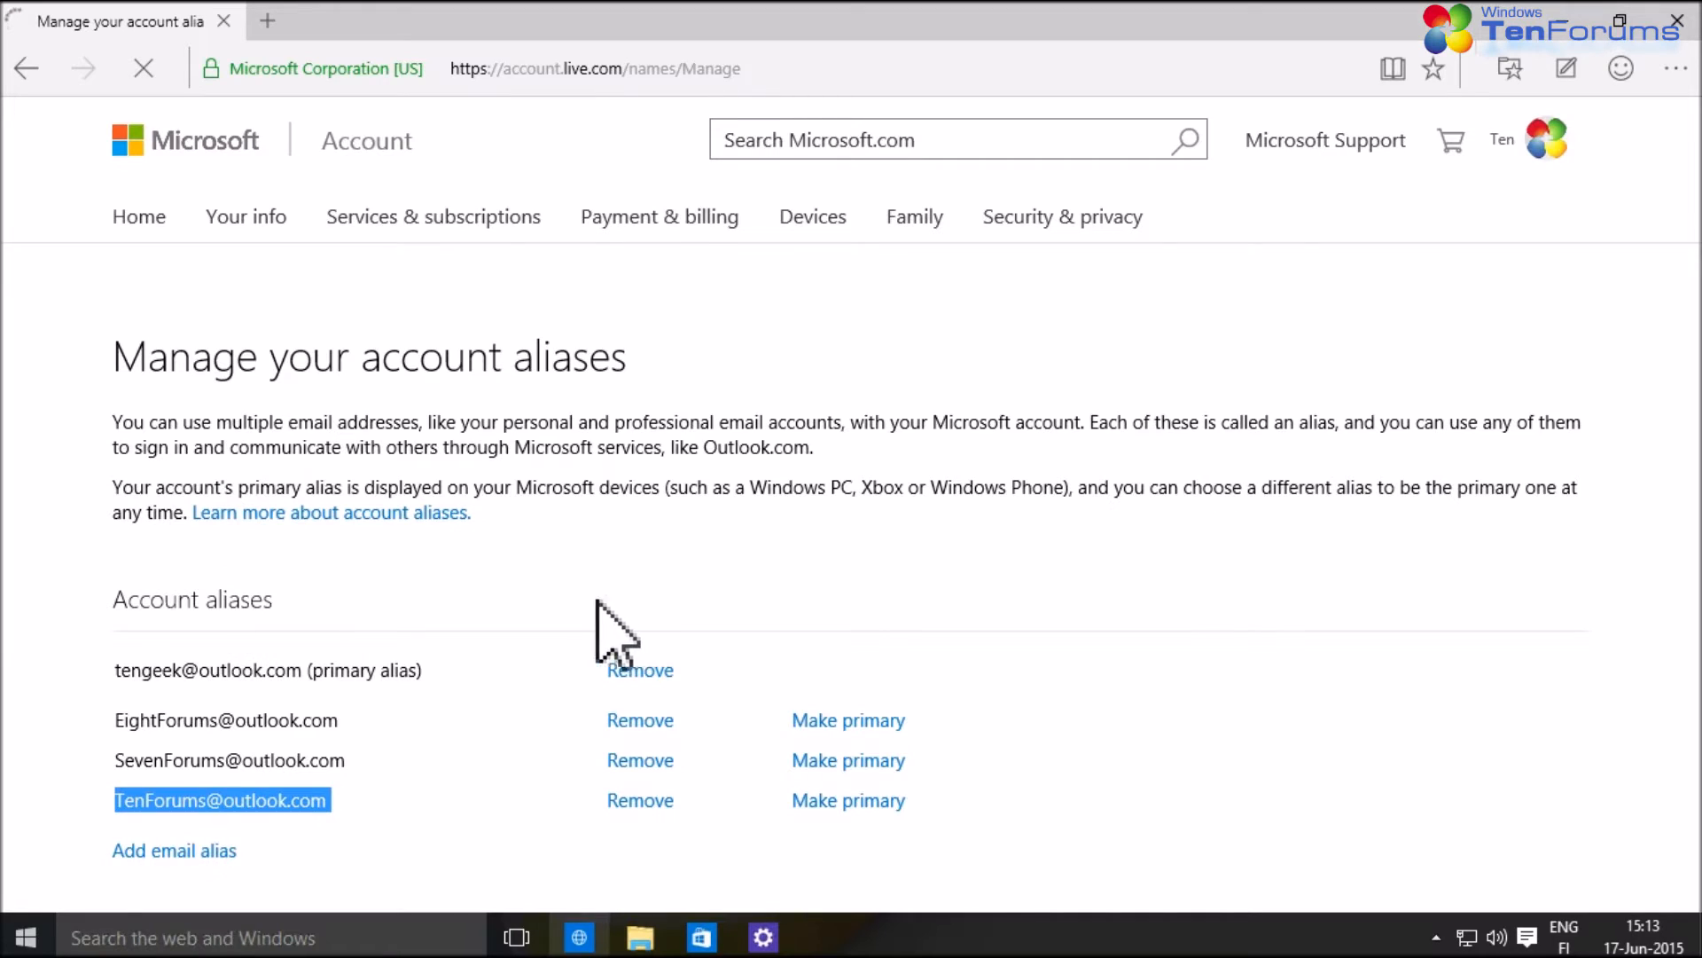
click(848, 800)
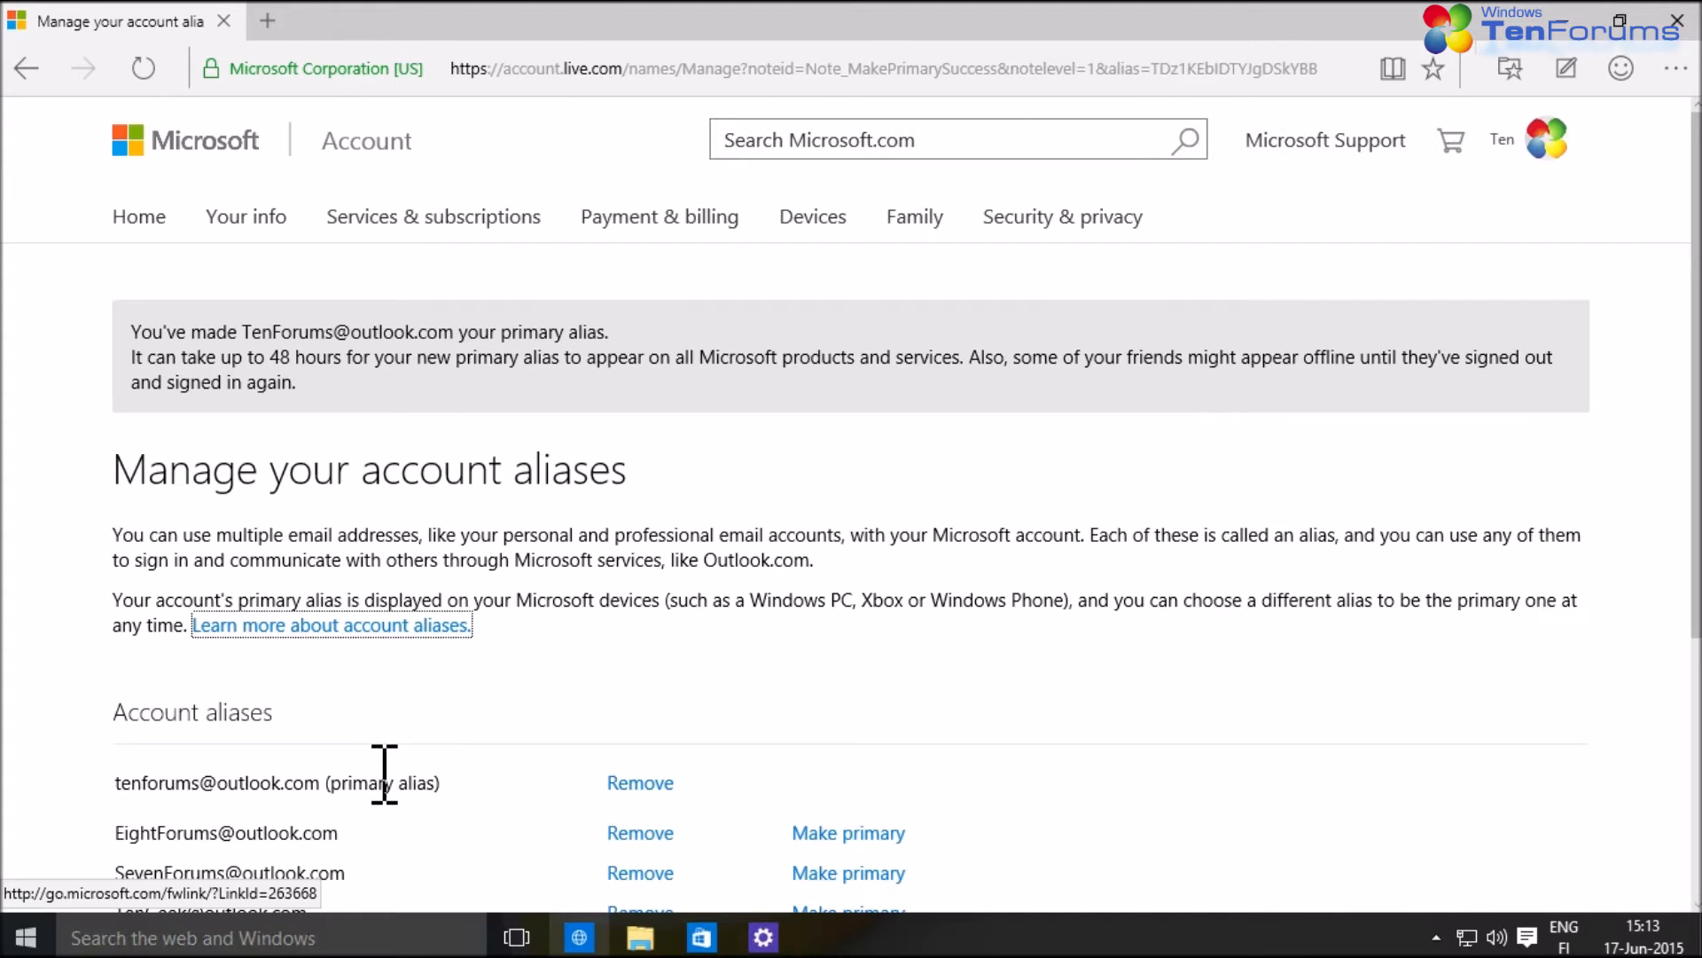
scroll(down, 3)
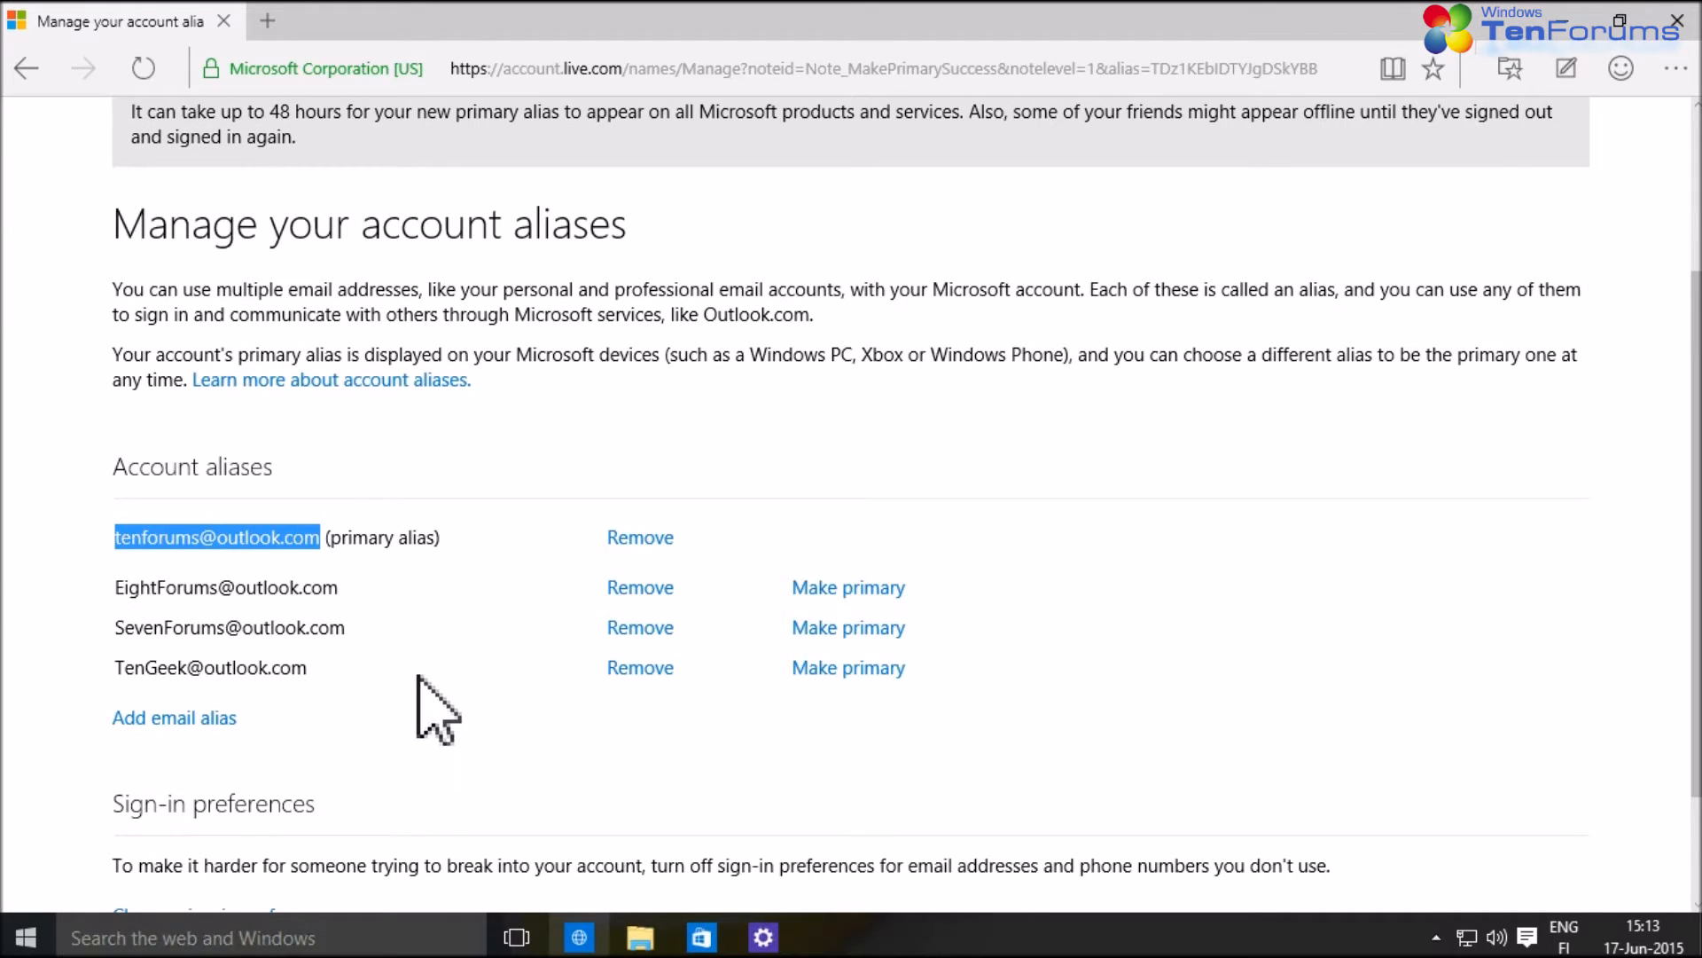
double_click(128, 667)
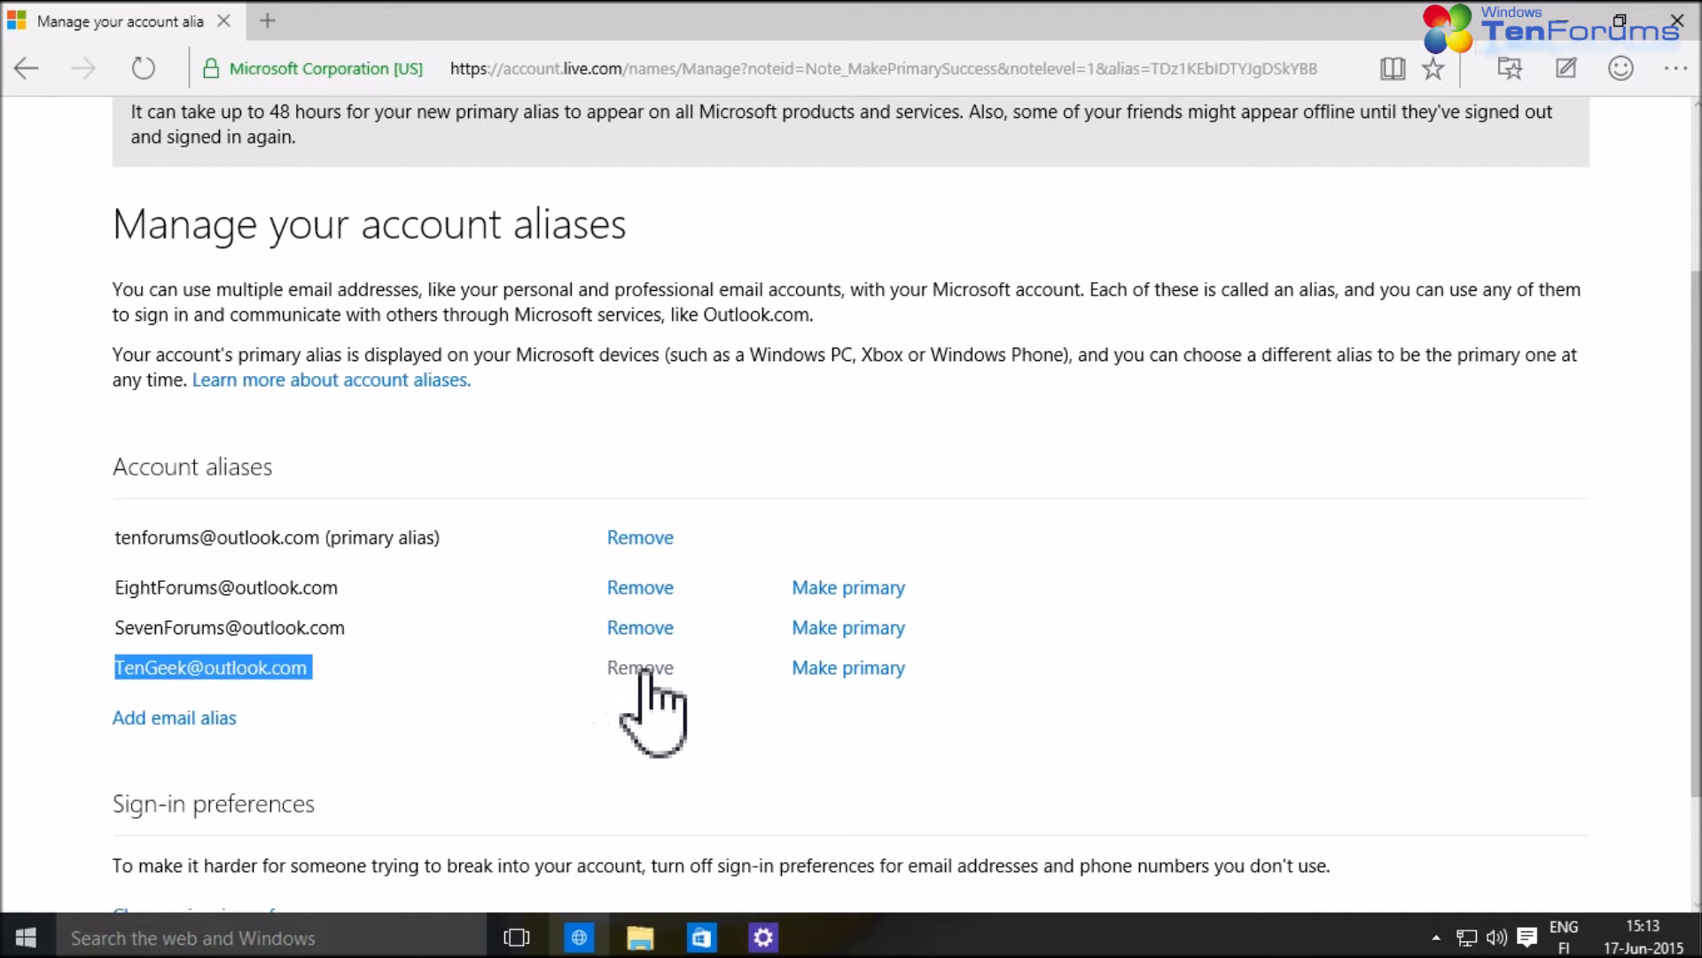
click(639, 666)
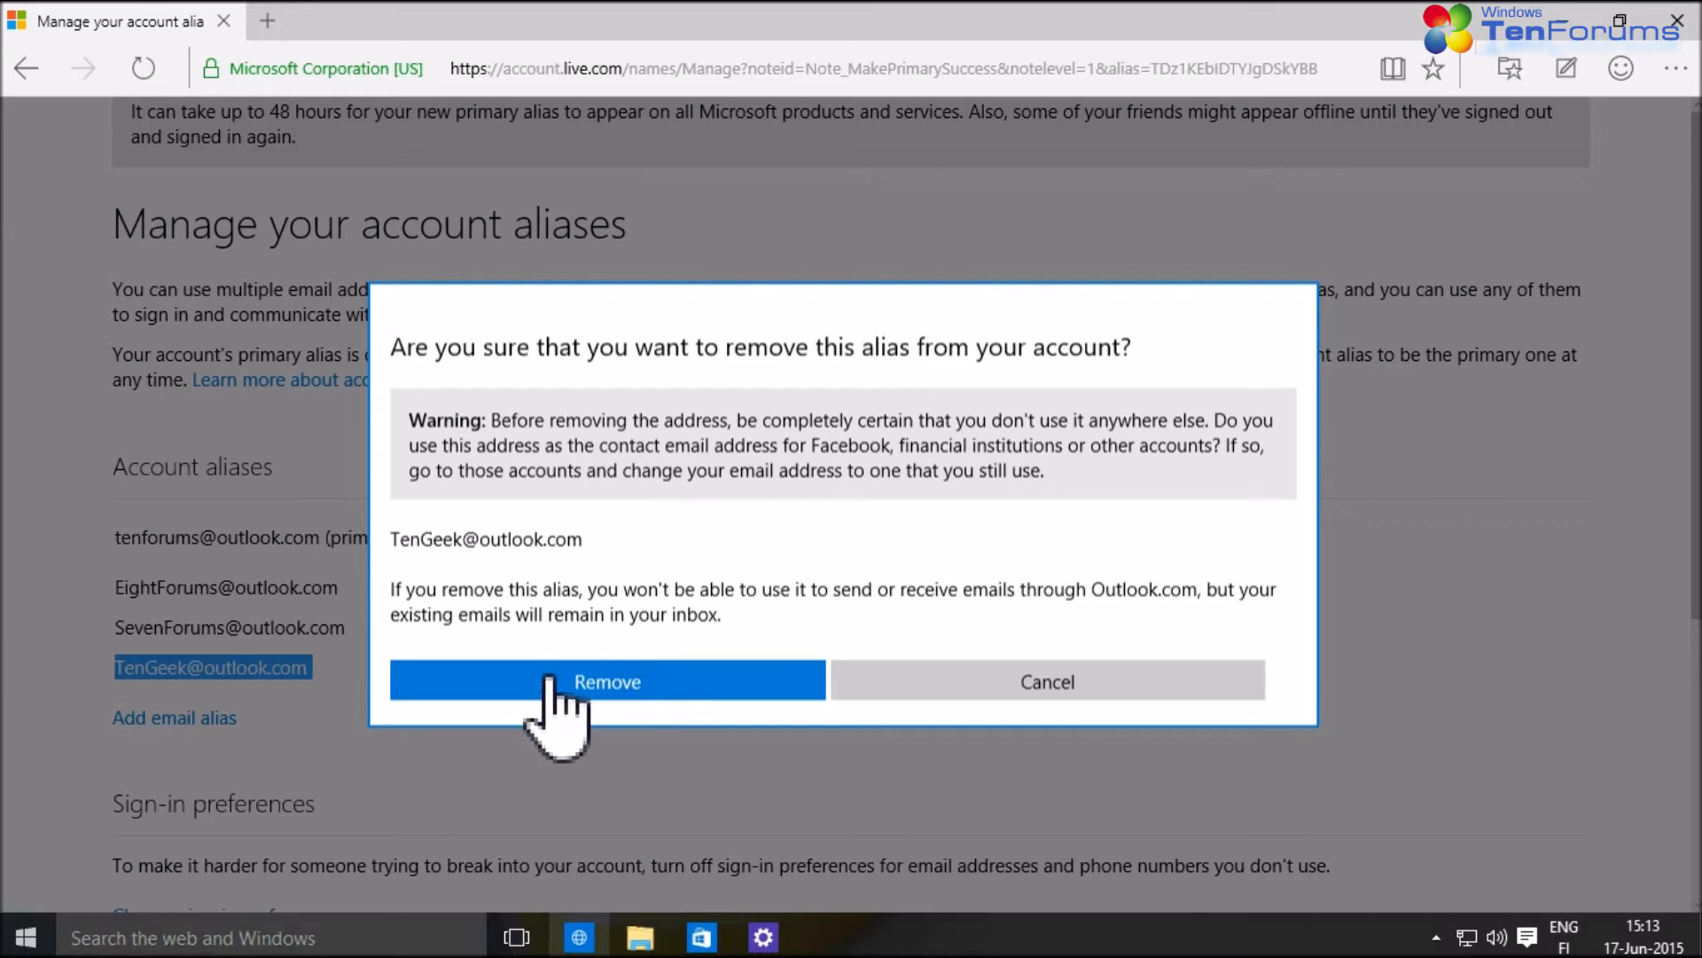
click(607, 681)
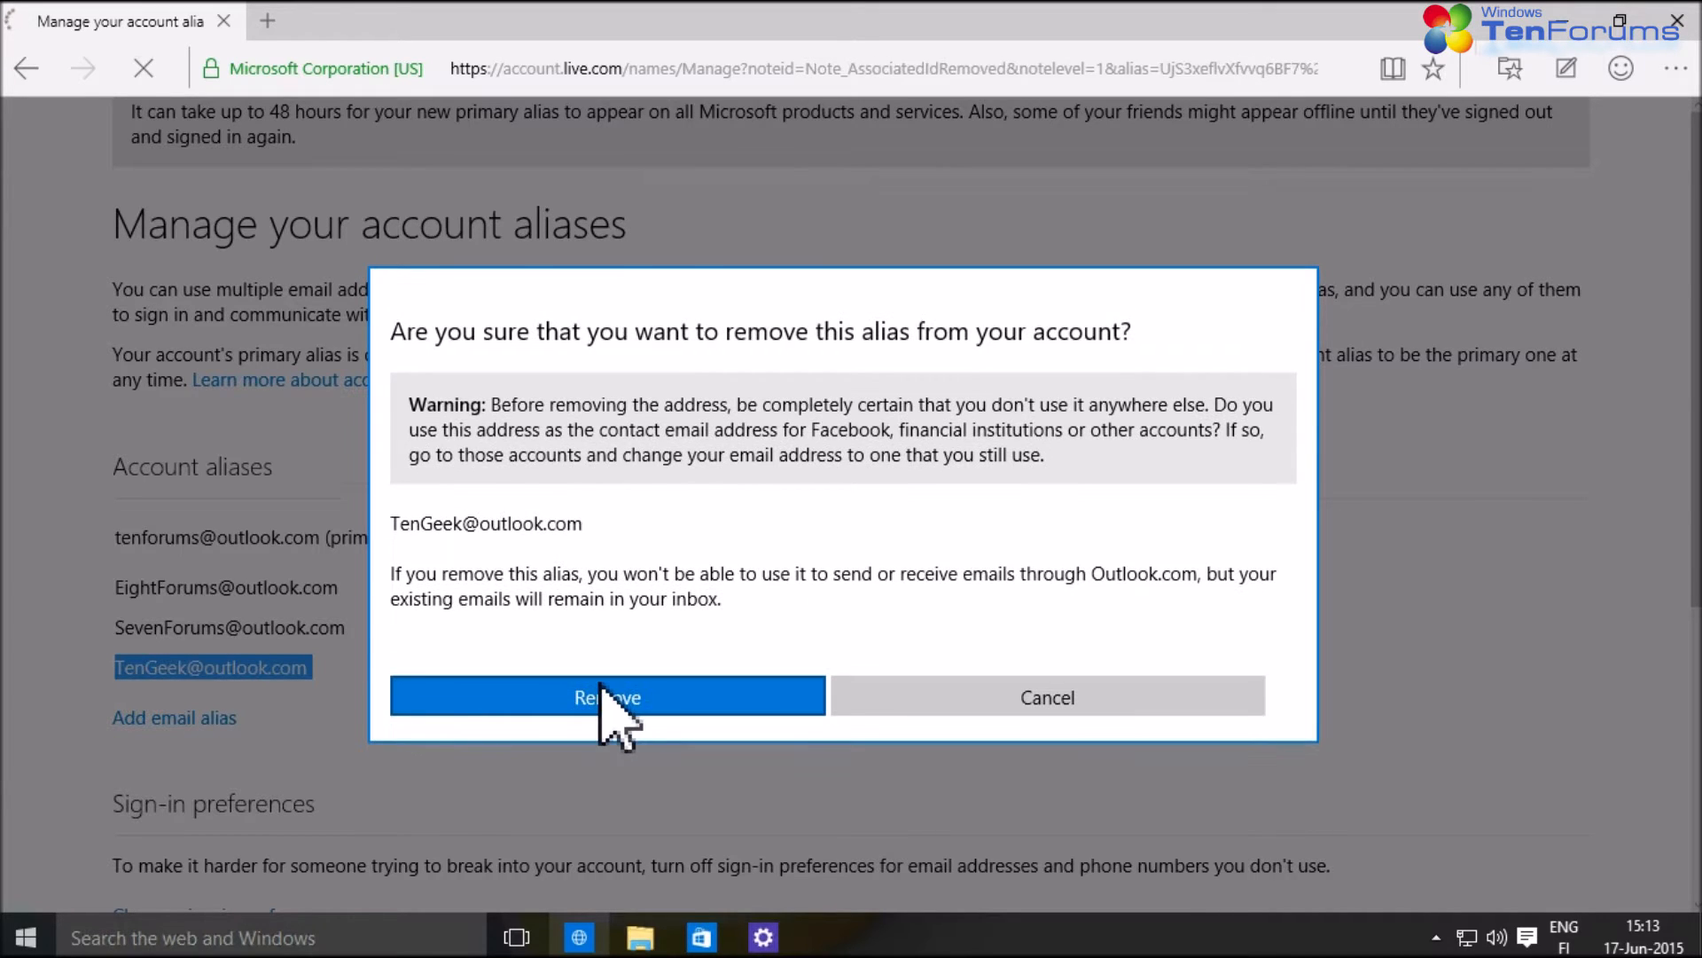
click(606, 696)
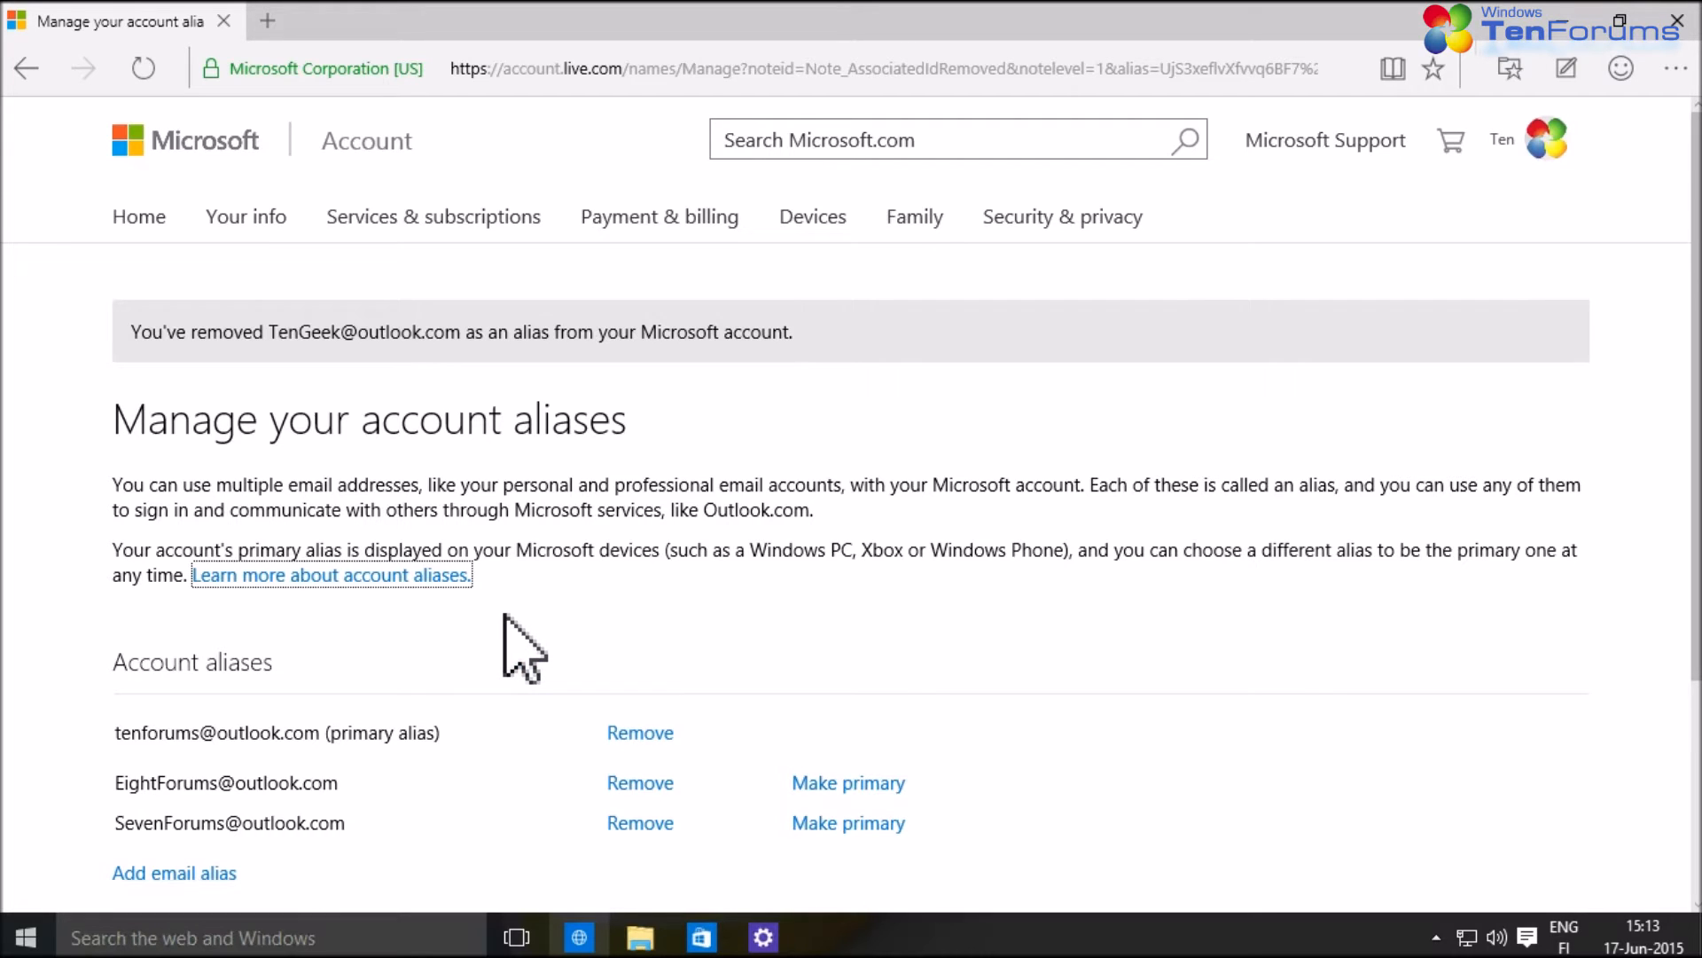
scroll(down, 3)
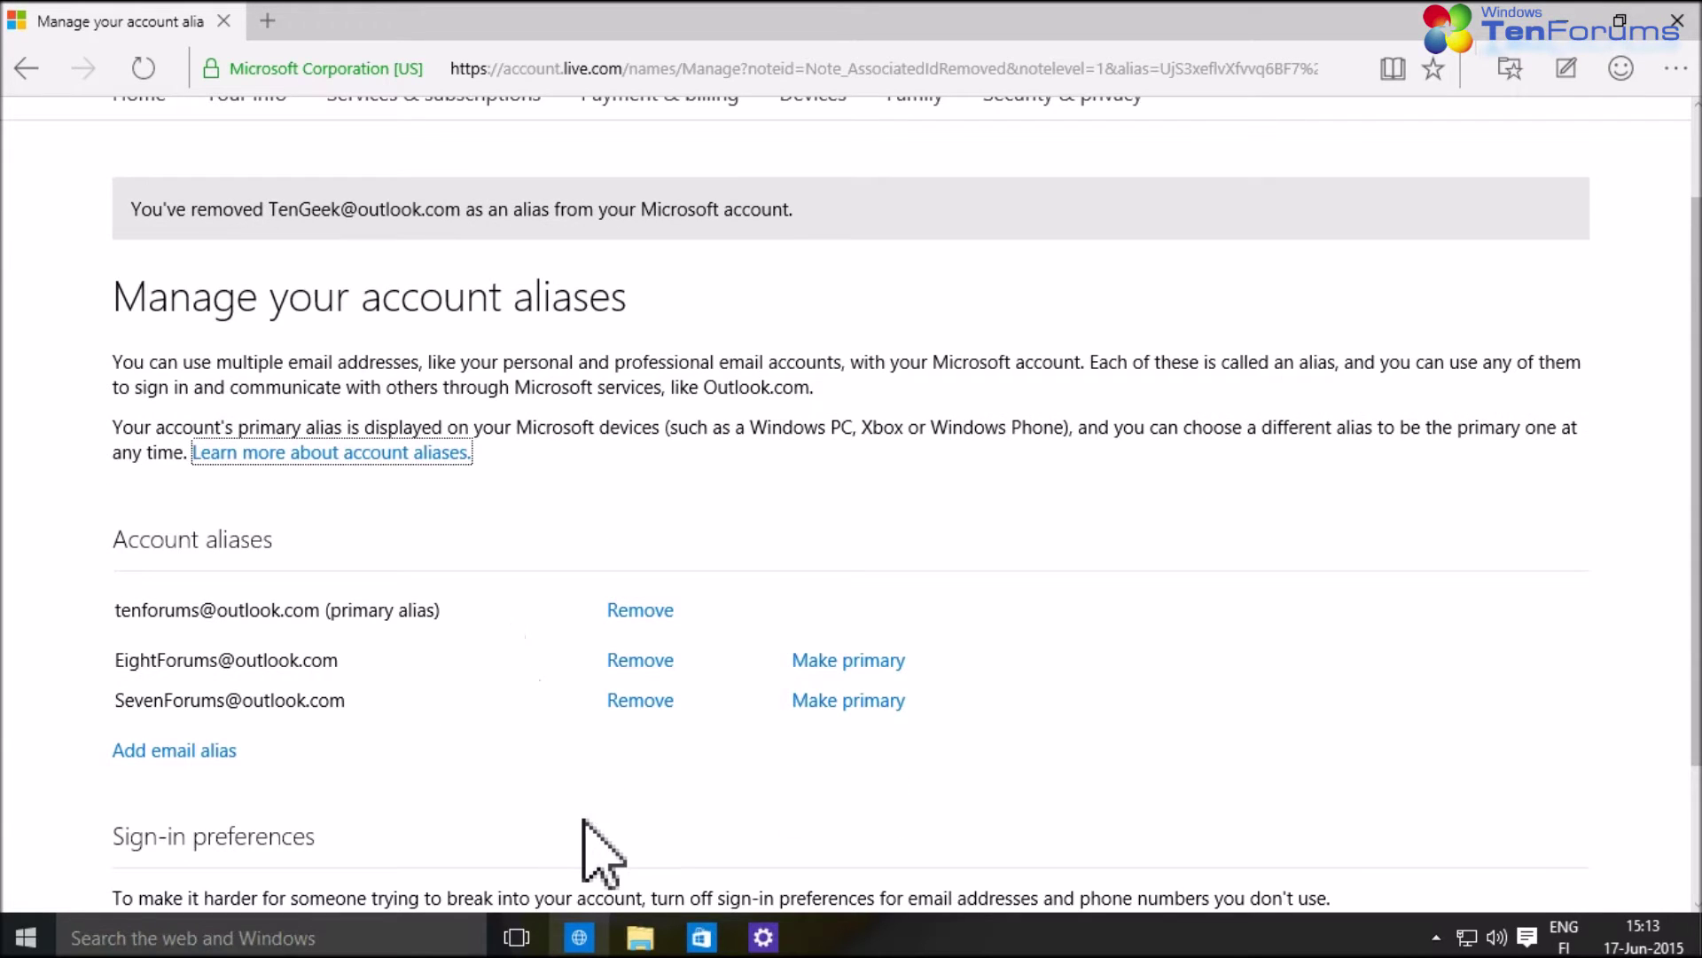
Step: Check that Settings still lists the TenGeek address, then close Settings and Edge
click(764, 933)
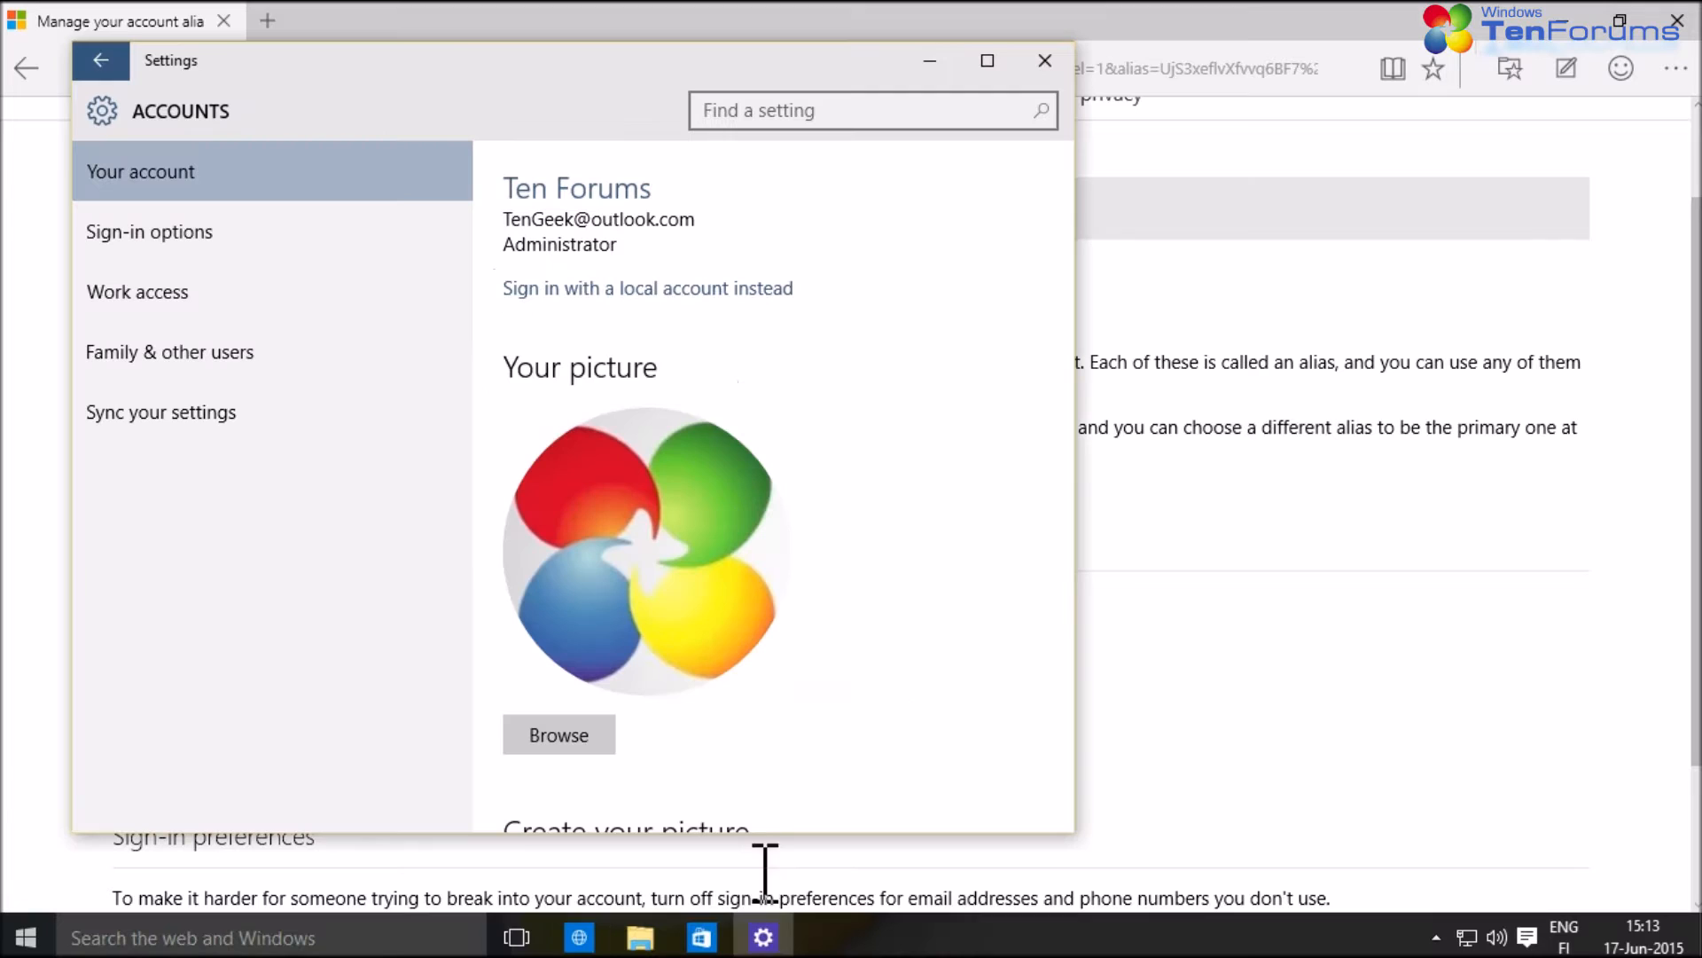
mouse_move(1044, 60)
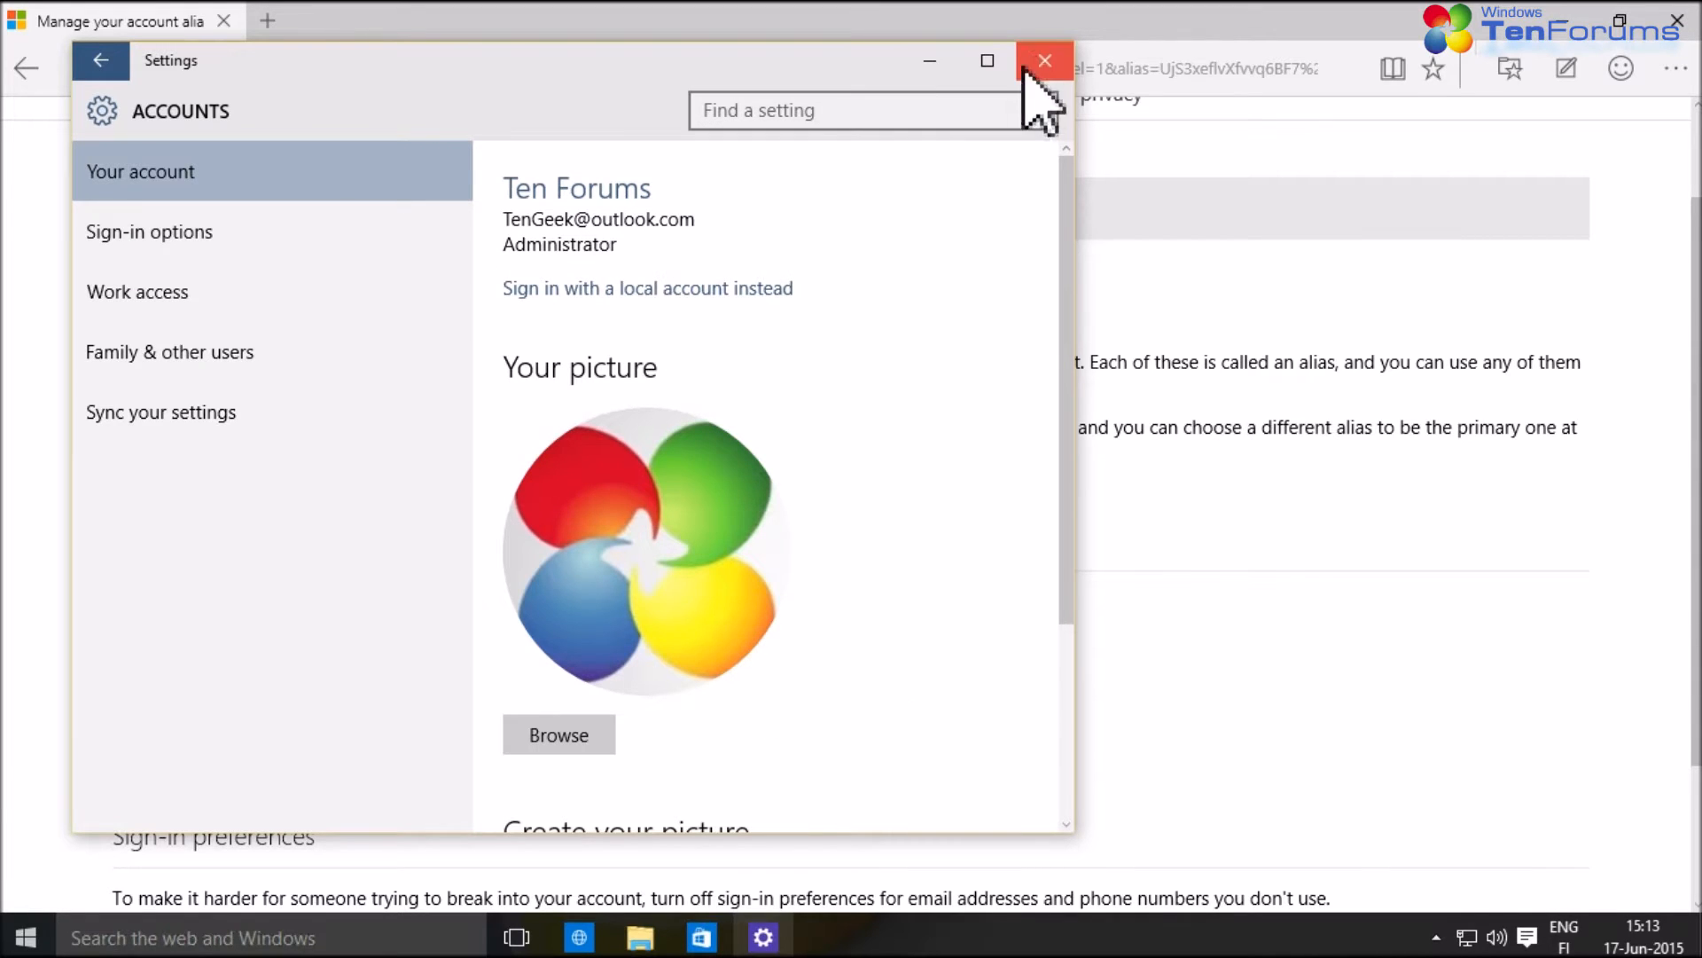
click(1044, 61)
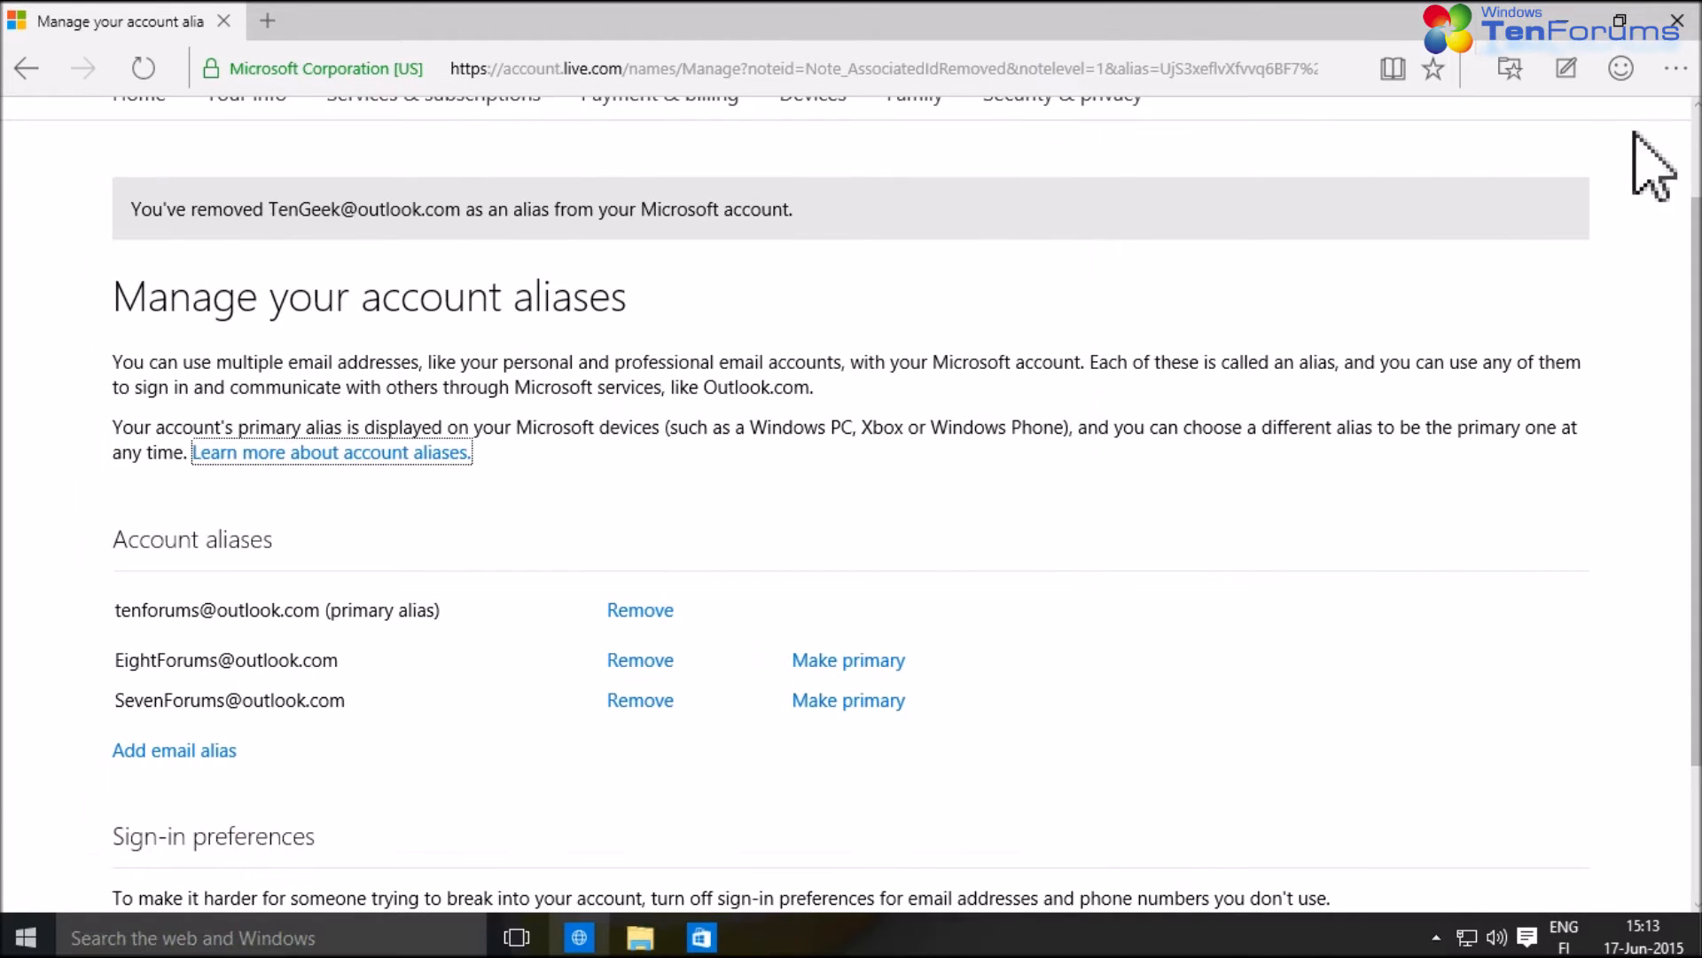
click(1678, 20)
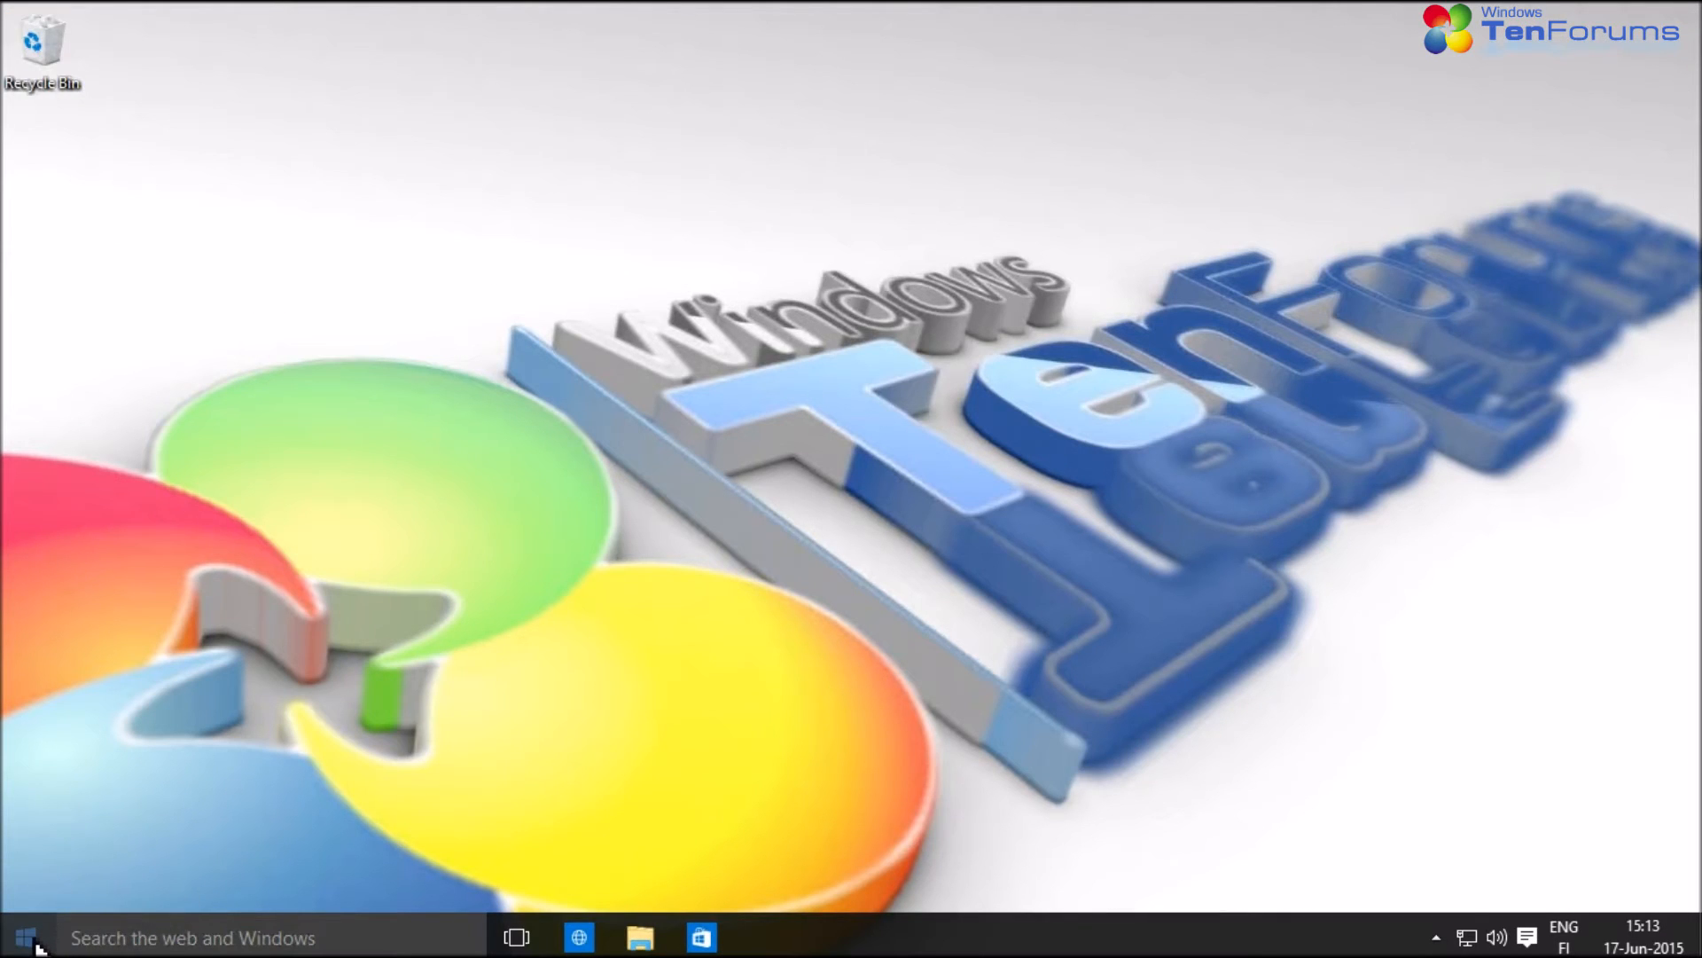
Step: Sign out of Windows via the Start menu and sign back in with the account password
right_click(34, 933)
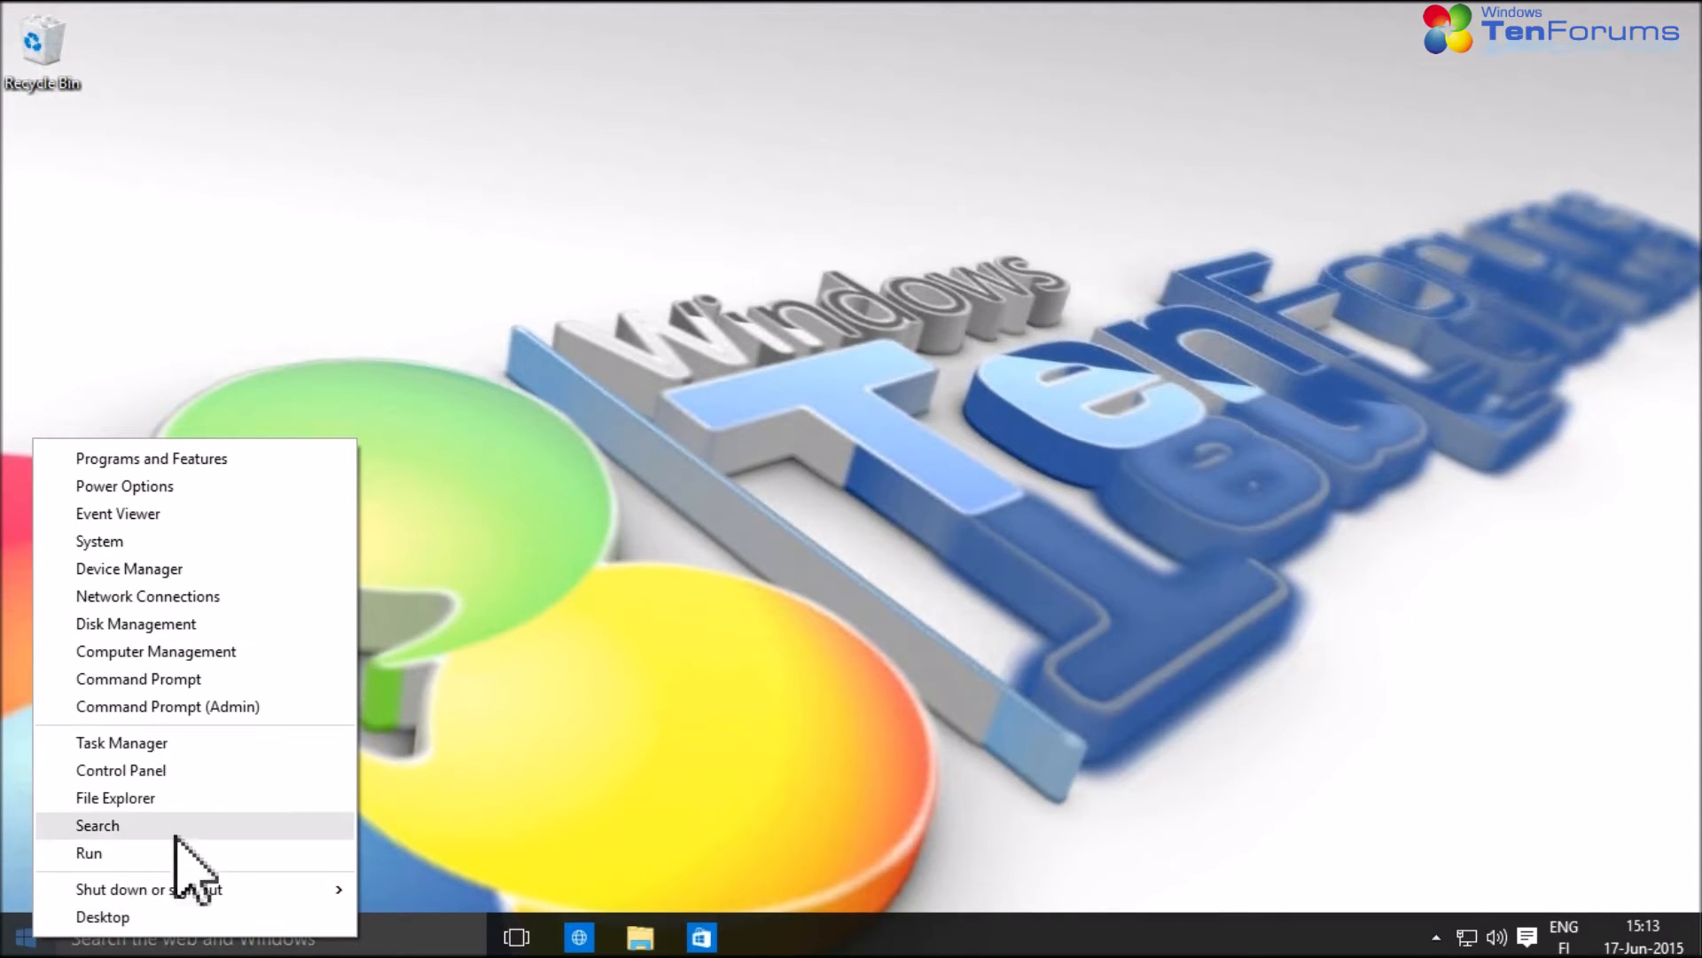
click(146, 890)
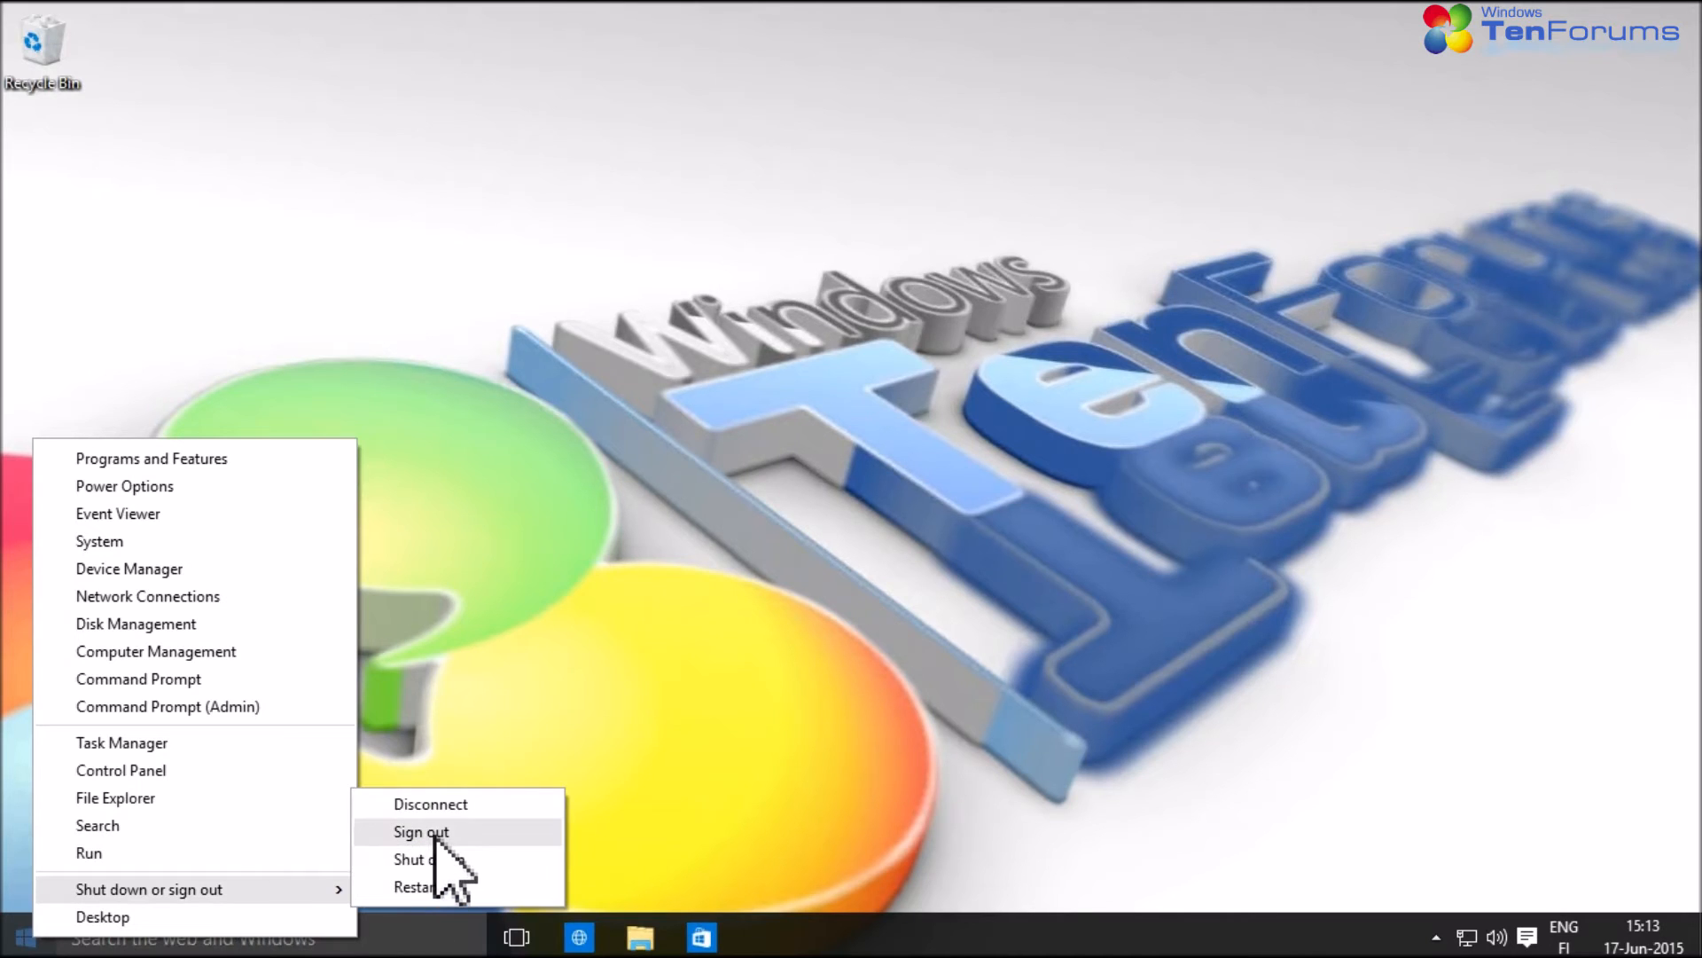
click(420, 831)
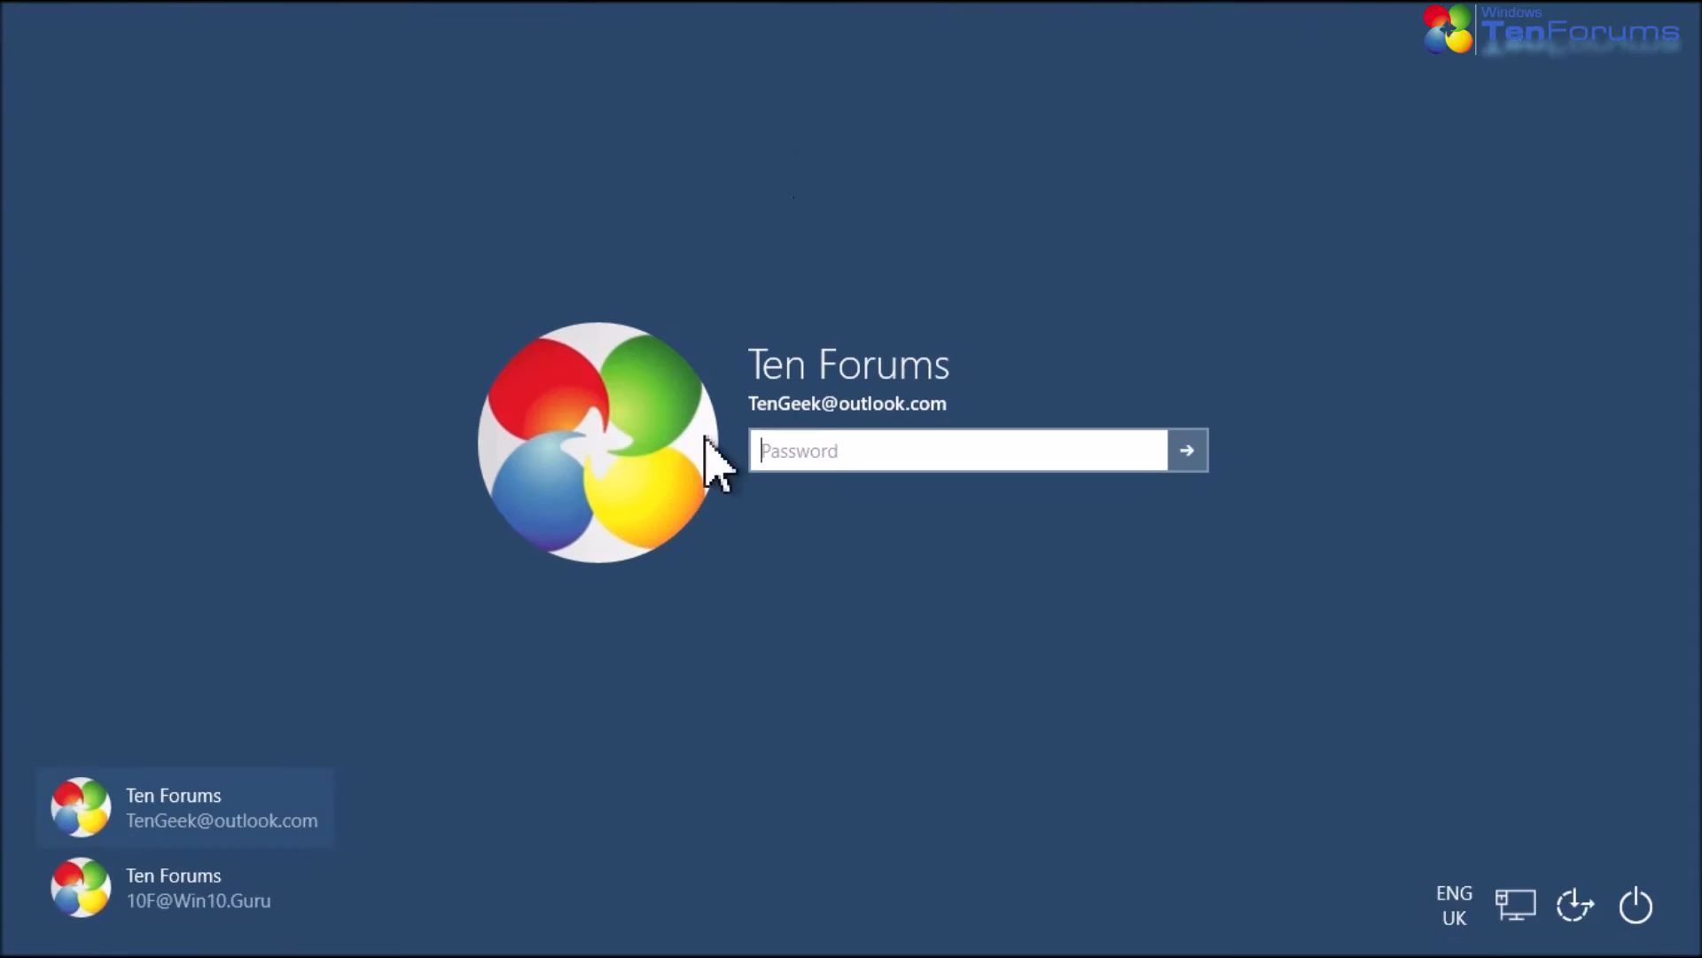
mouse_move(771, 436)
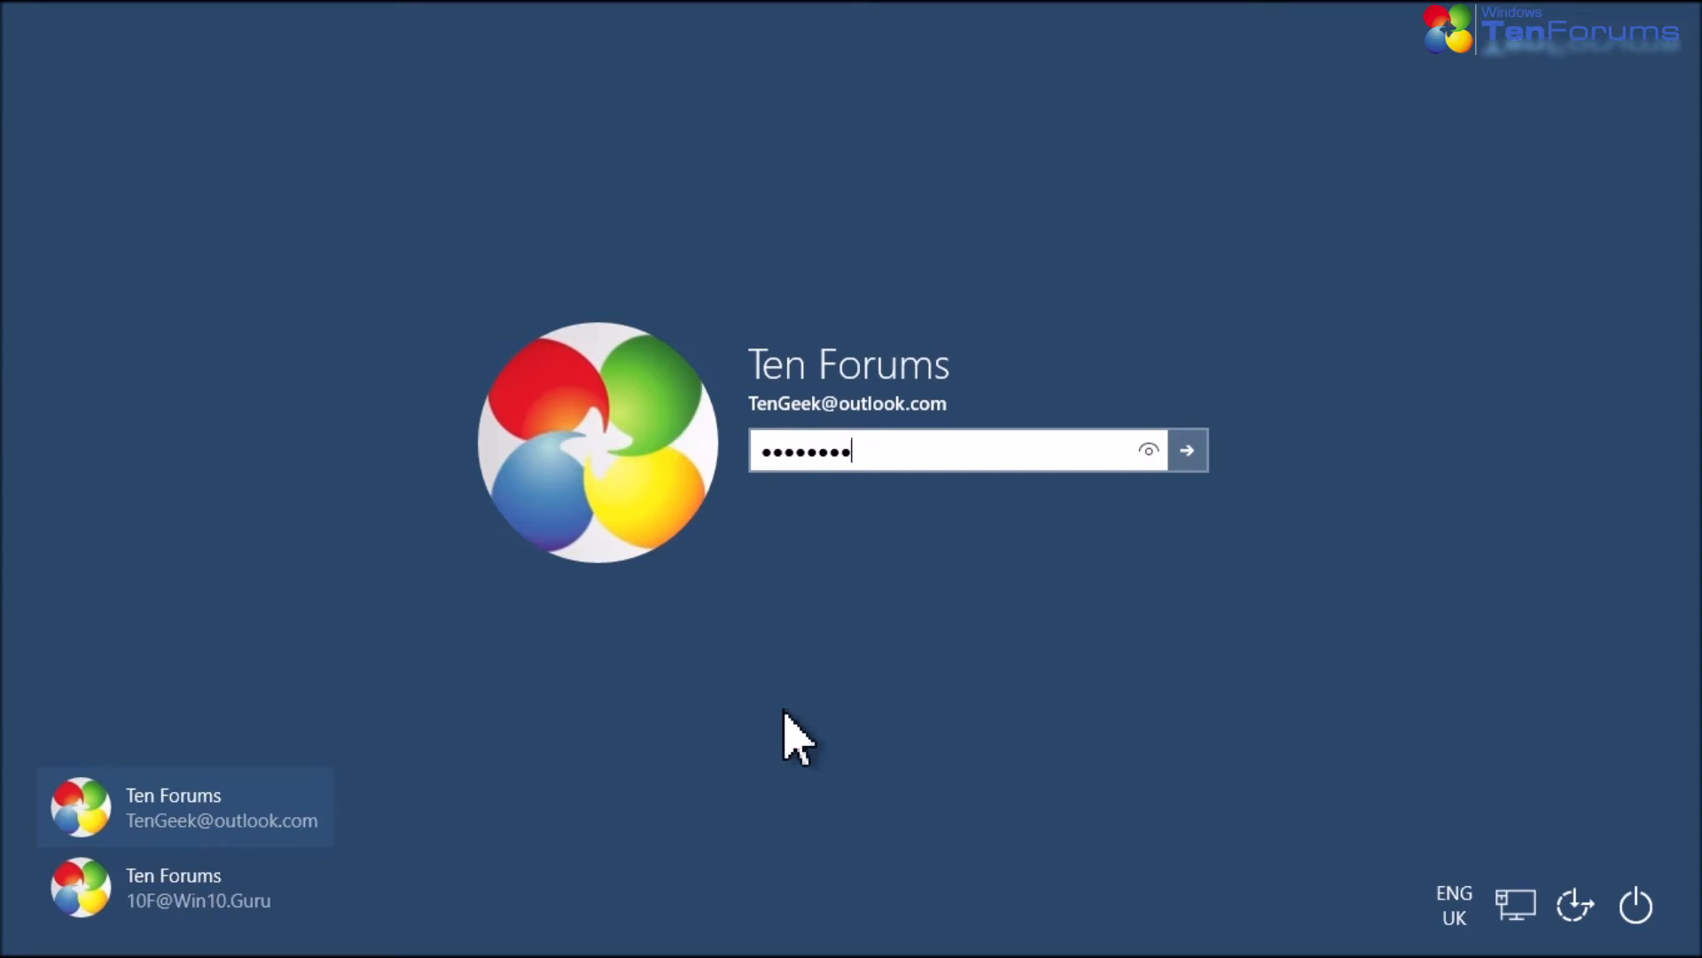
click(1188, 450)
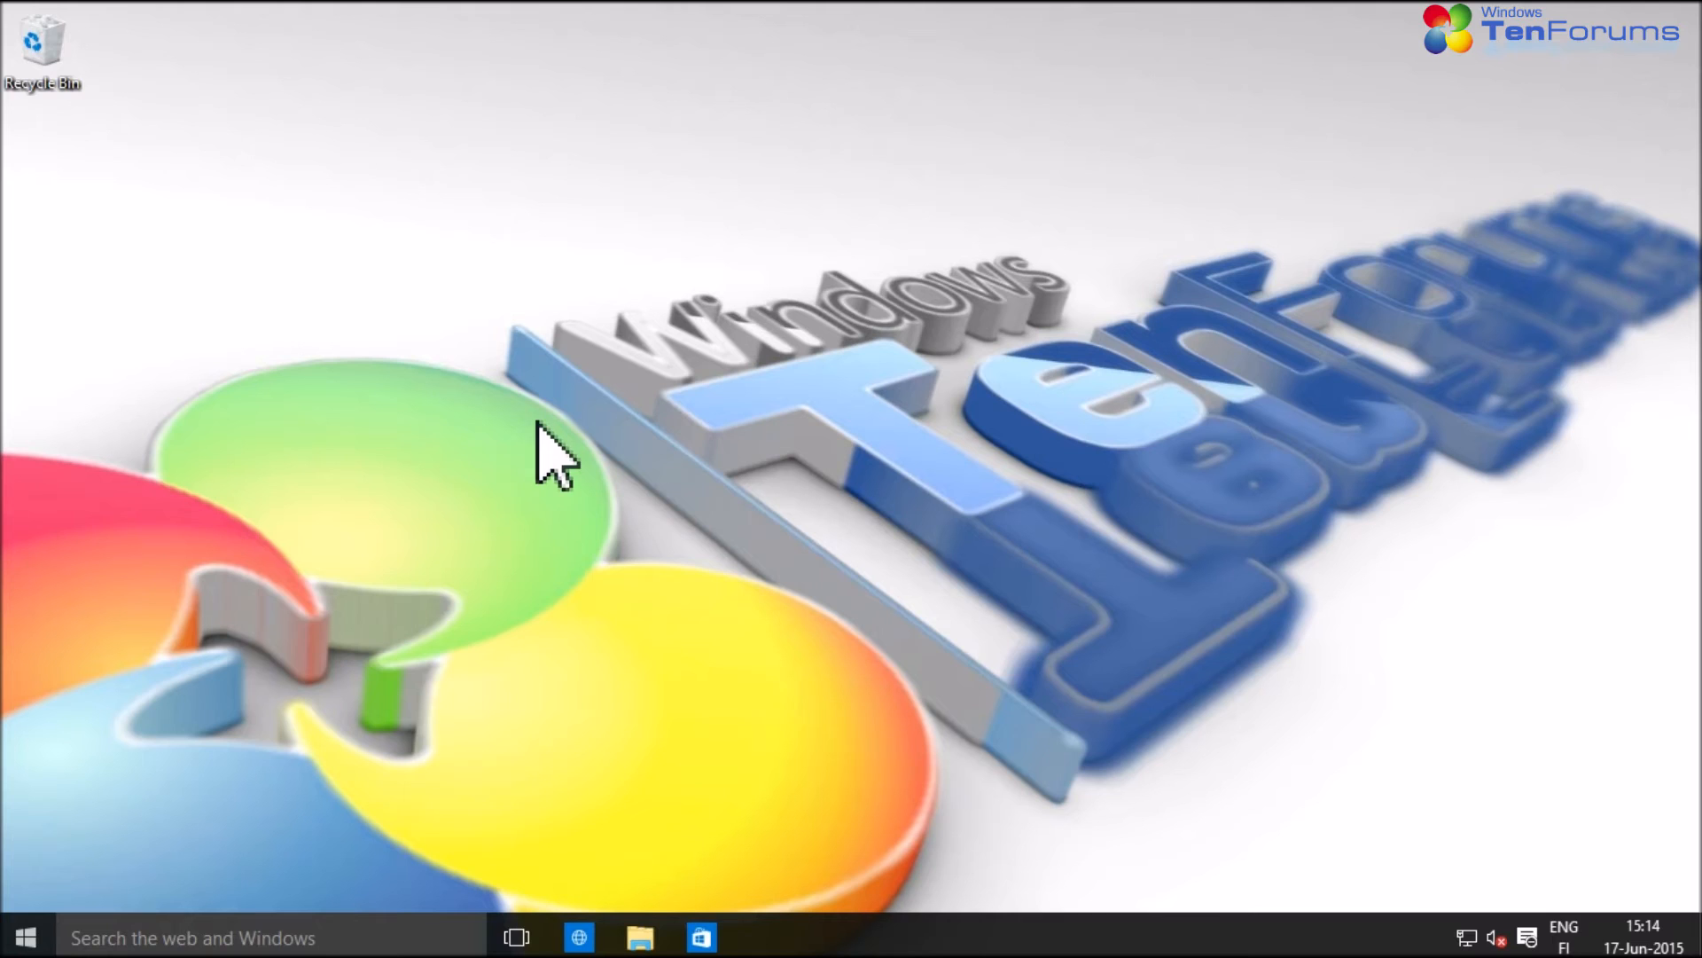
mouse_move(46, 933)
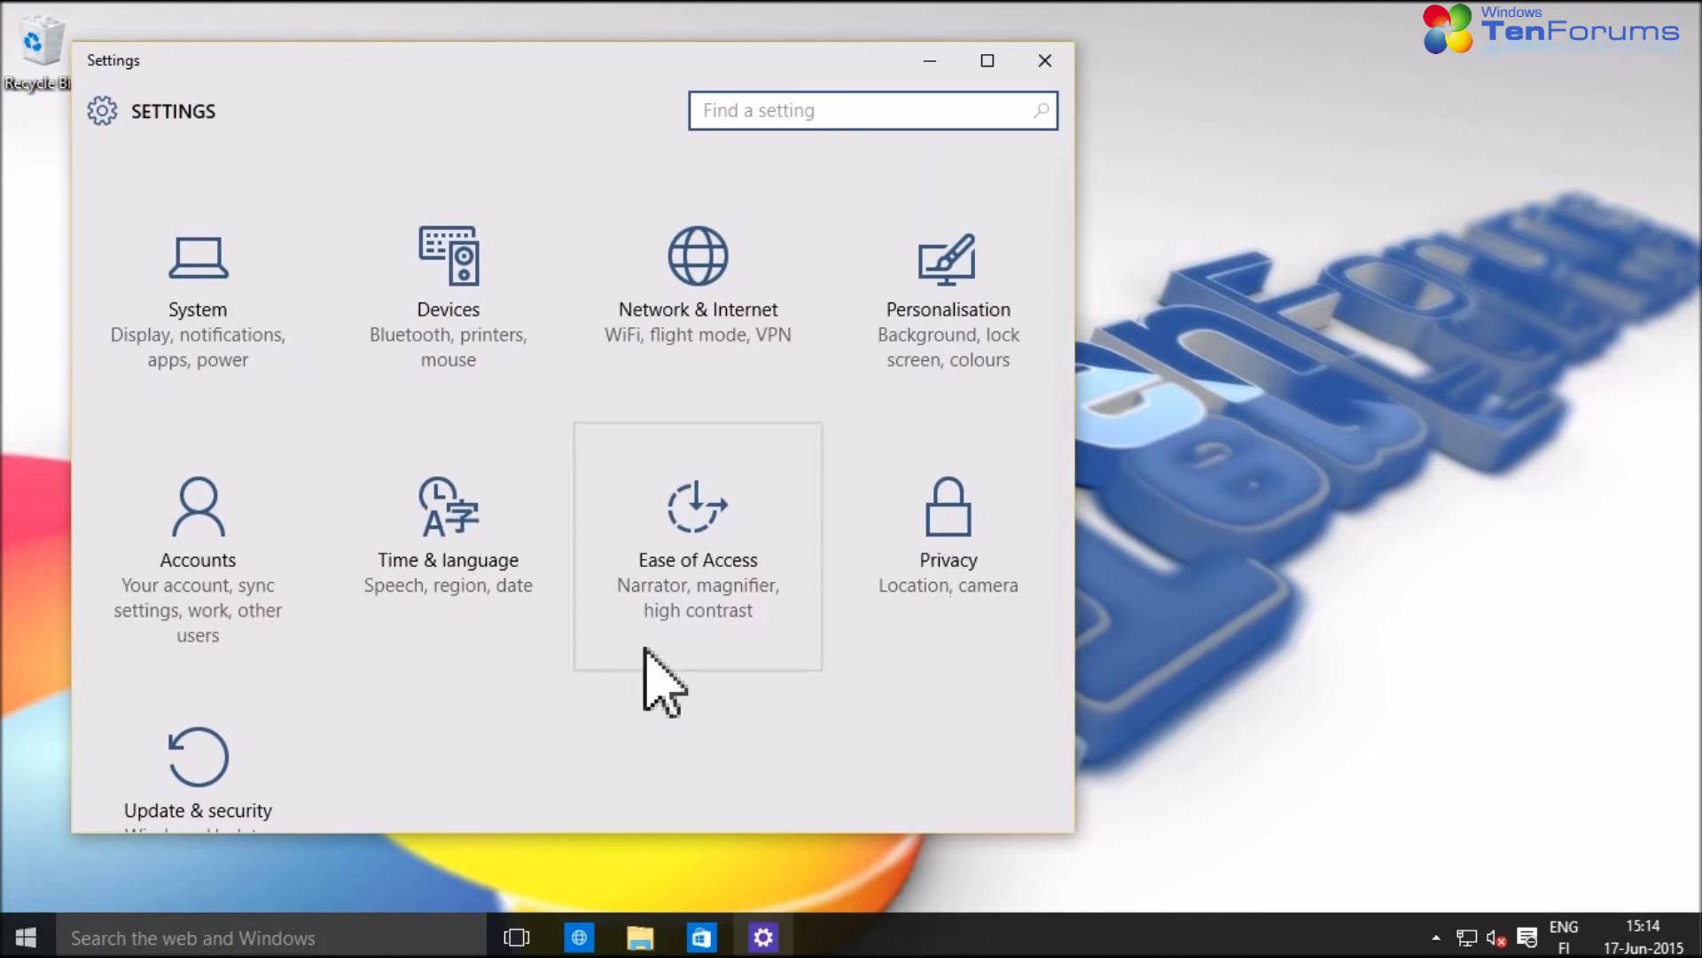
click(199, 506)
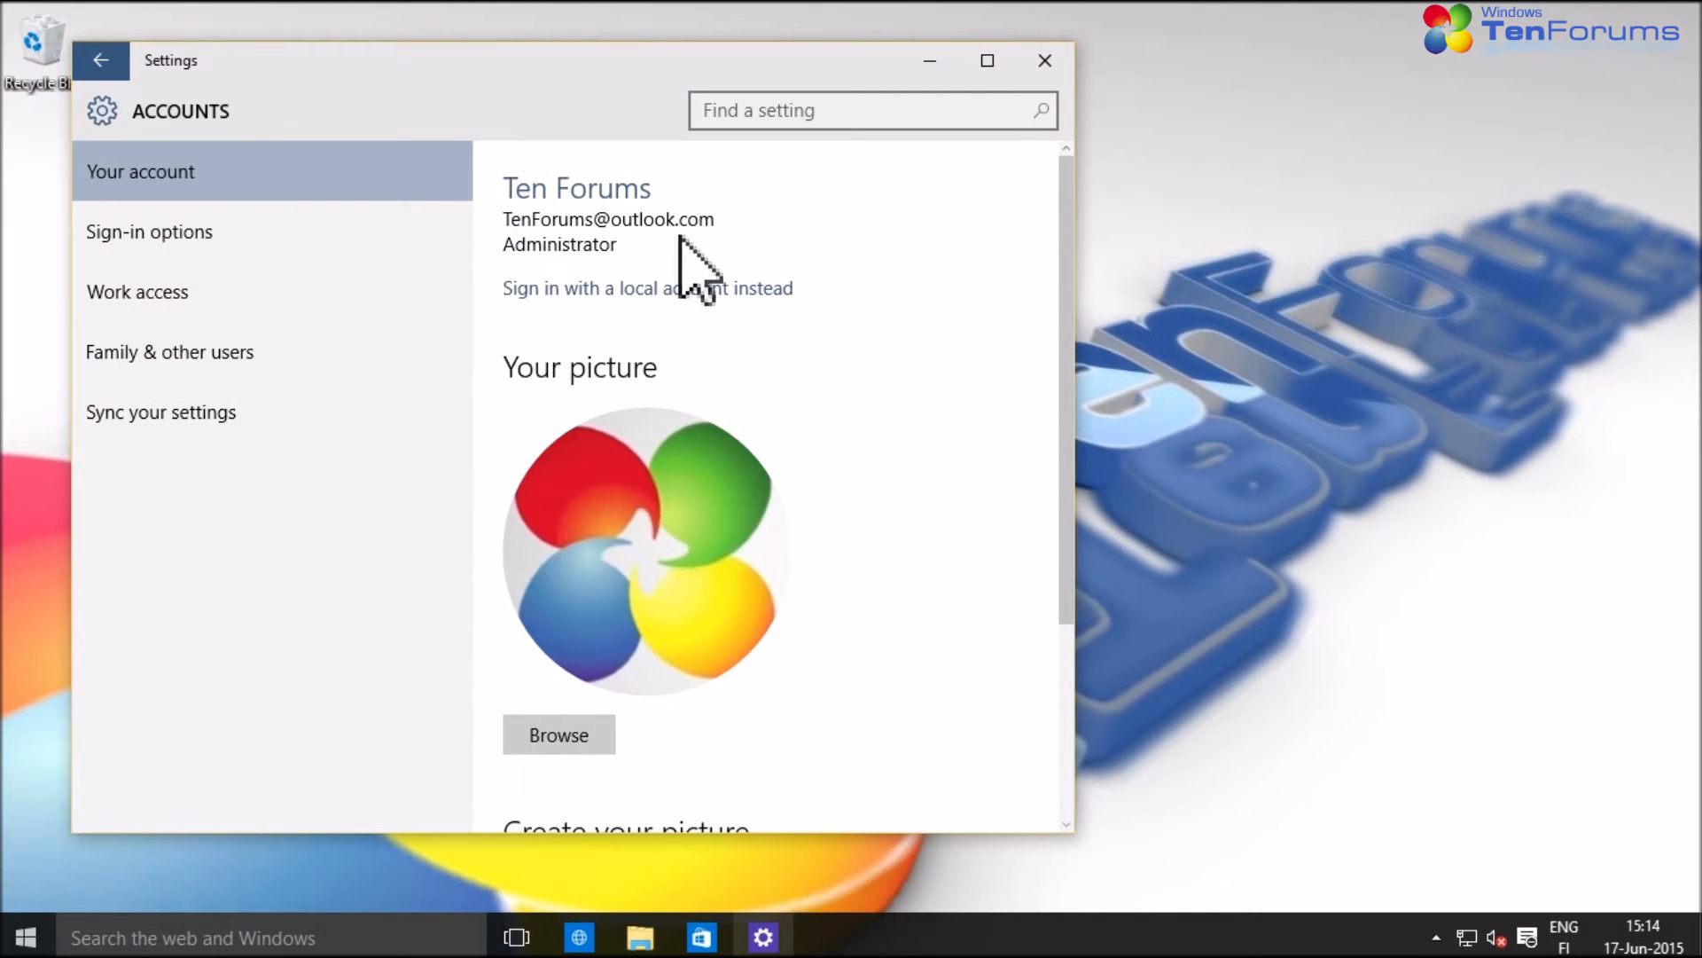
mouse_move(720, 232)
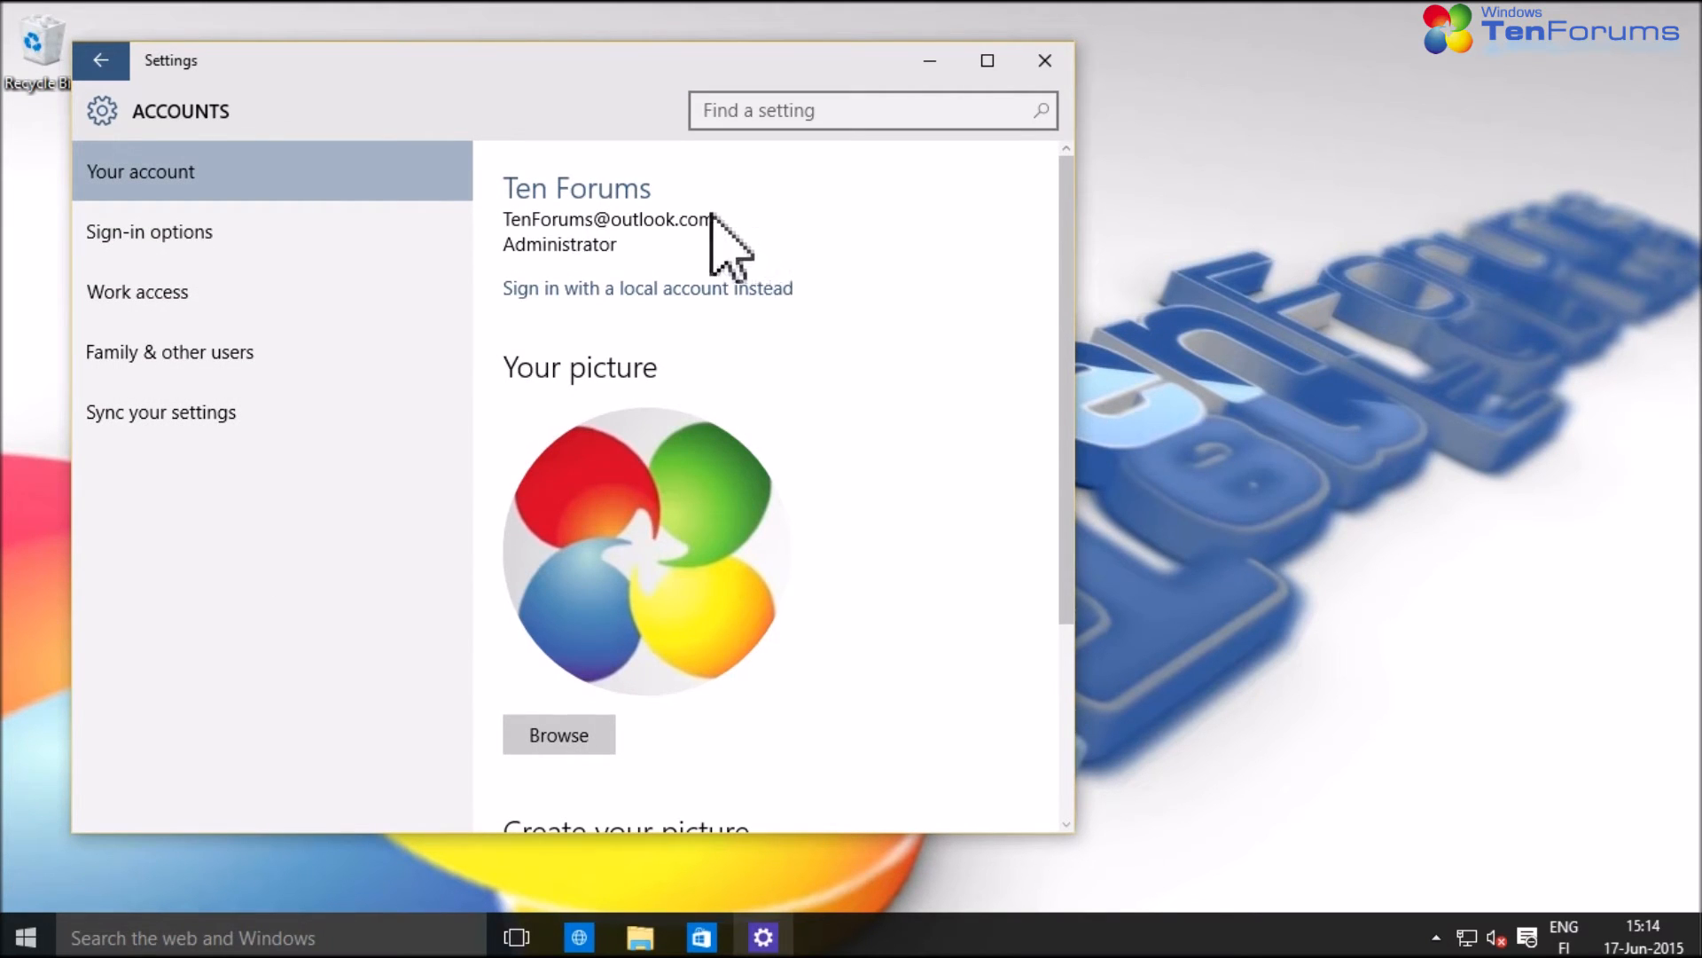
mouse_move(1029, 151)
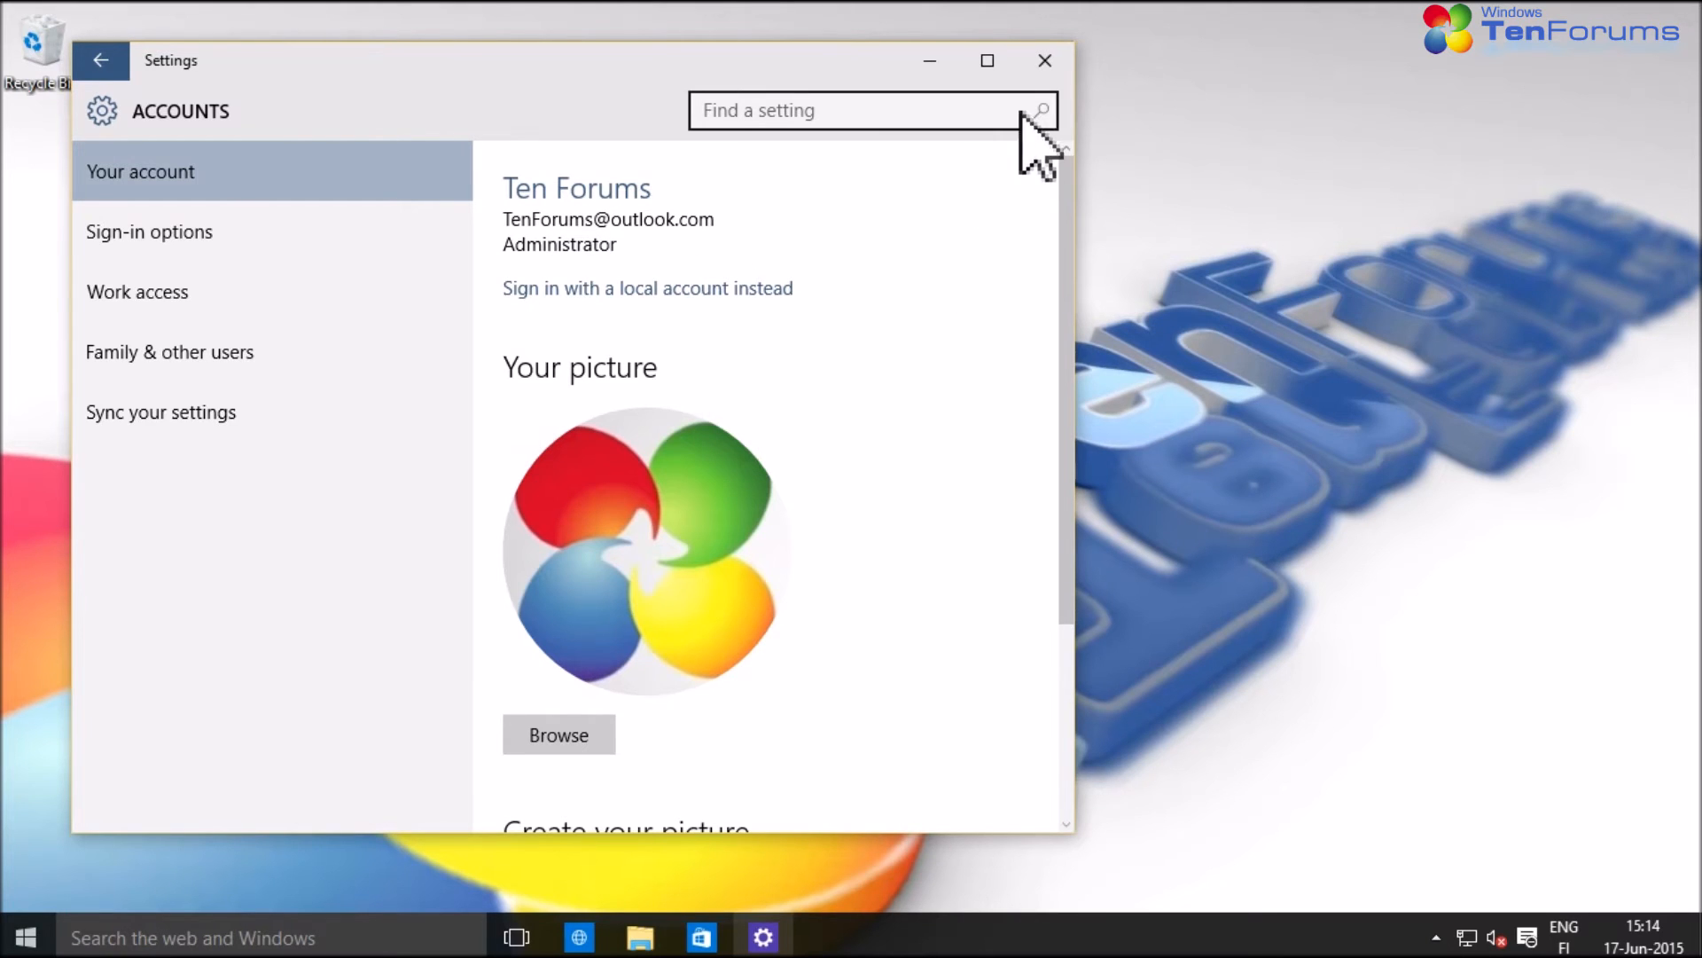
click(1047, 60)
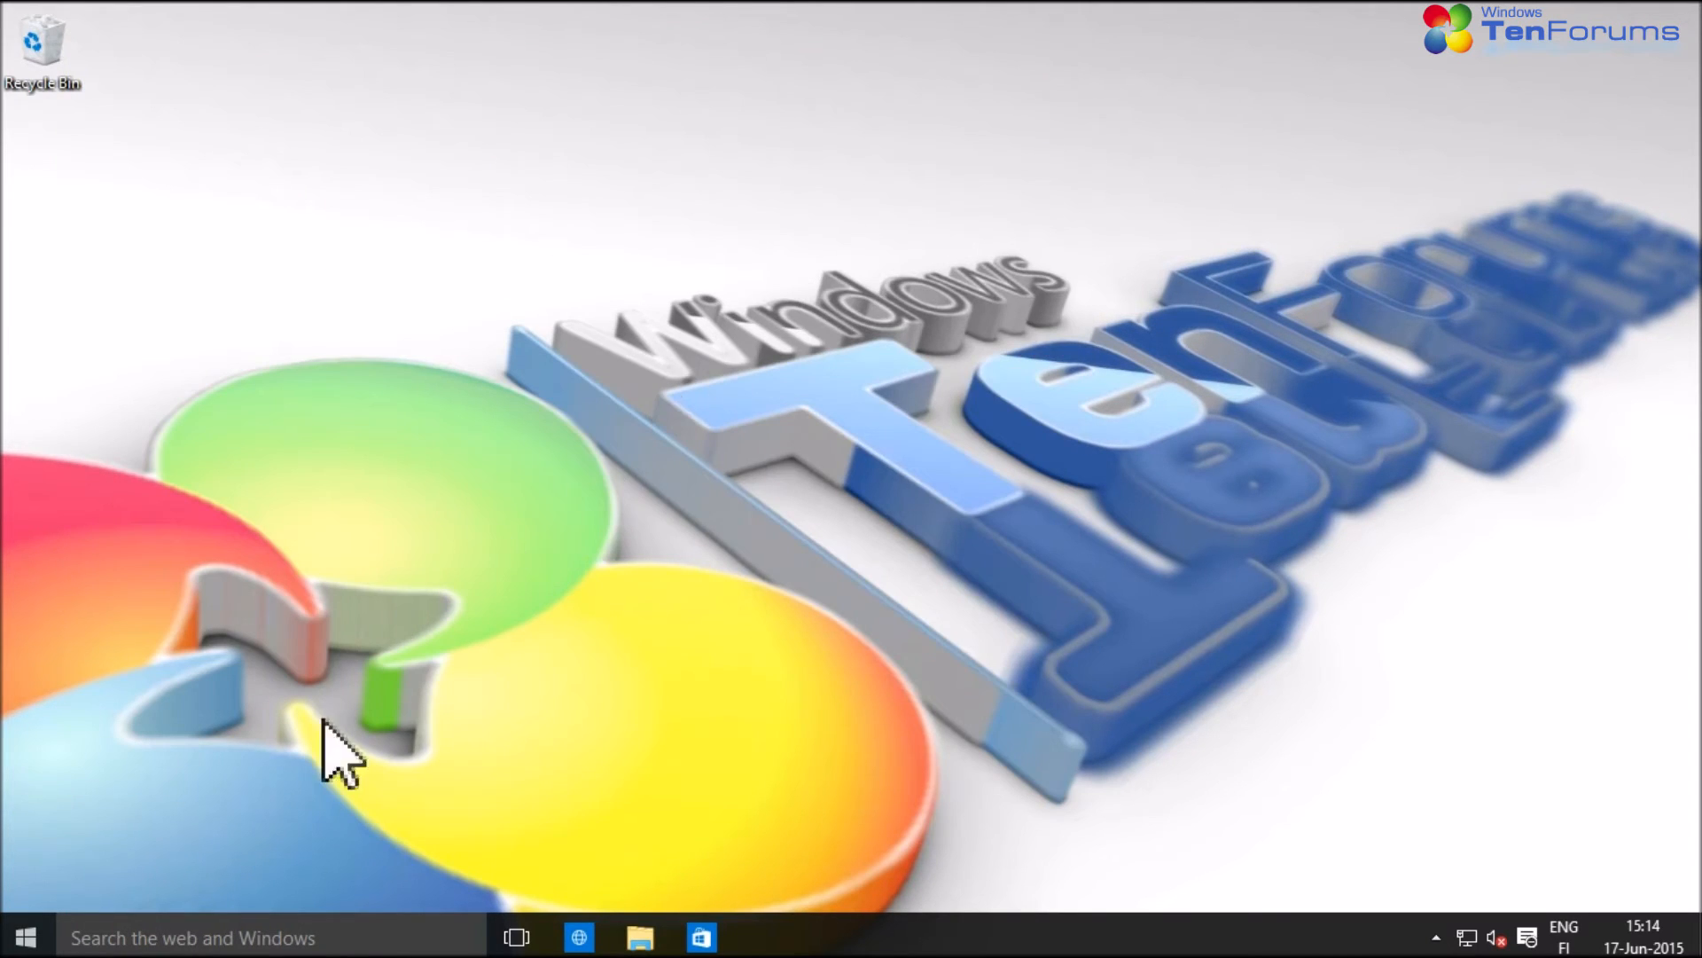
right_click(32, 932)
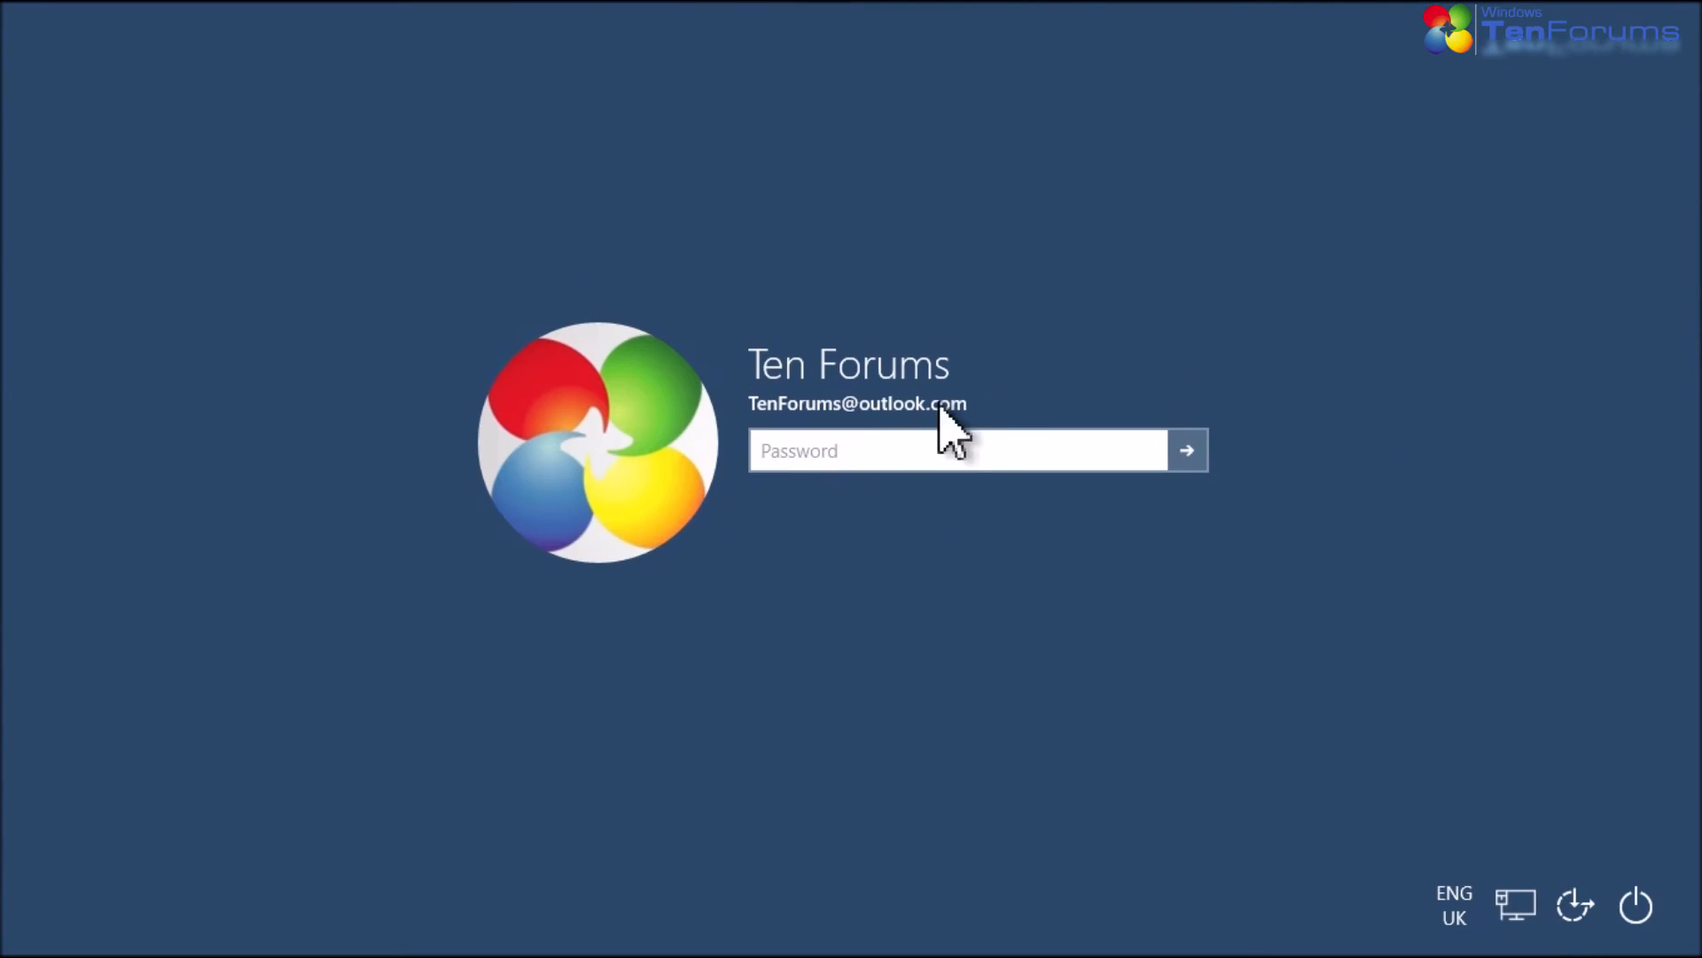
mouse_move(805, 713)
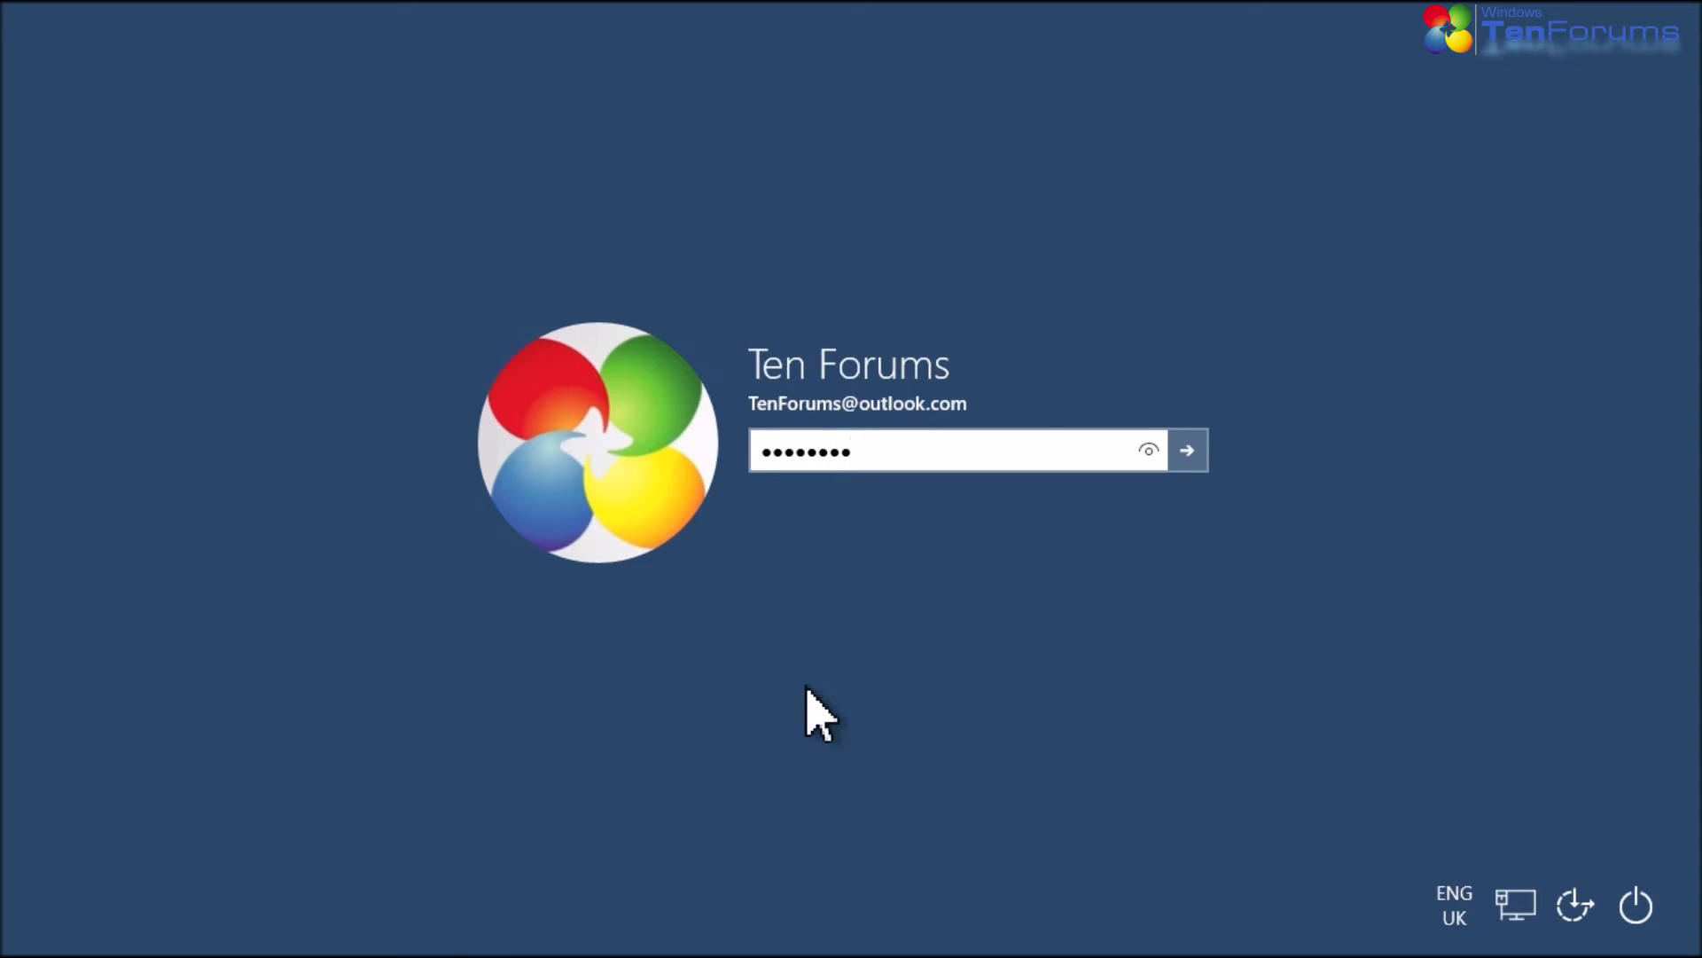
click(1188, 450)
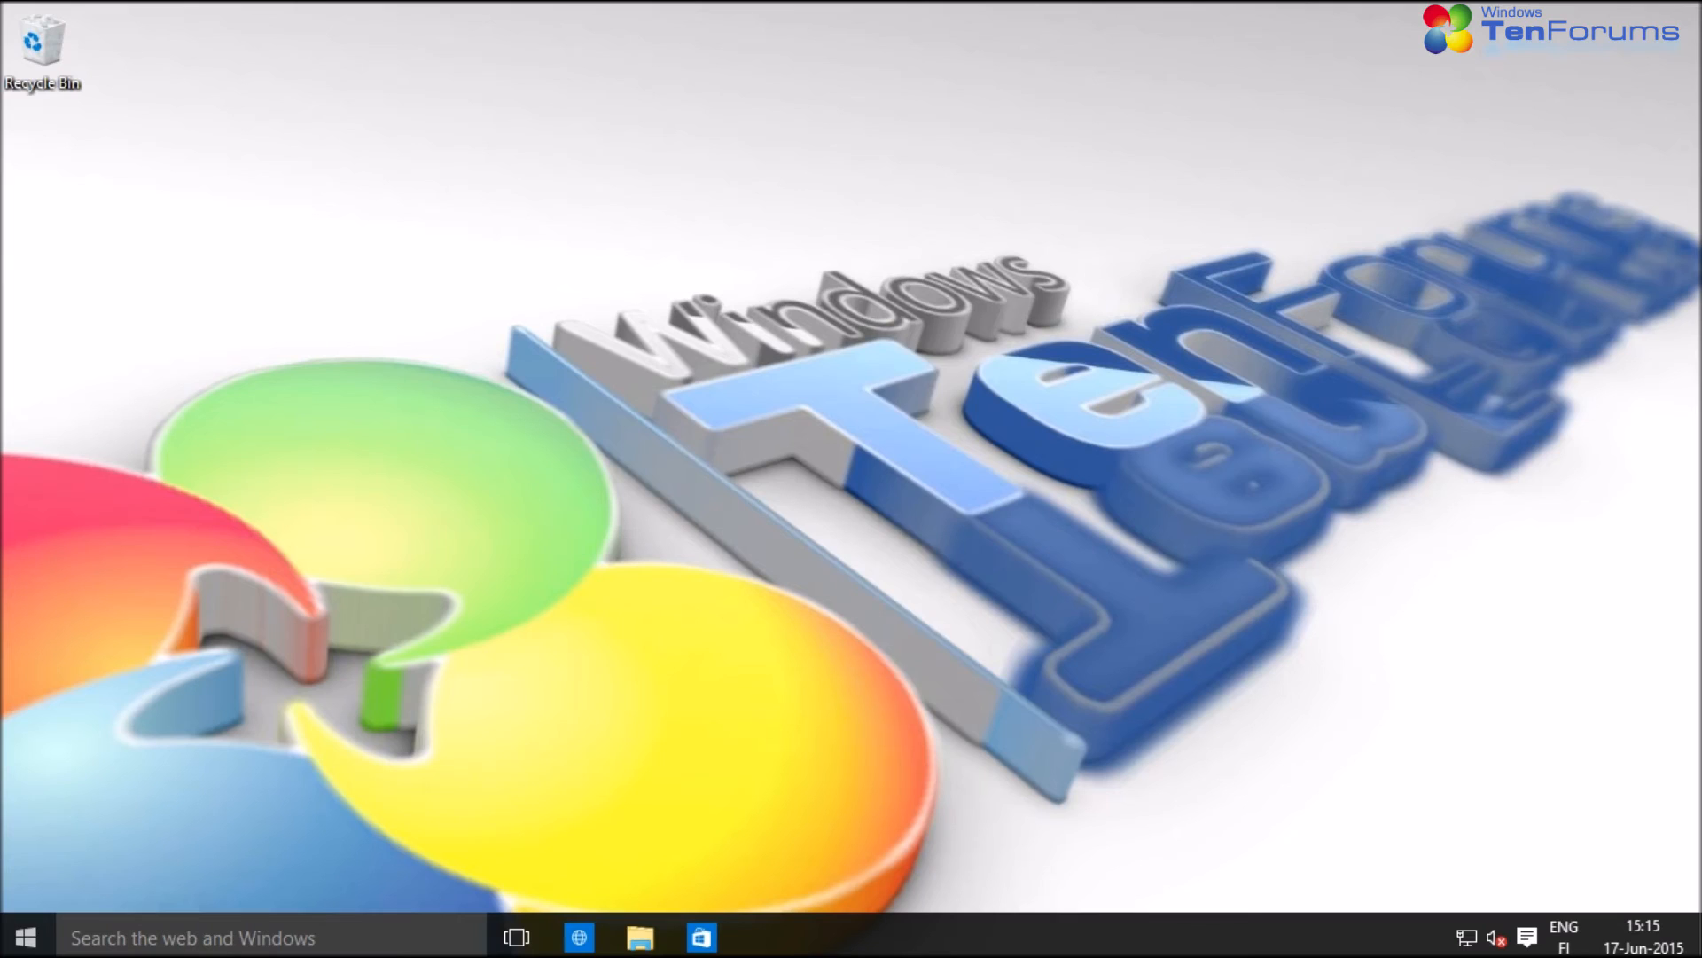
mouse_move(791, 699)
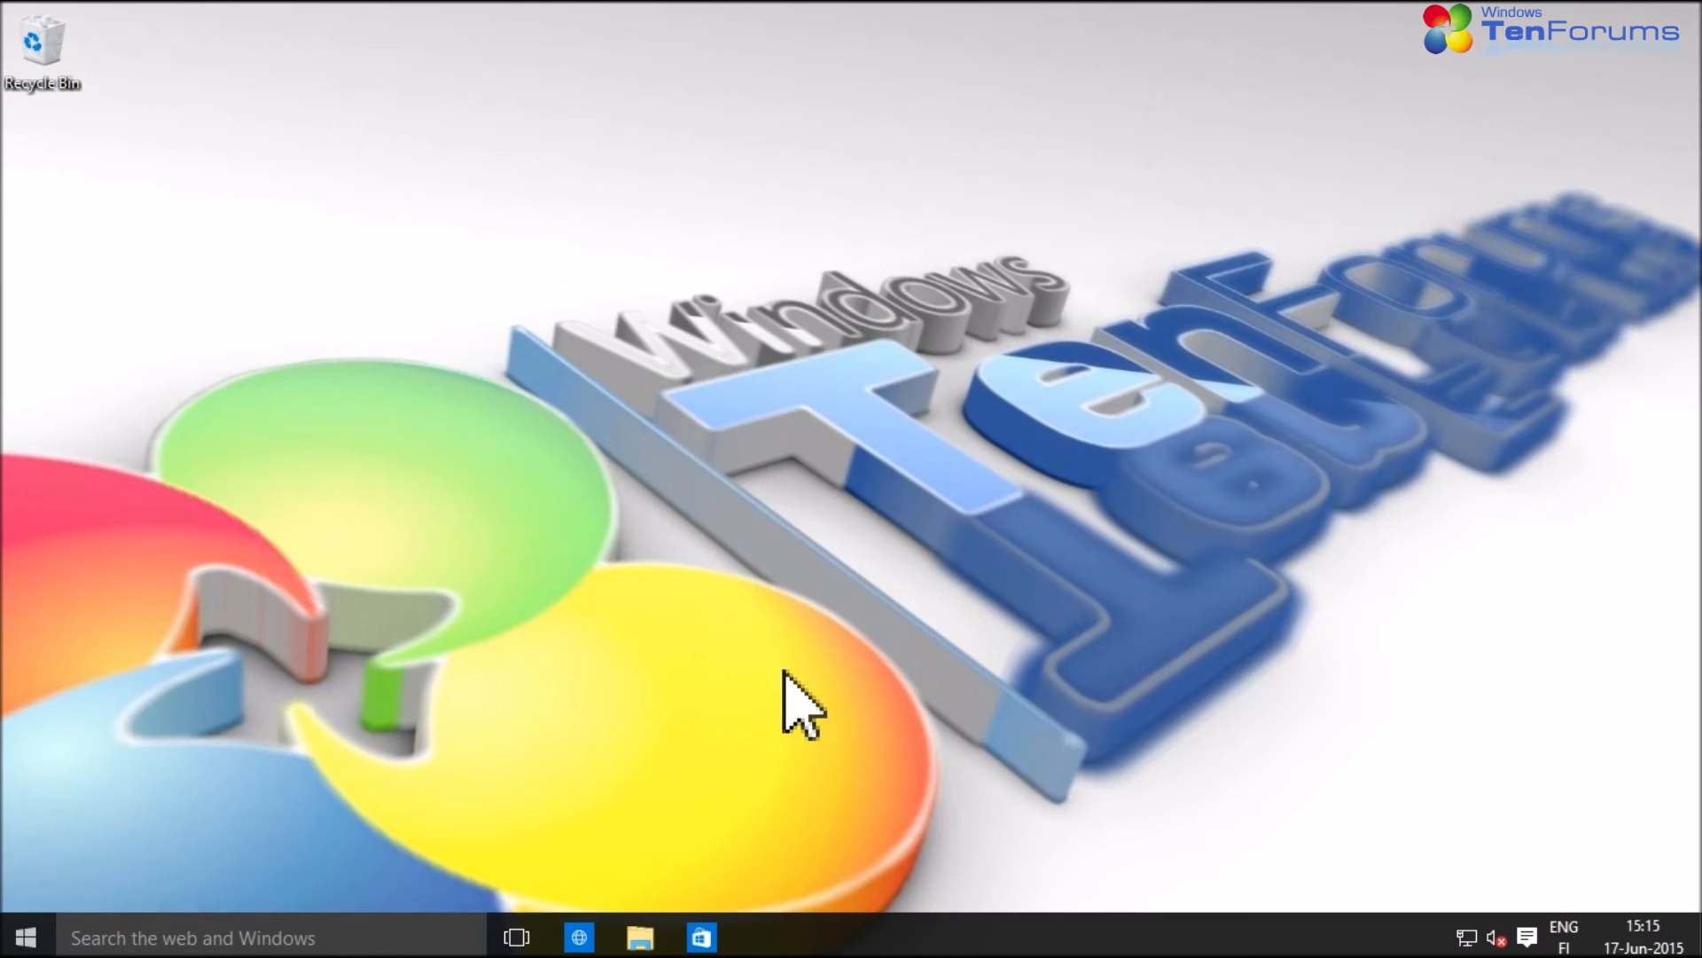
click(584, 932)
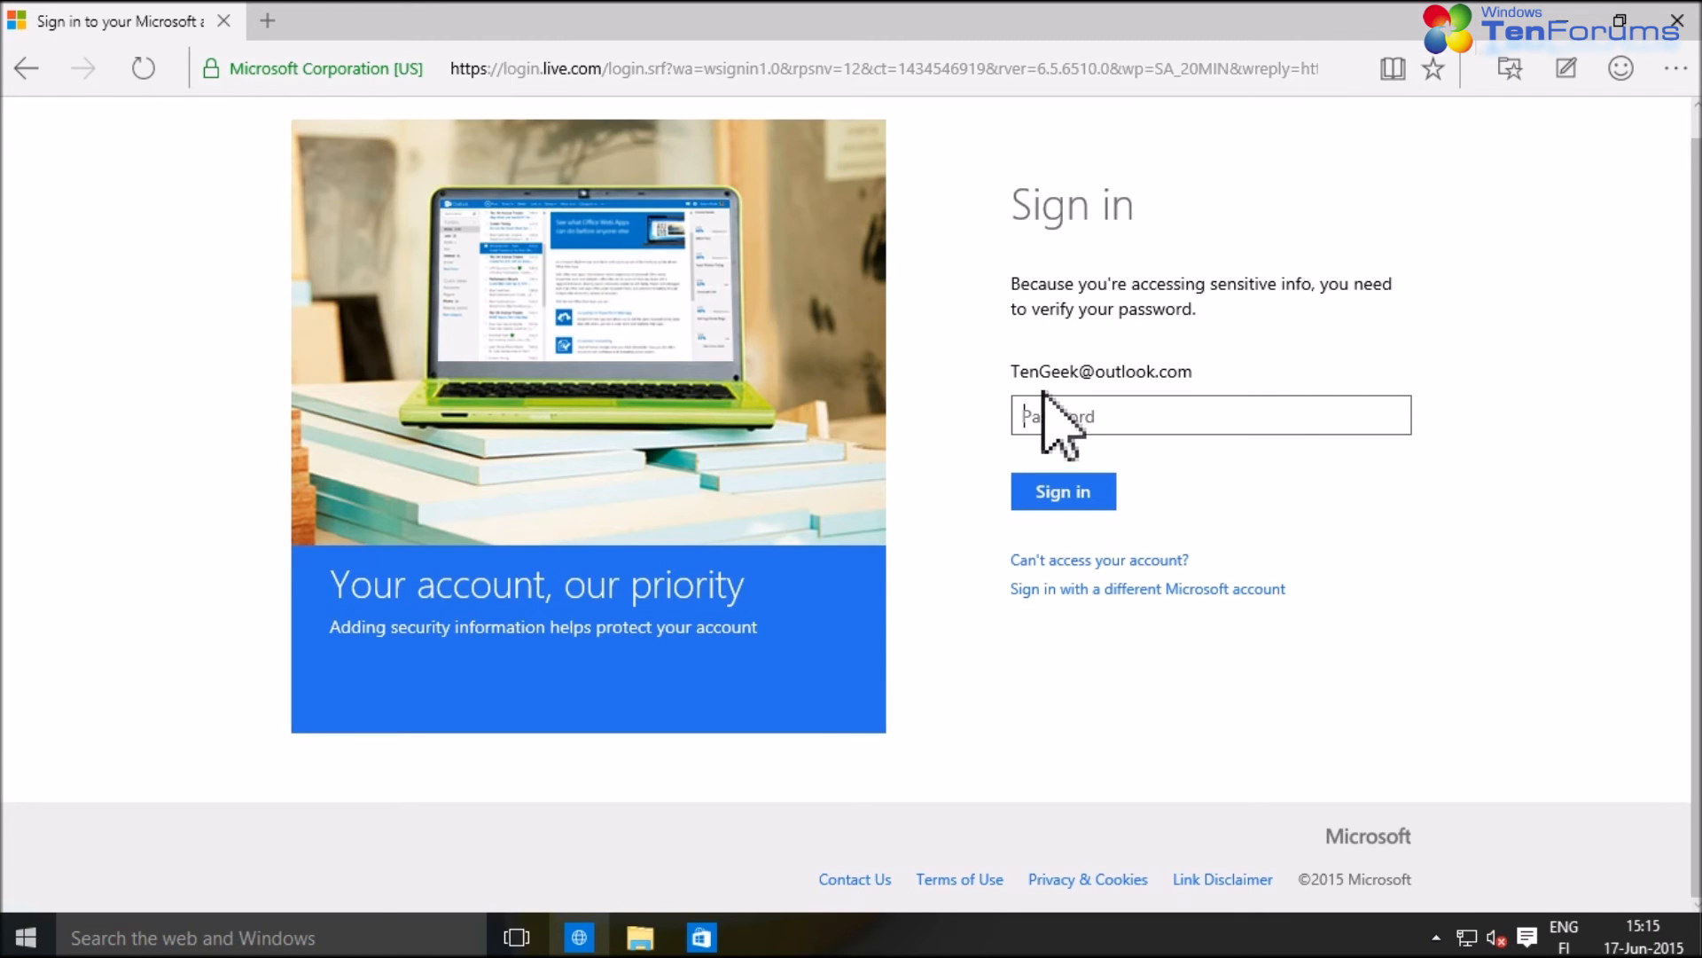
mouse_move(1068, 472)
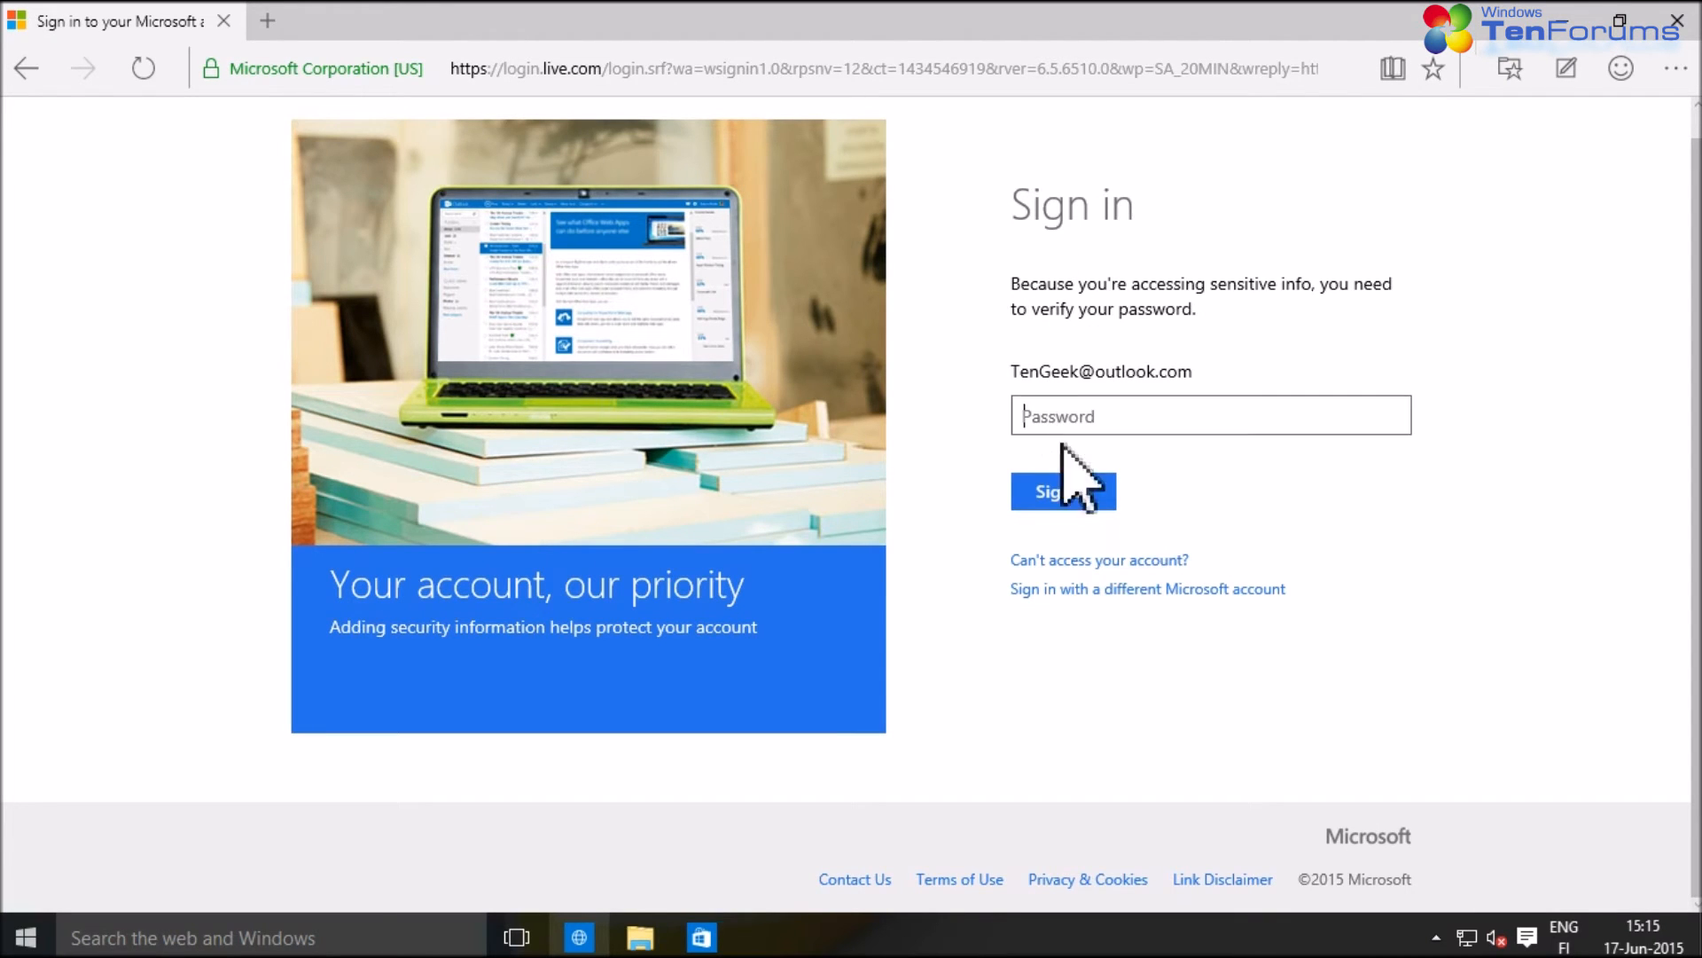
mouse_move(1248, 681)
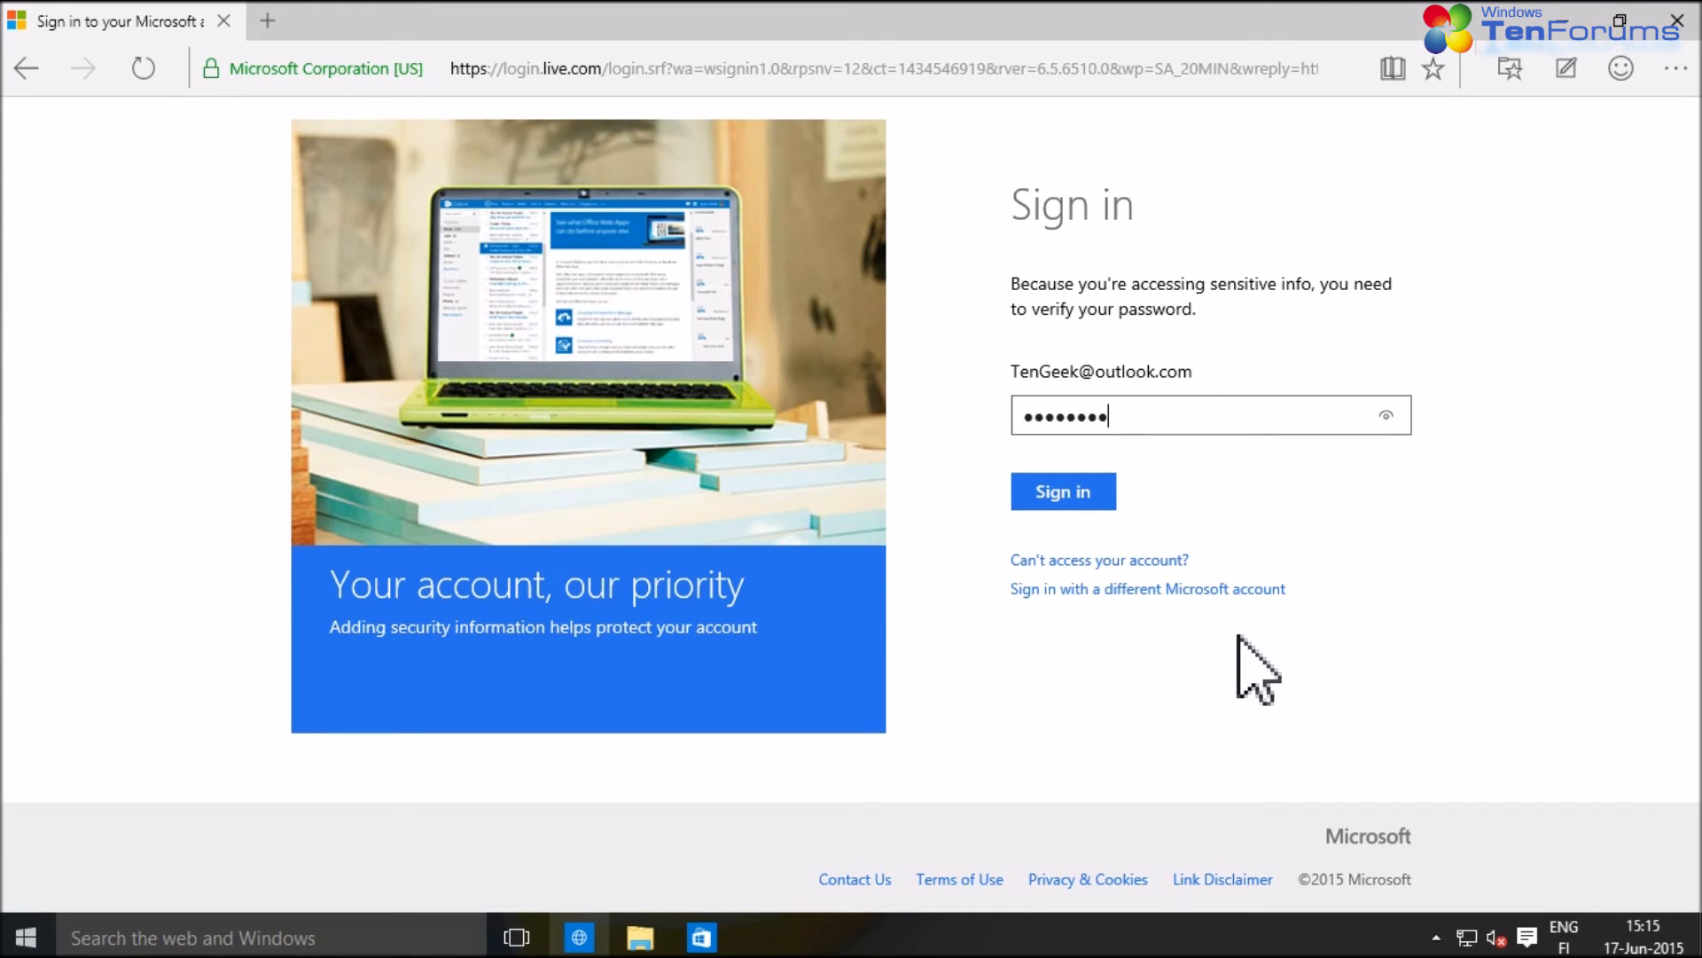
click(1062, 492)
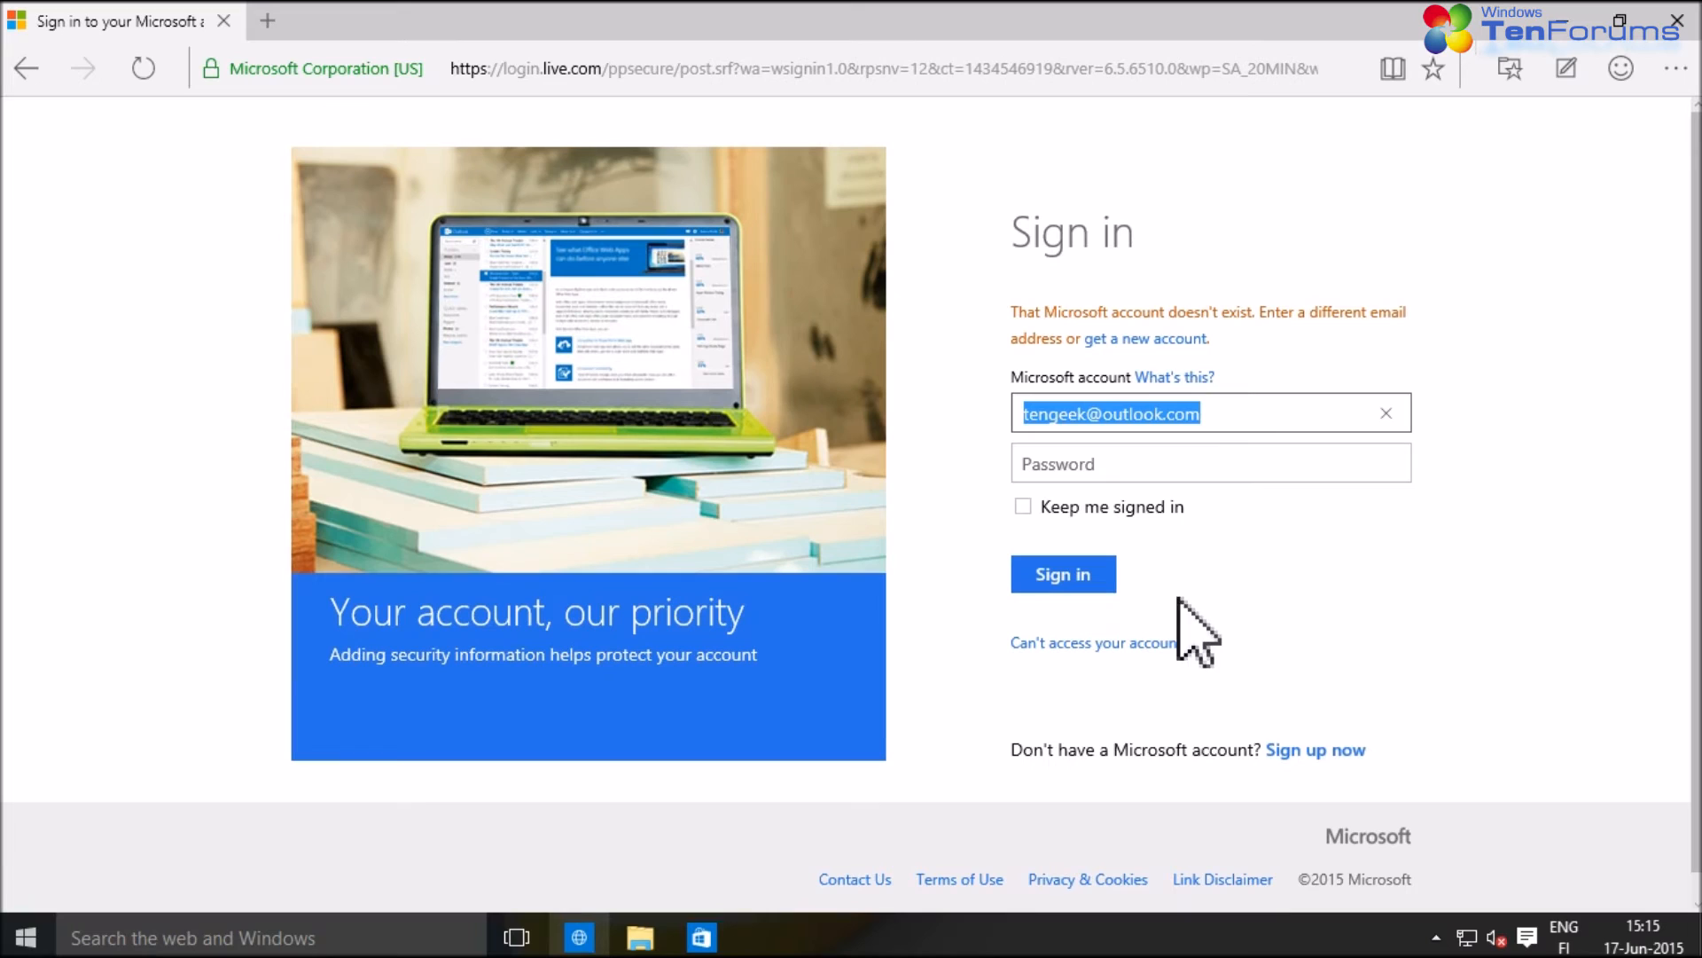
mouse_move(1261, 349)
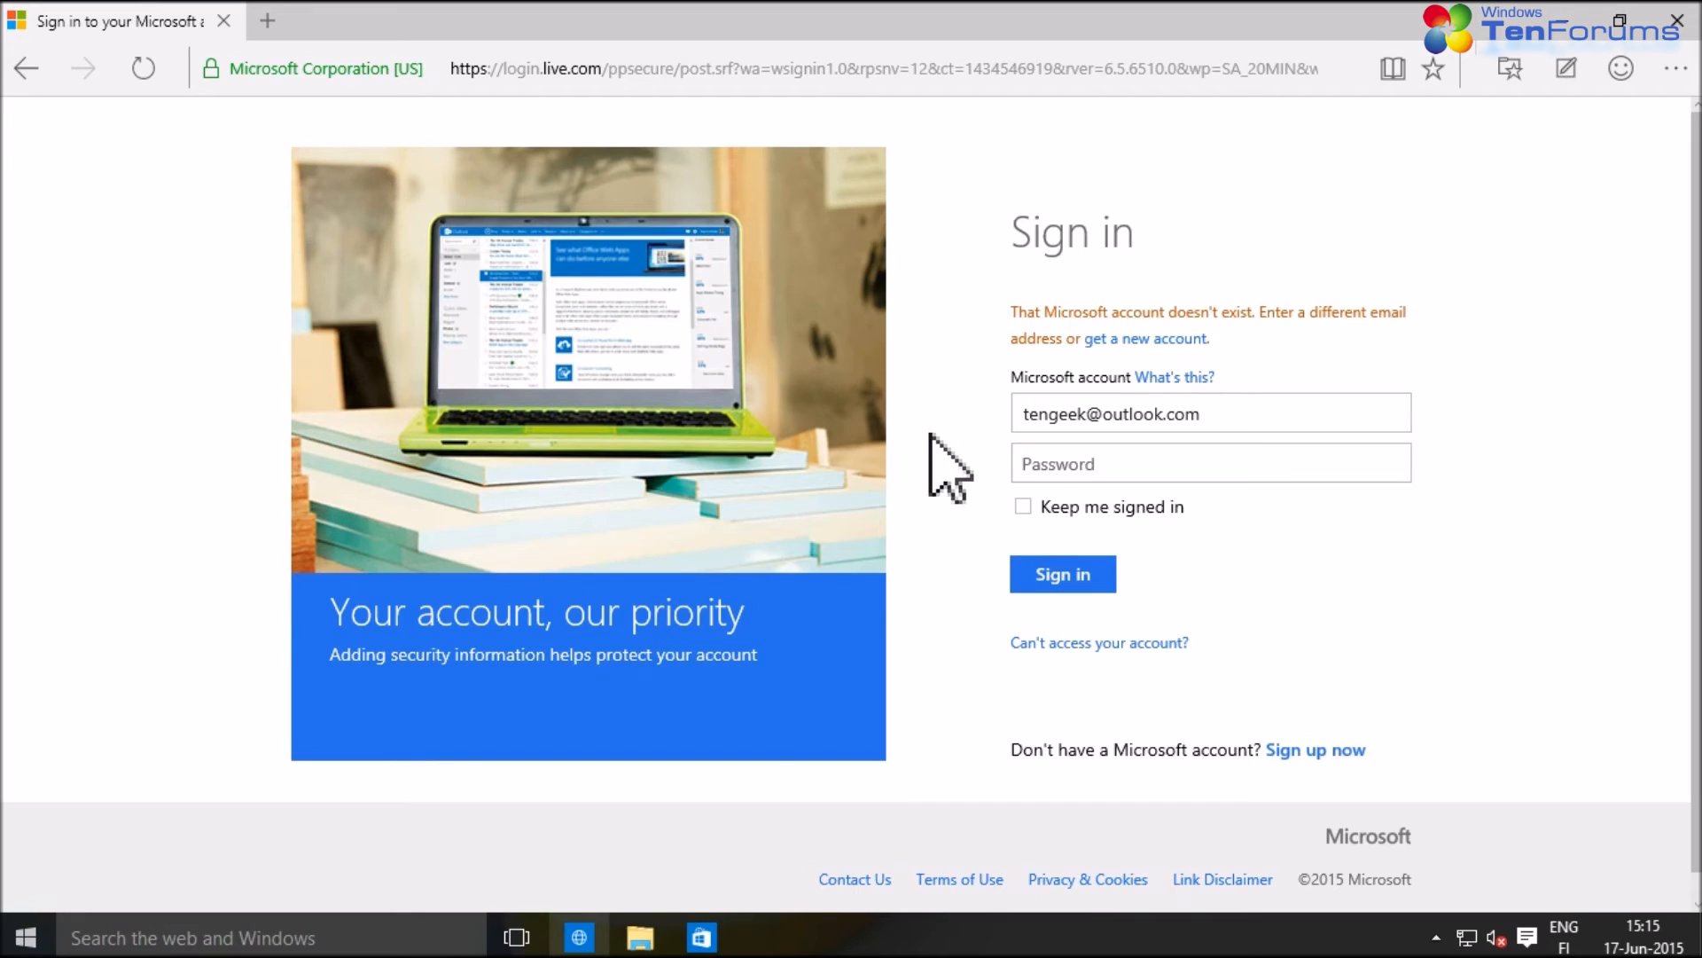
triple_click(1110, 413)
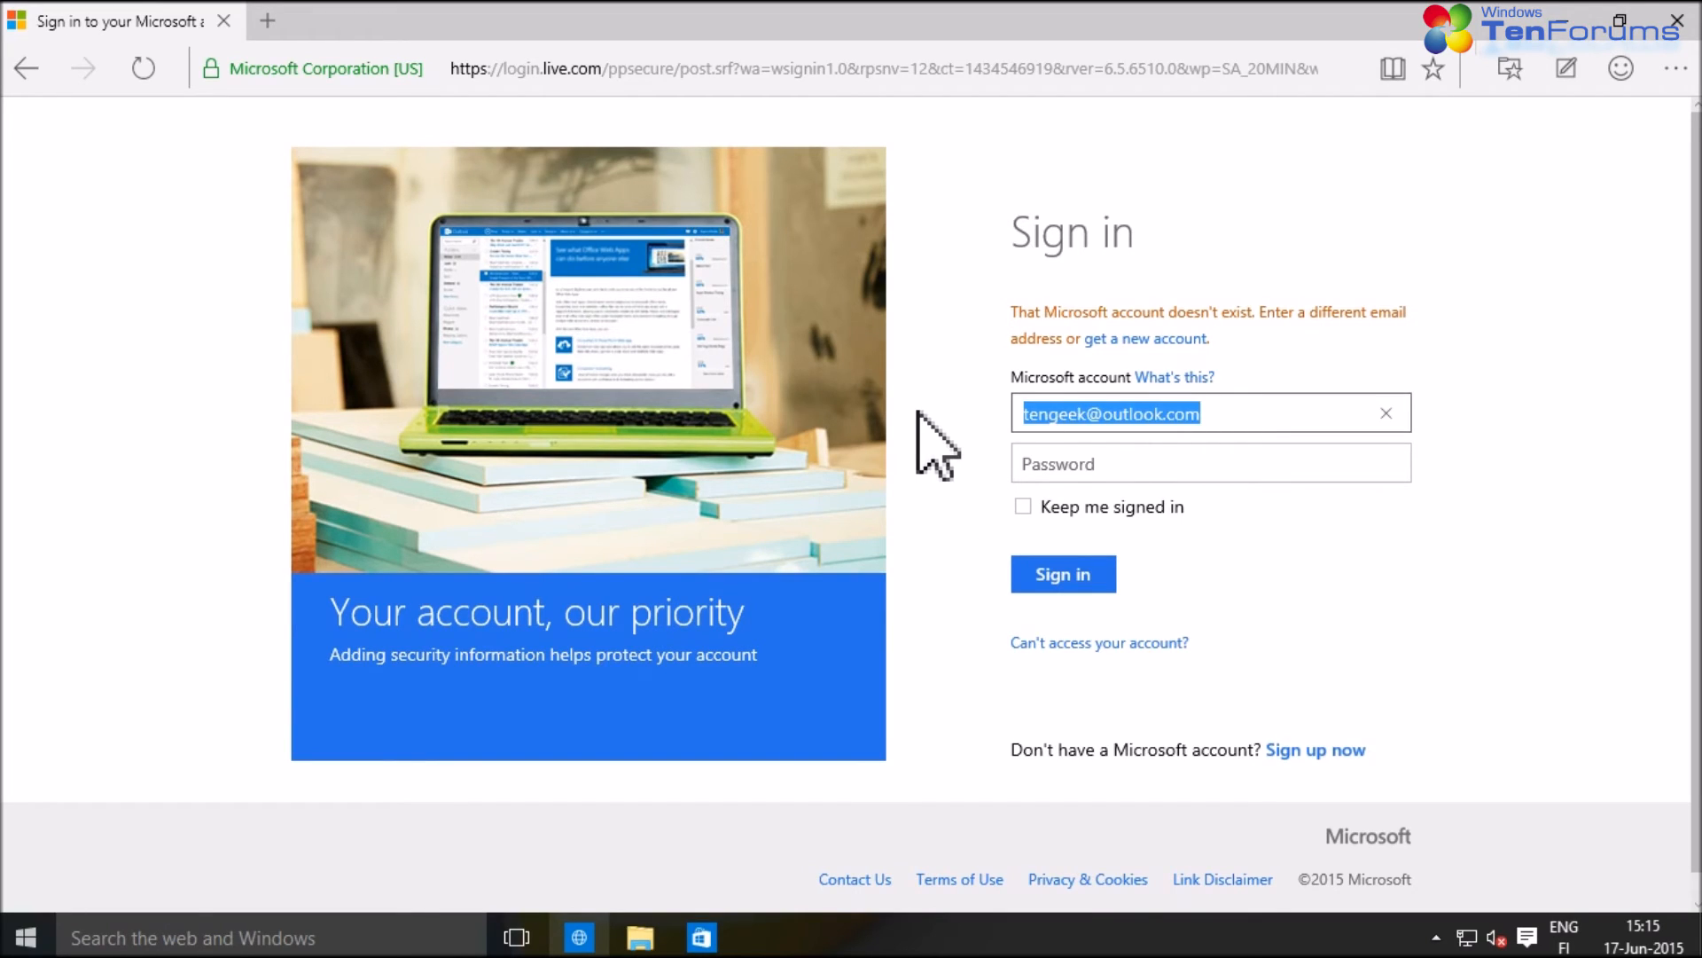
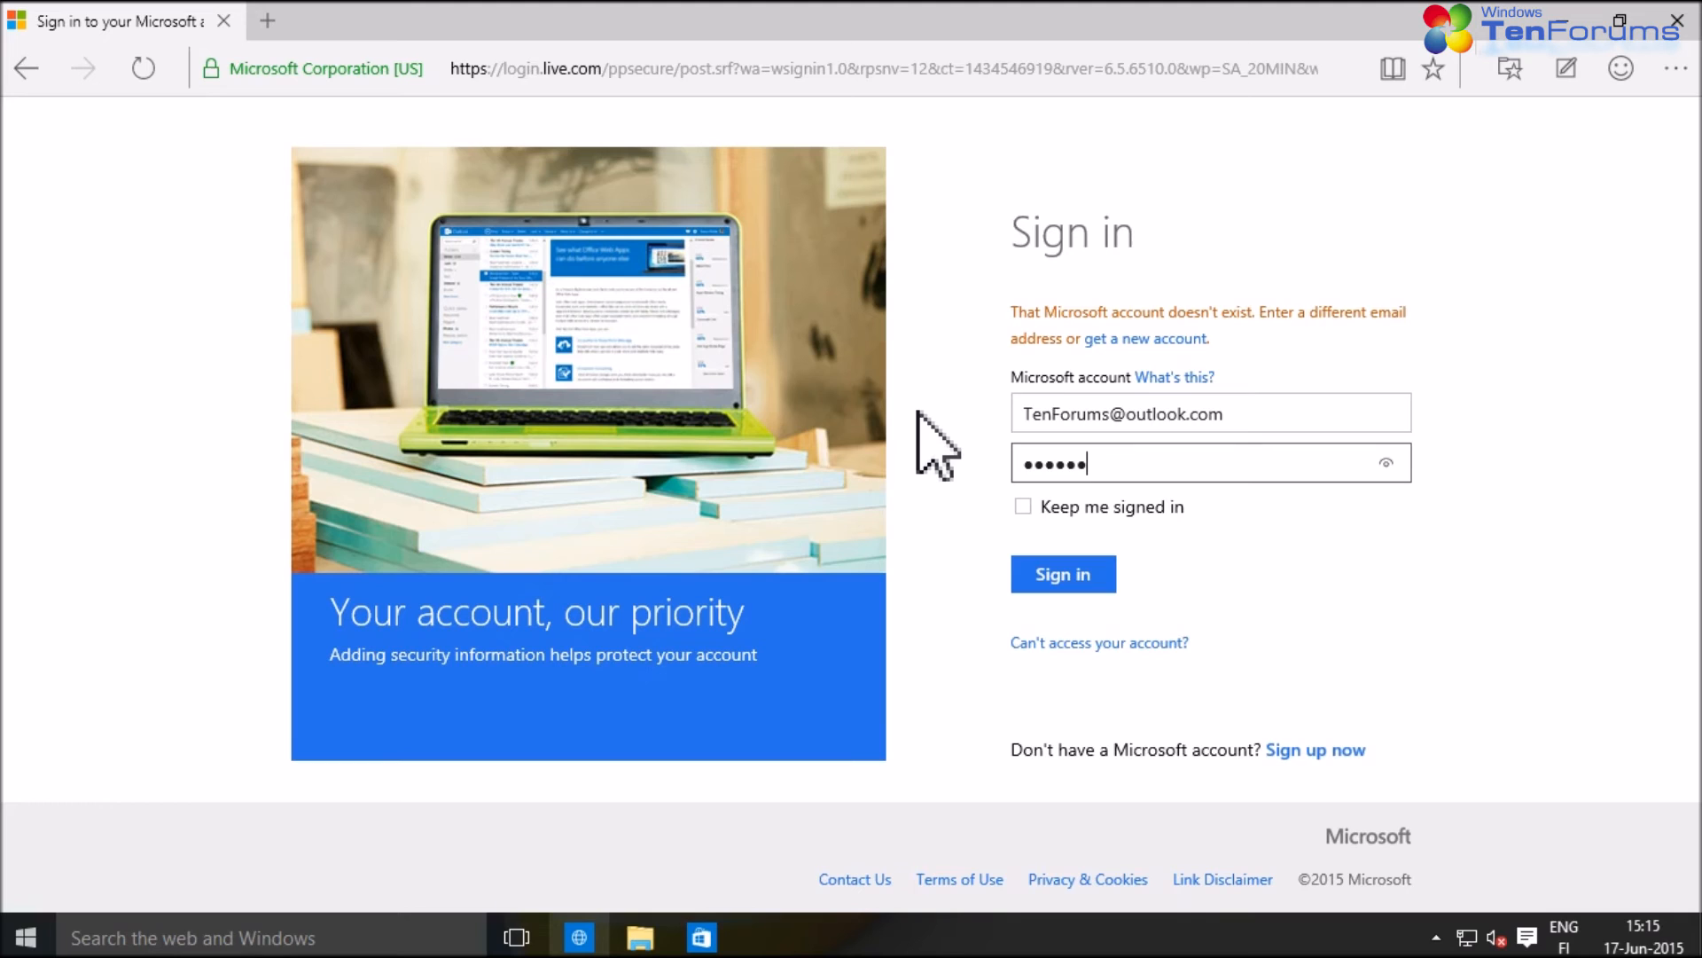
click(1062, 574)
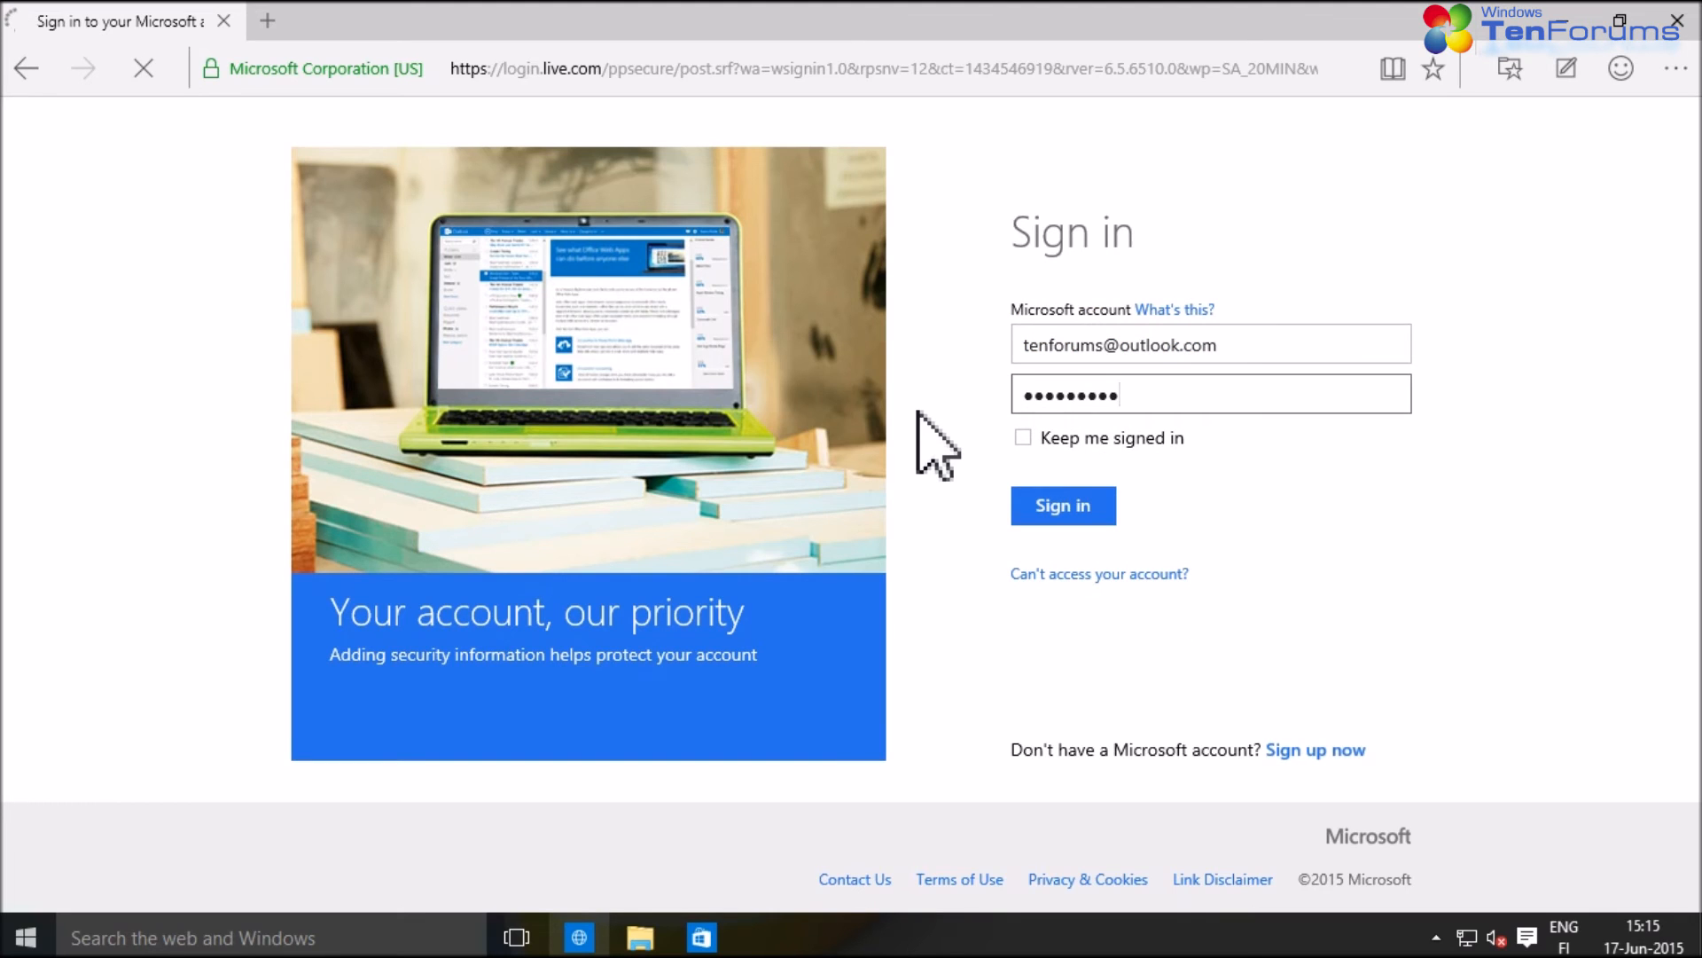
click(1062, 505)
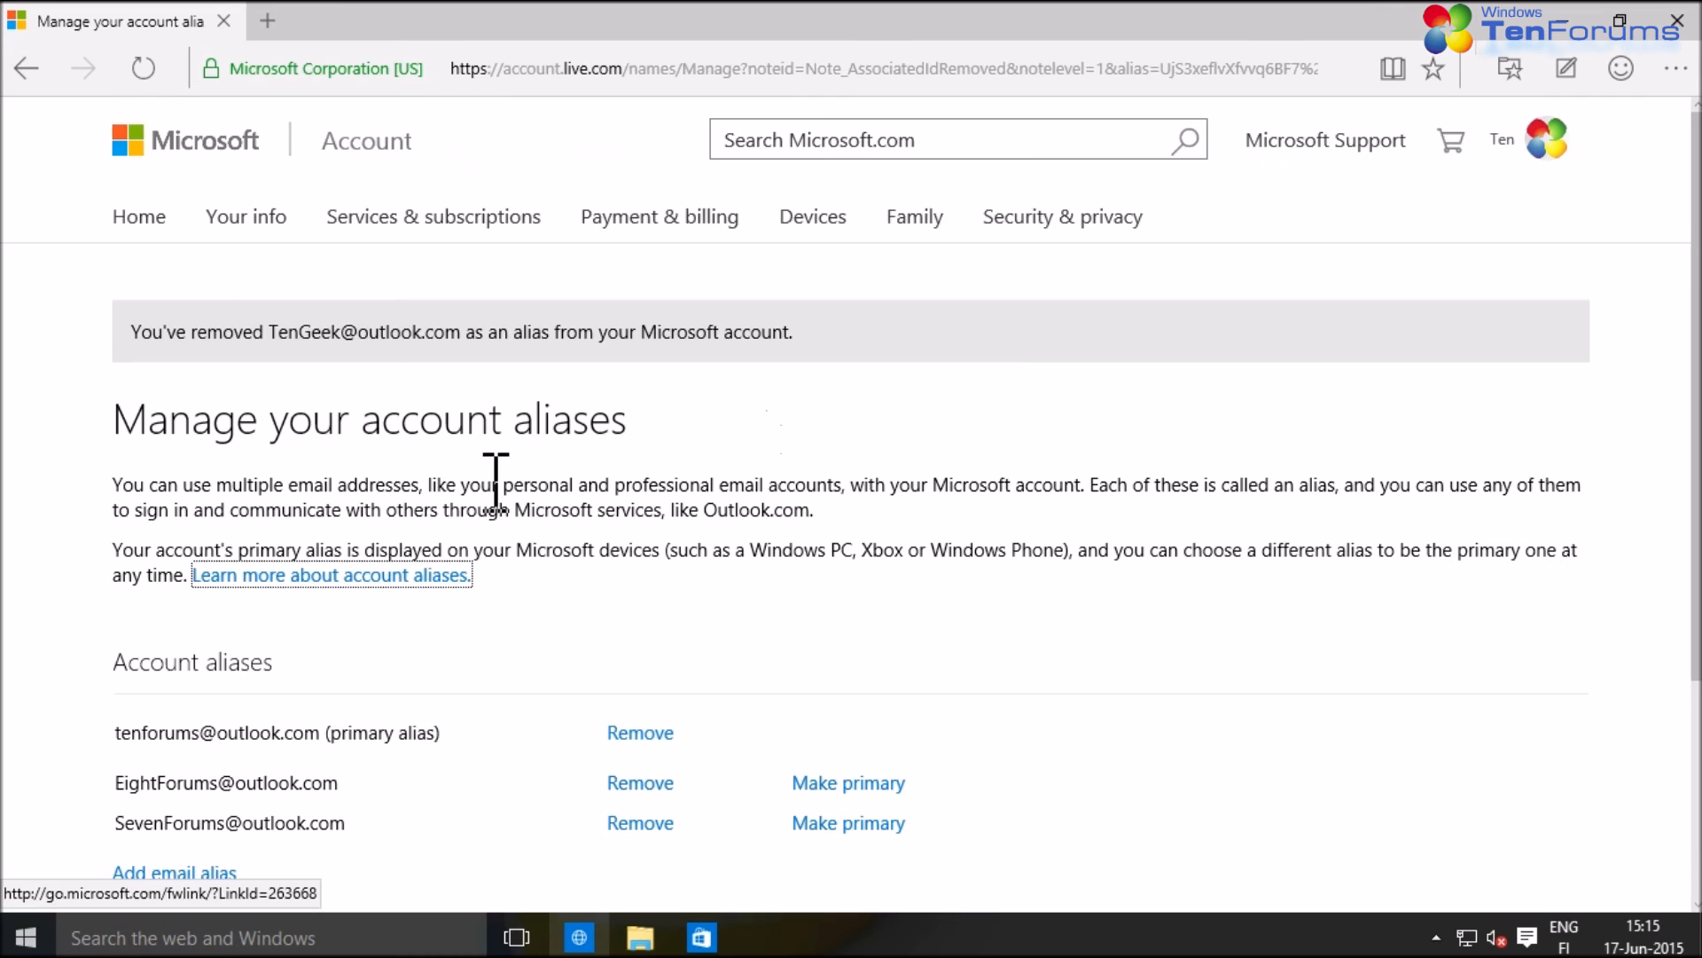
mouse_move(500, 475)
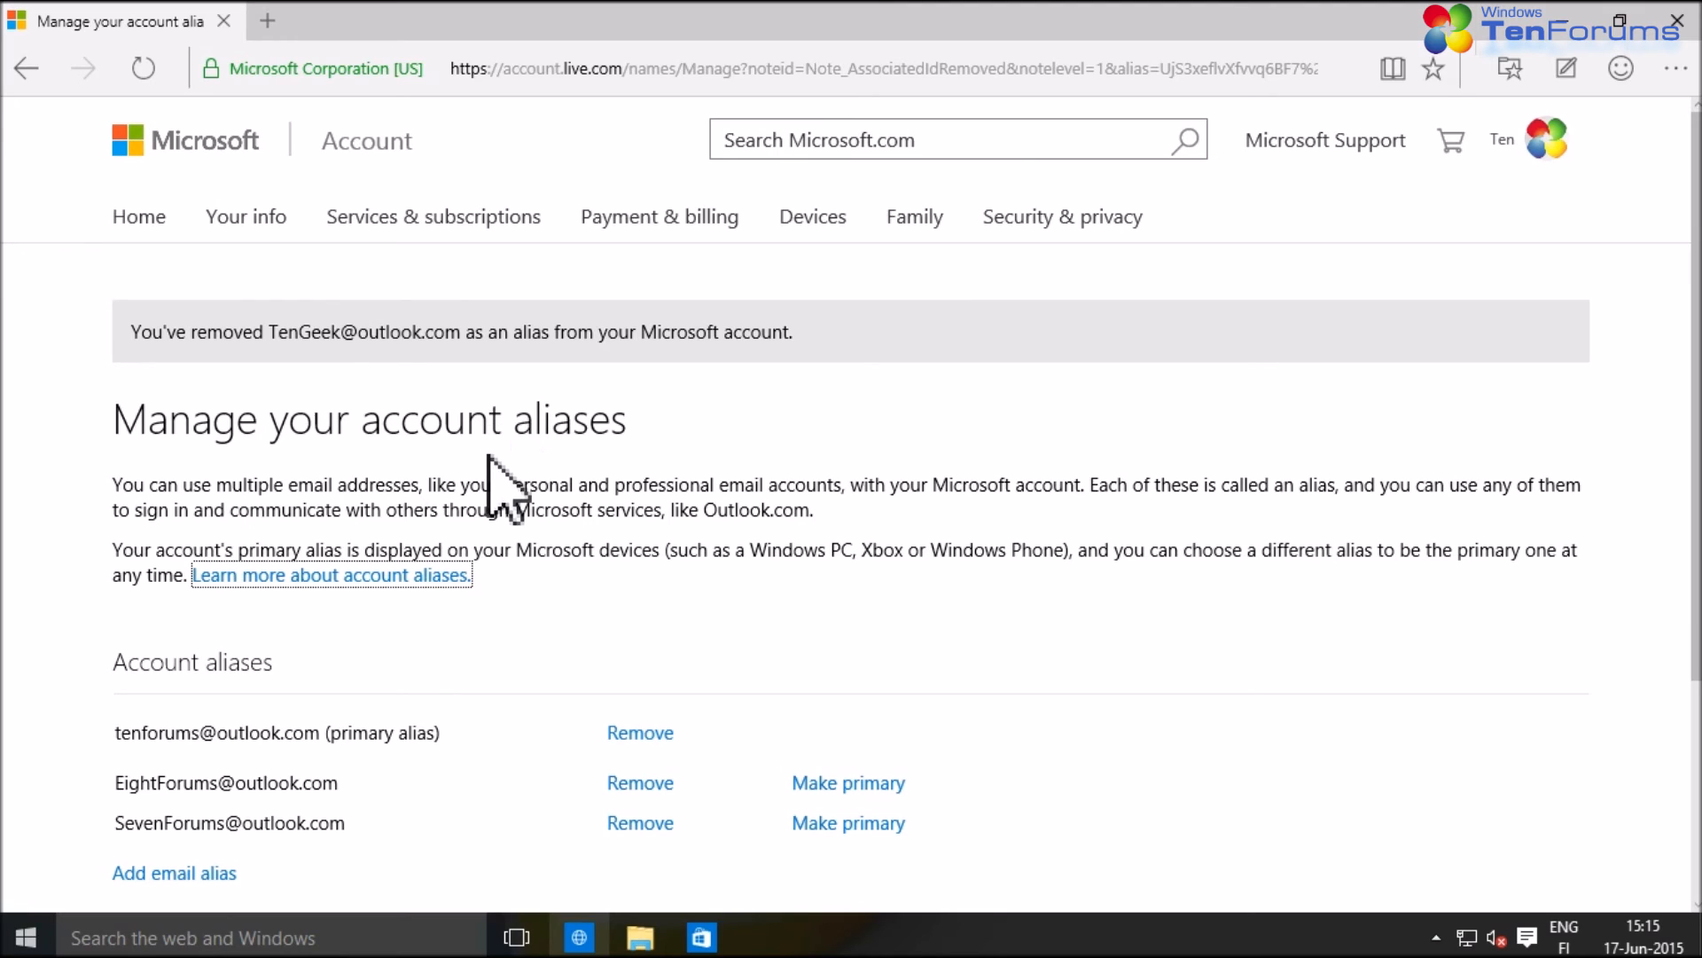
scroll(down, 3)
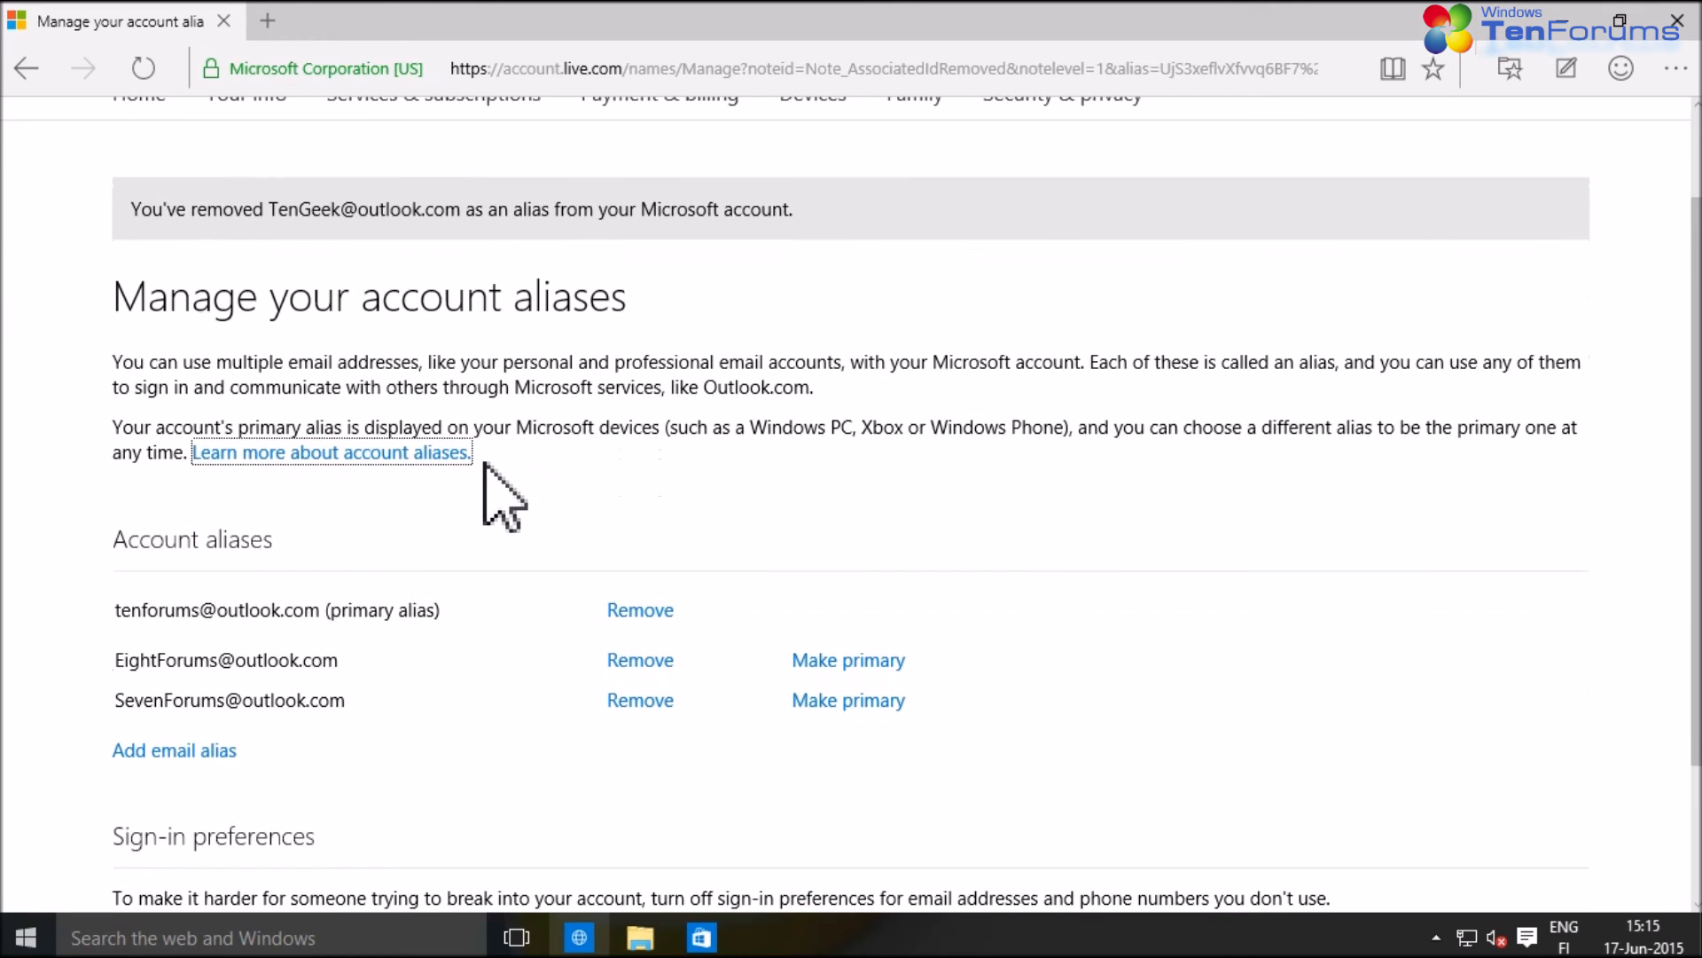
scroll(down, 3)
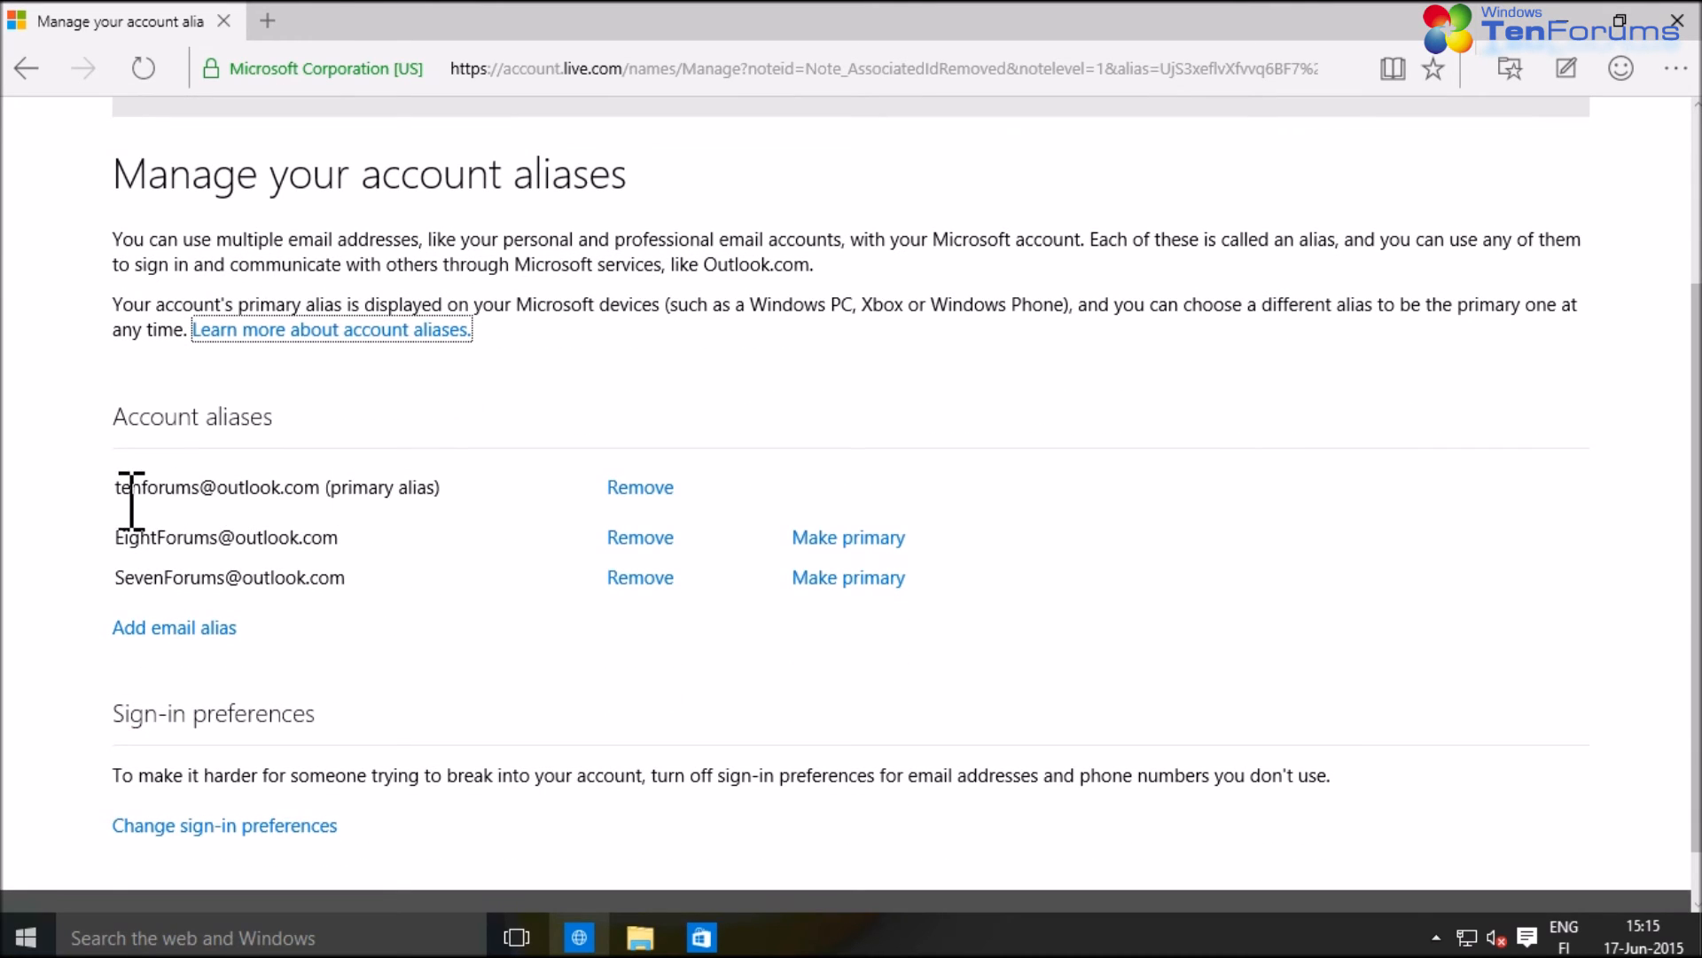